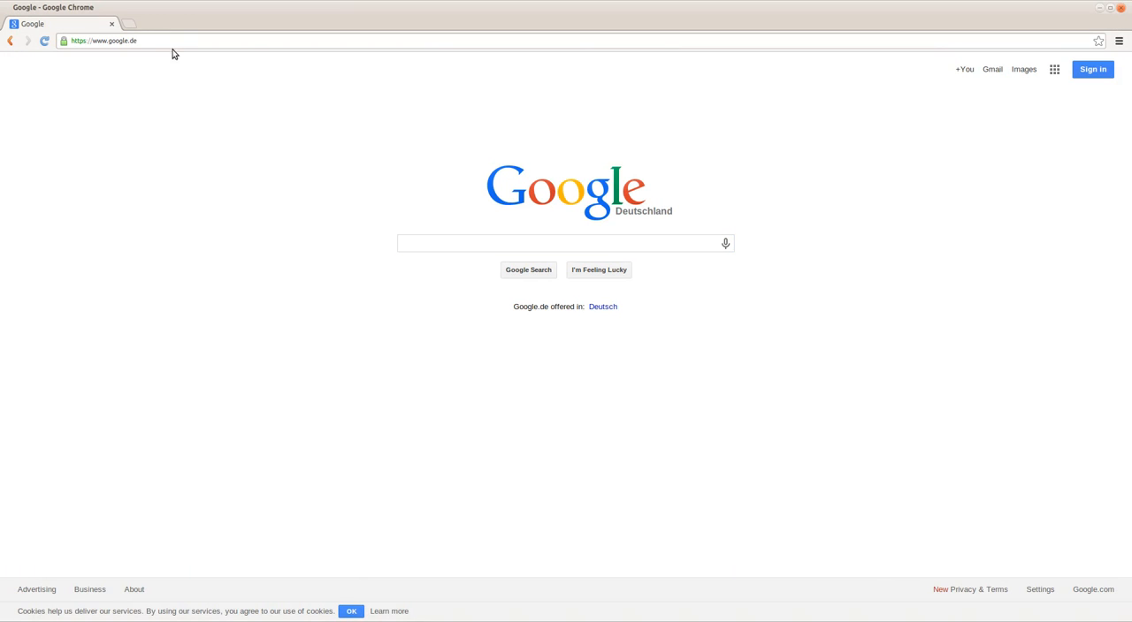
mouse_move(165, 78)
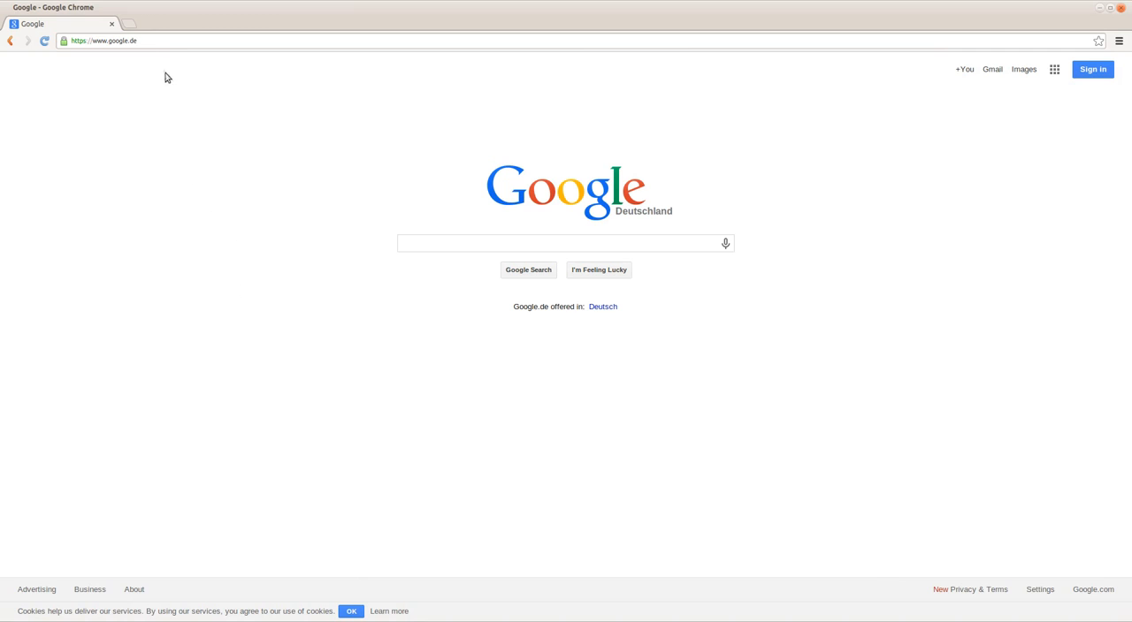
Open simscale.de, fill in the Create Account form and register a new account
click(104, 40)
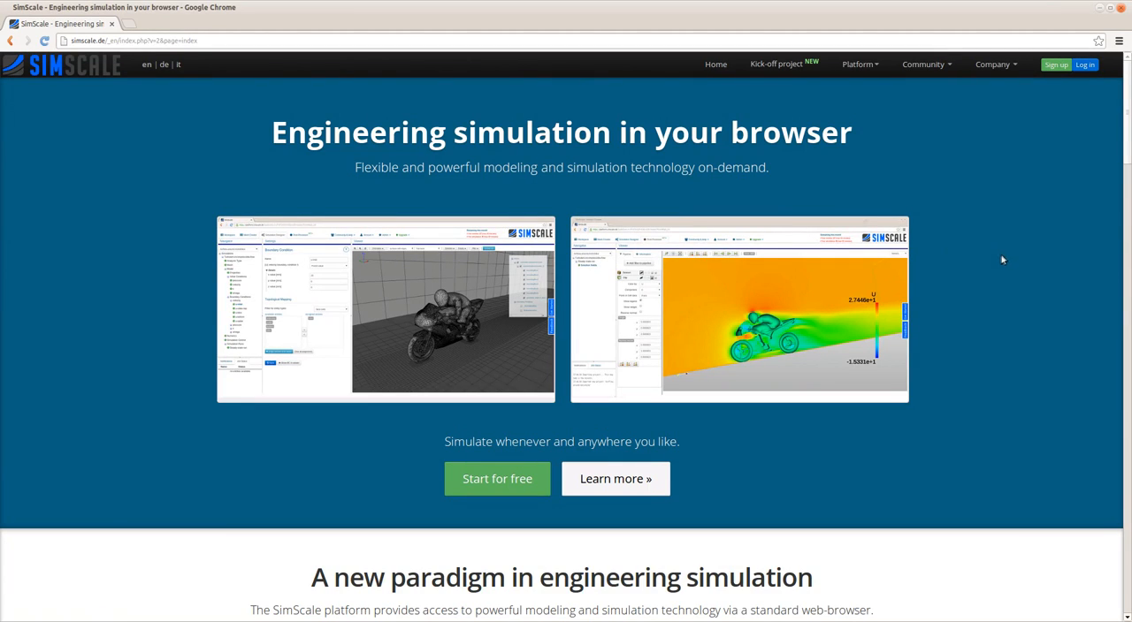
click(858, 64)
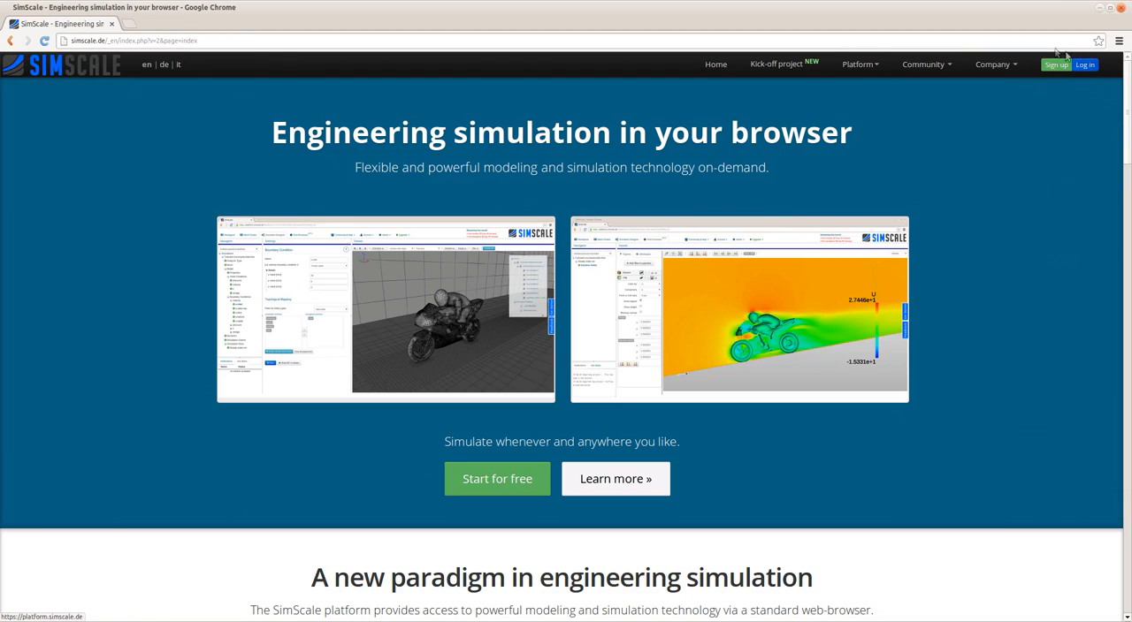
click(1054, 64)
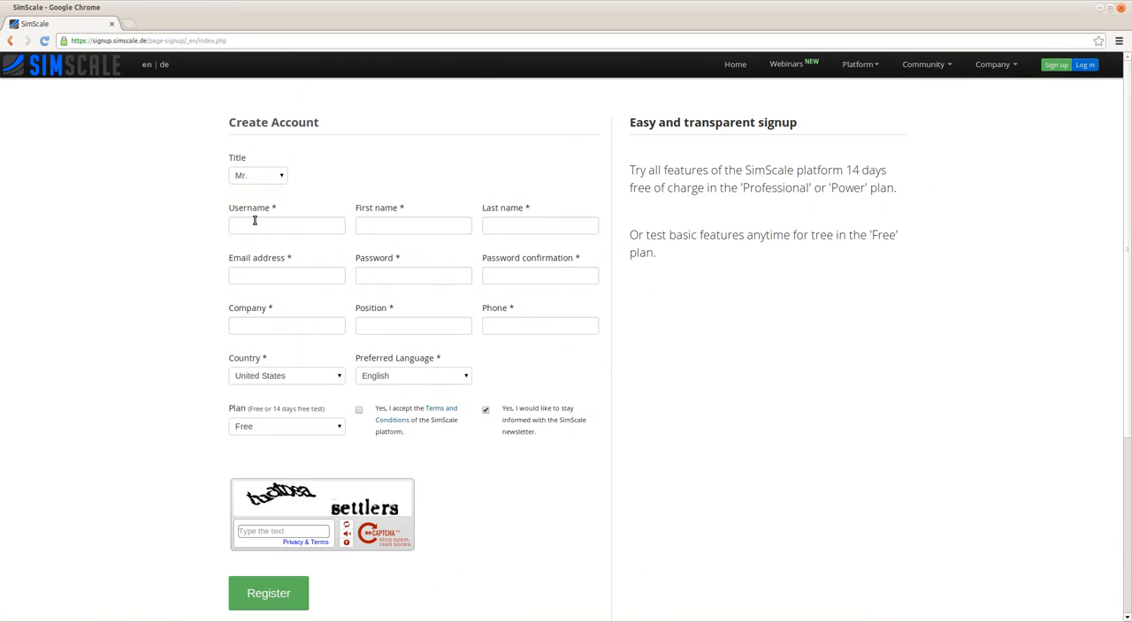
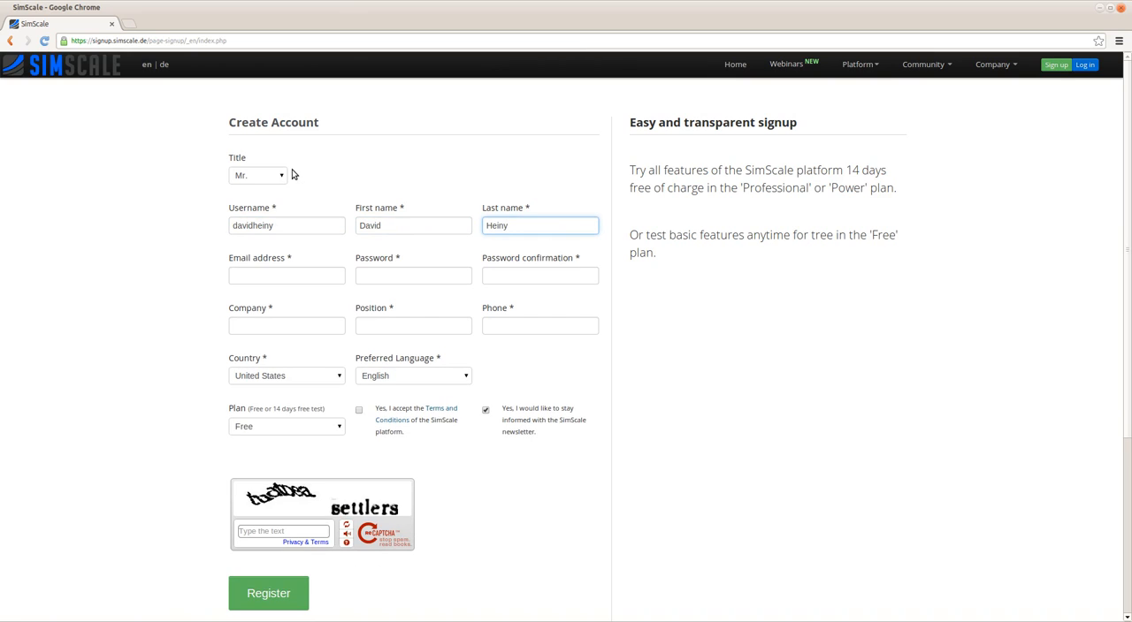
click(268, 593)
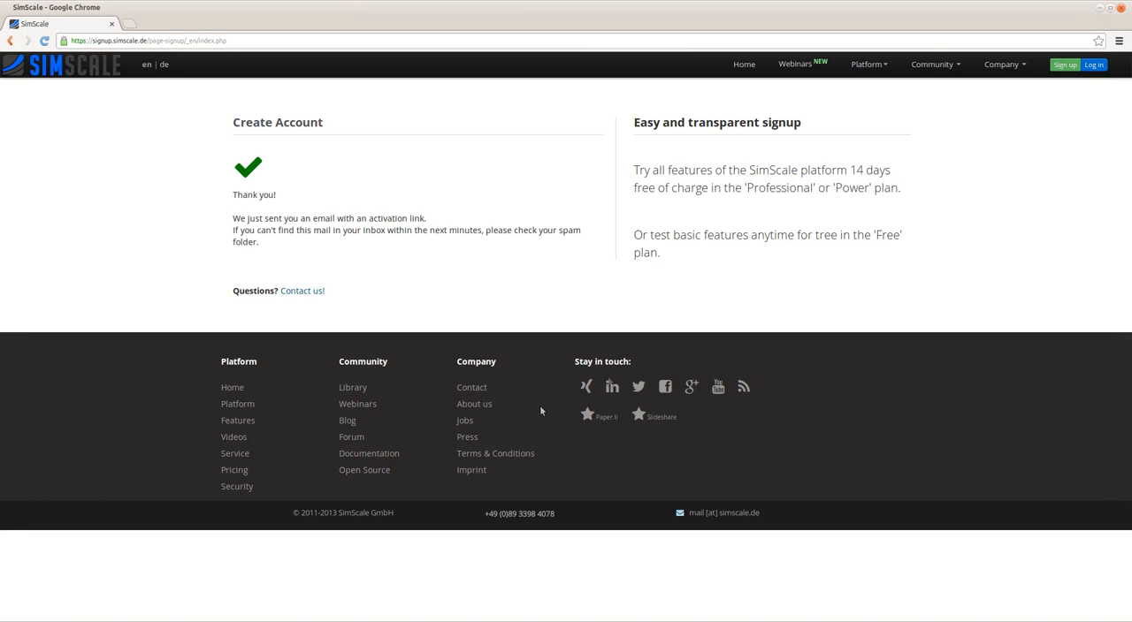
mouse_move(1064, 192)
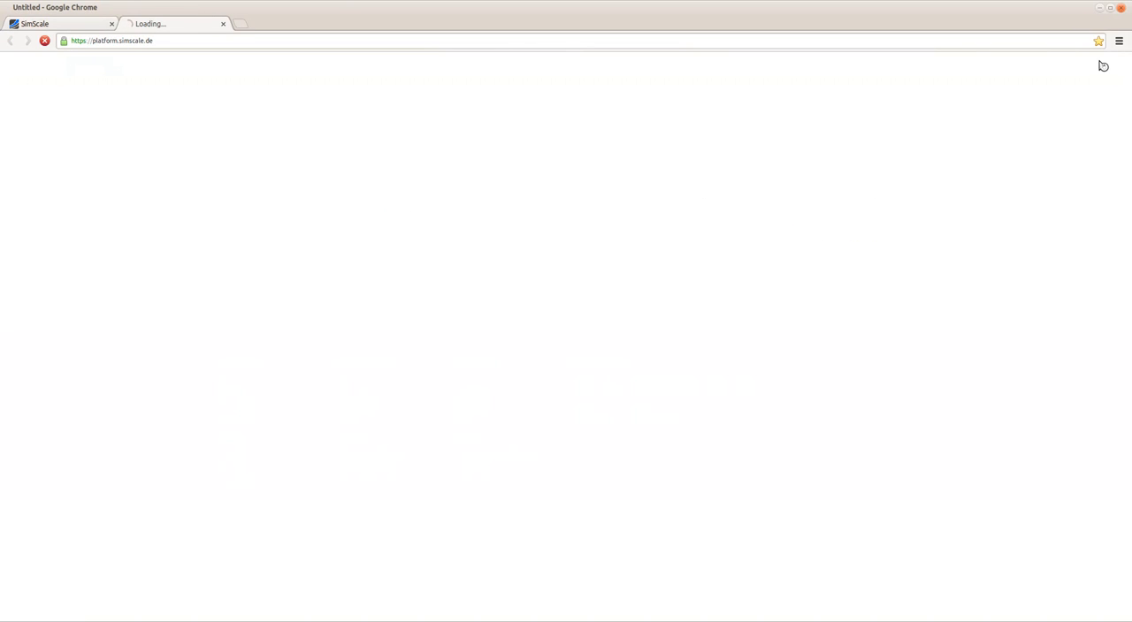
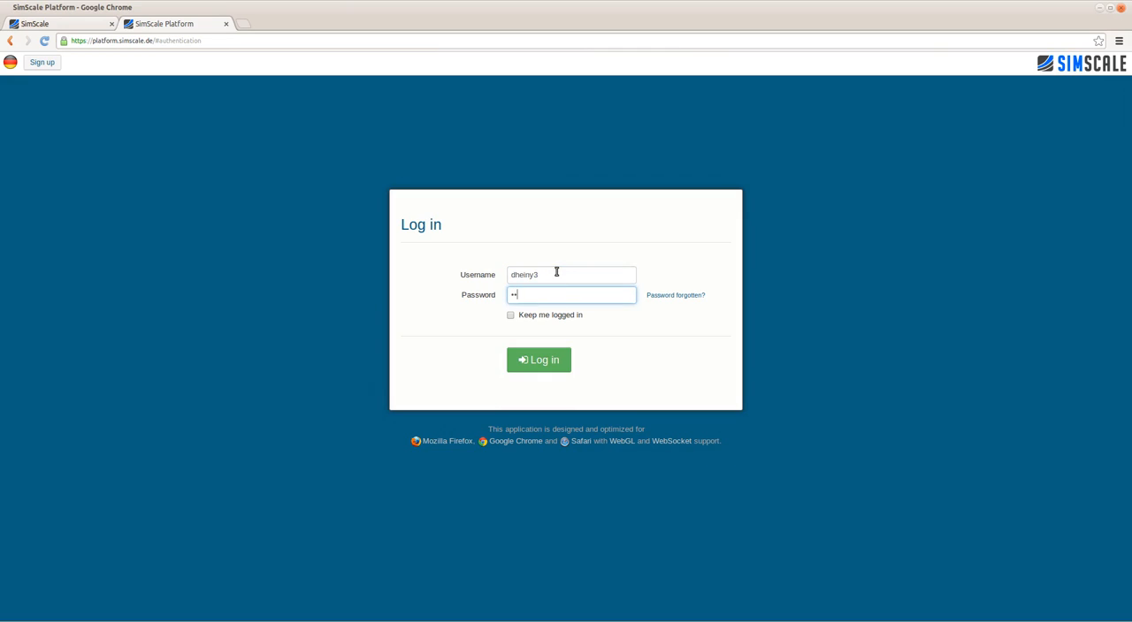
Log in to platform.simscale.de with username and password, keeping the session logged in
text(password)
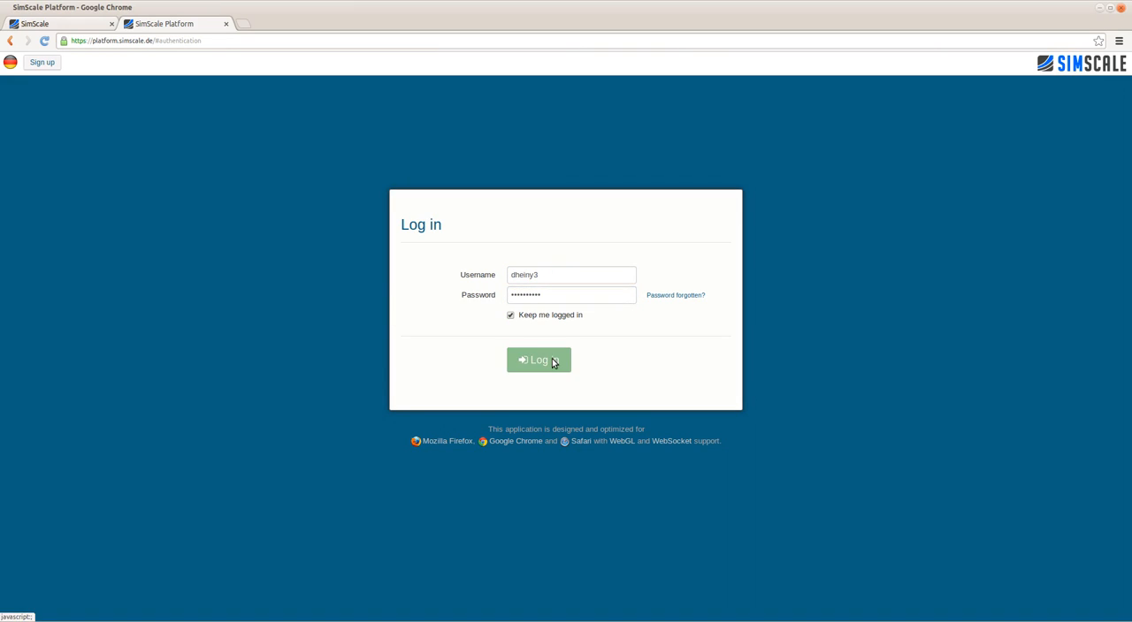
click(538, 359)
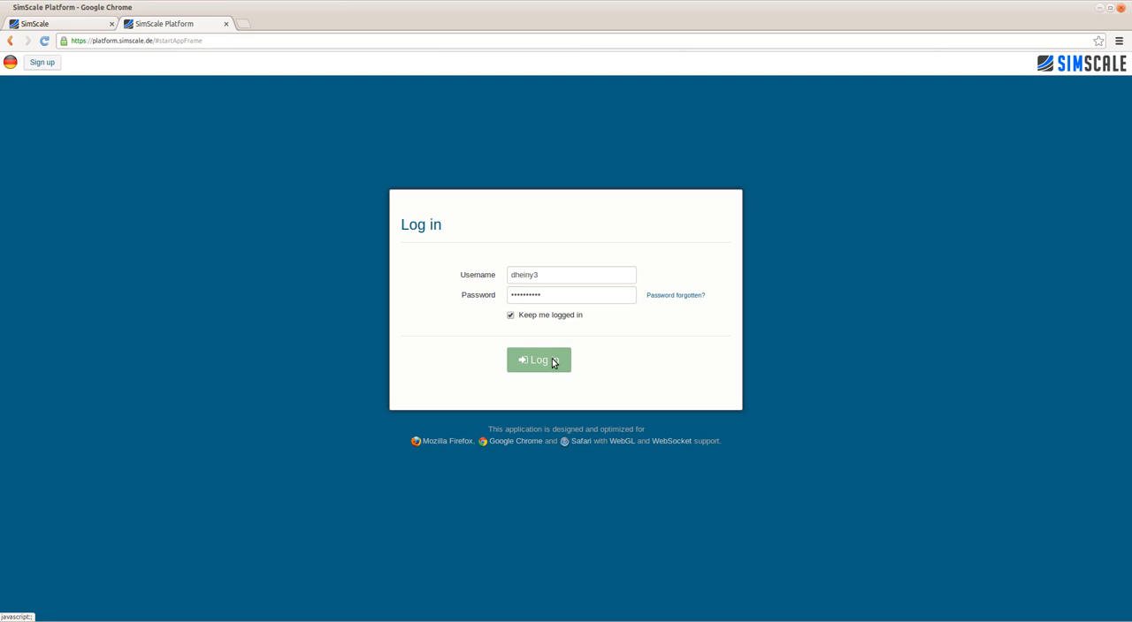
click(538, 360)
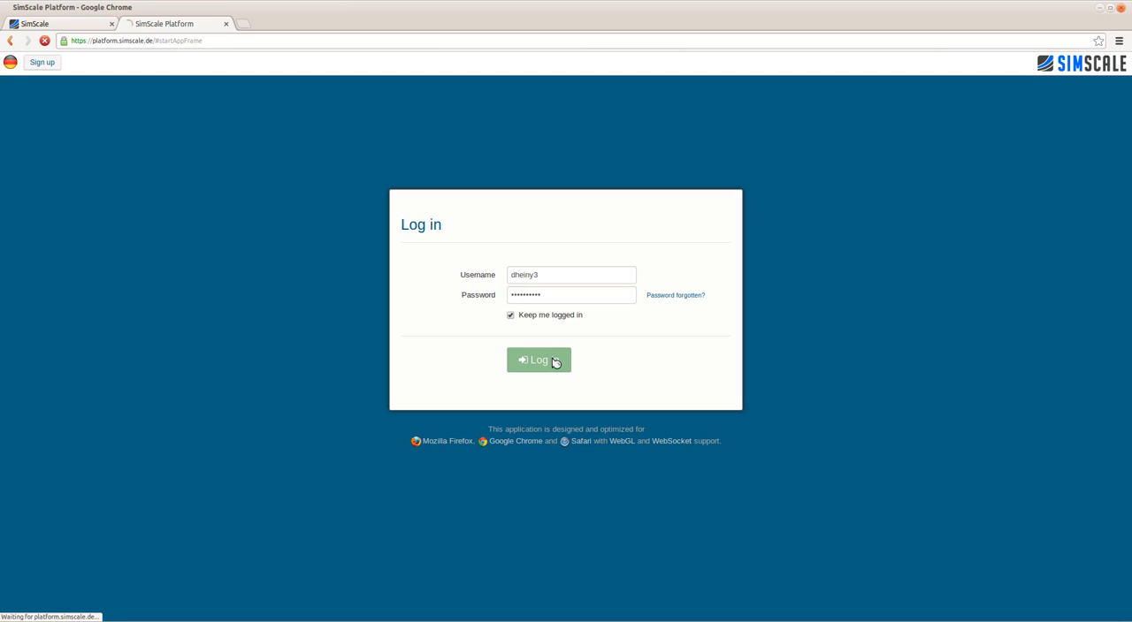
click(539, 360)
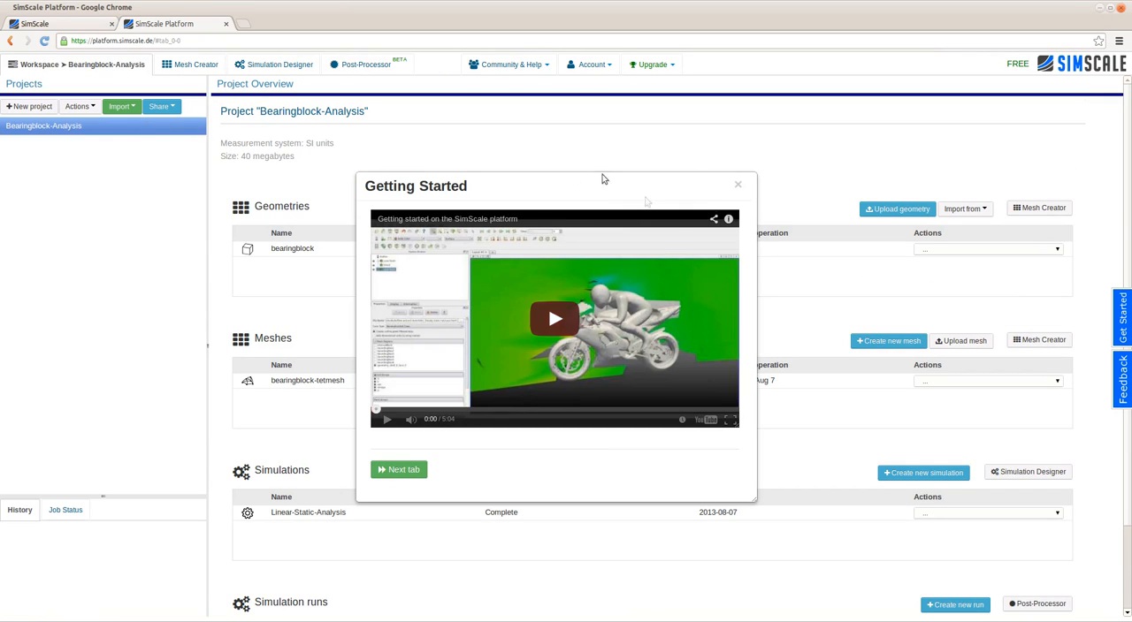
Play the Getting Started video, step through the tour pages, then close the tutorial window
click(554, 319)
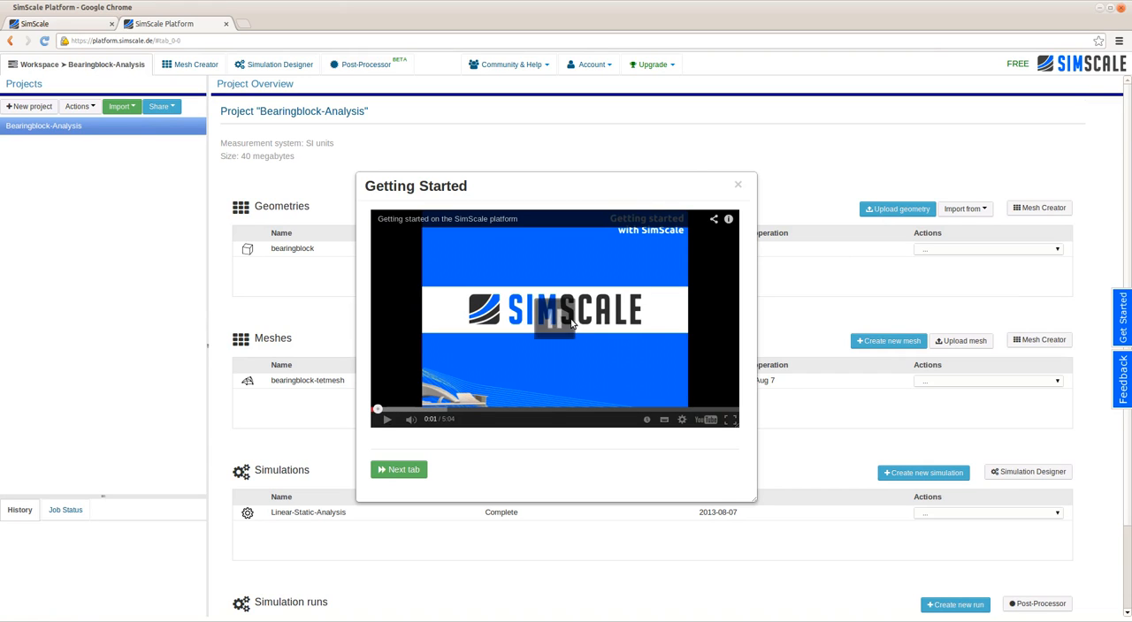
click(398, 469)
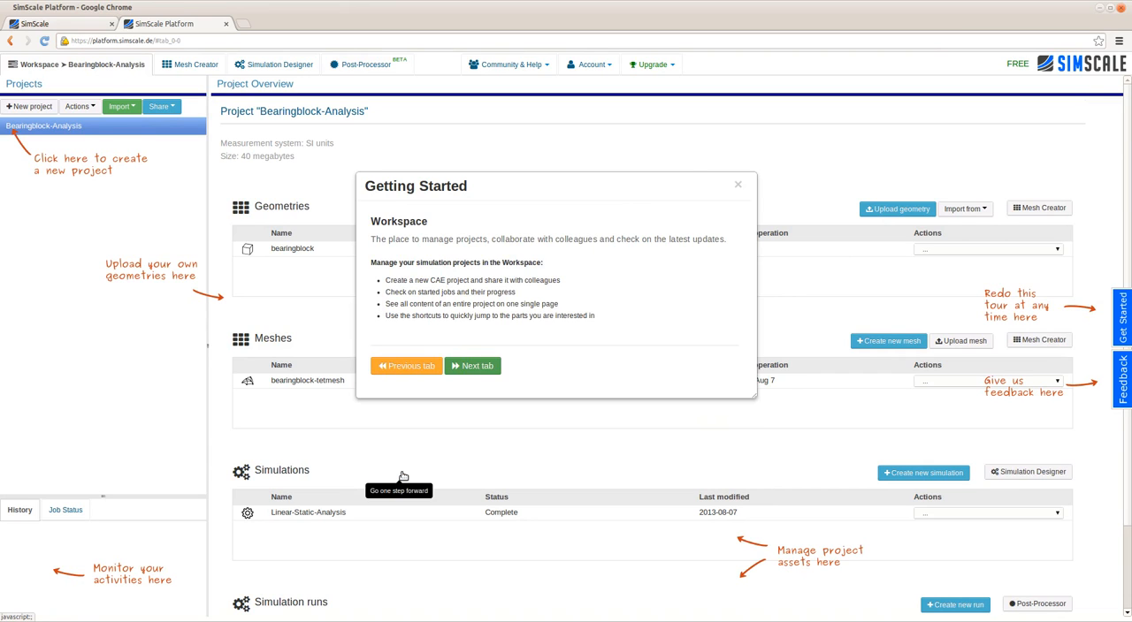
click(472, 365)
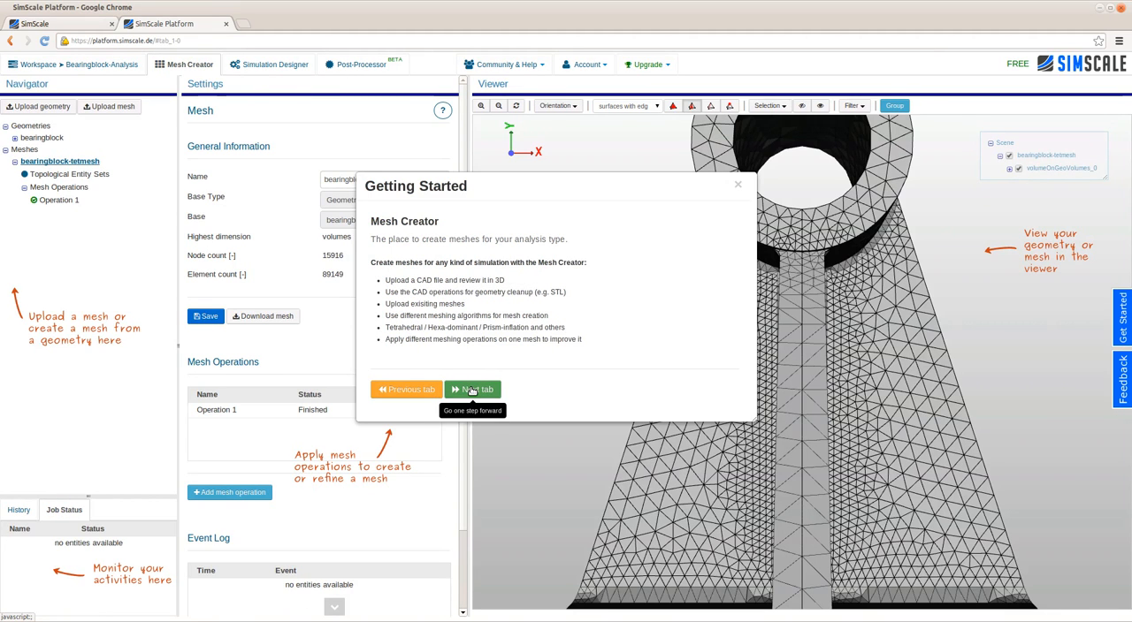
click(472, 389)
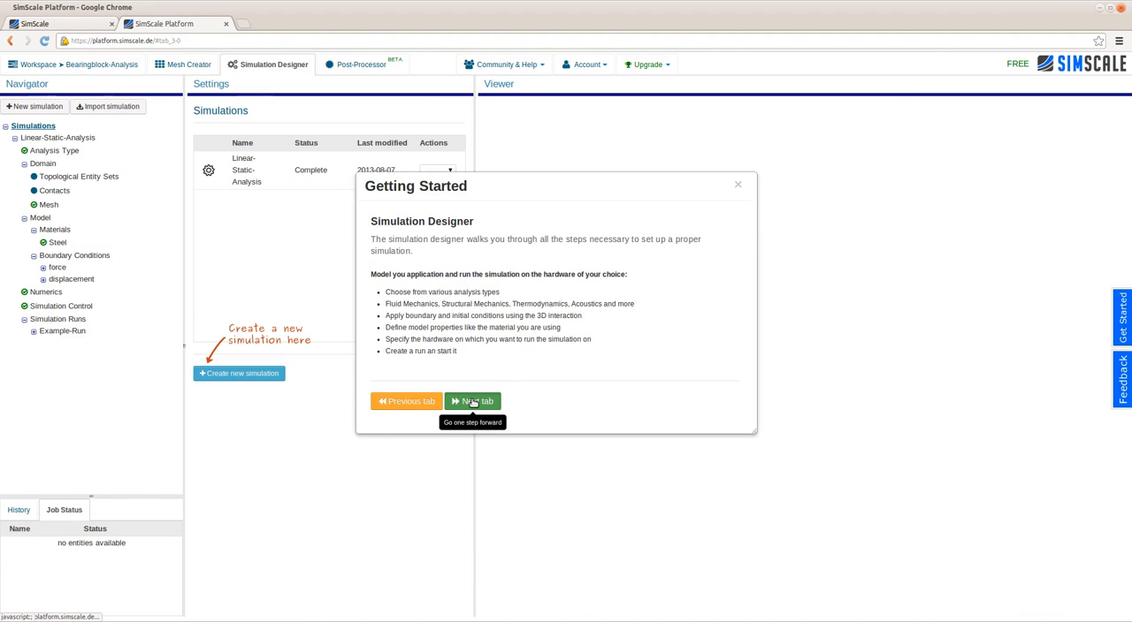
click(472, 402)
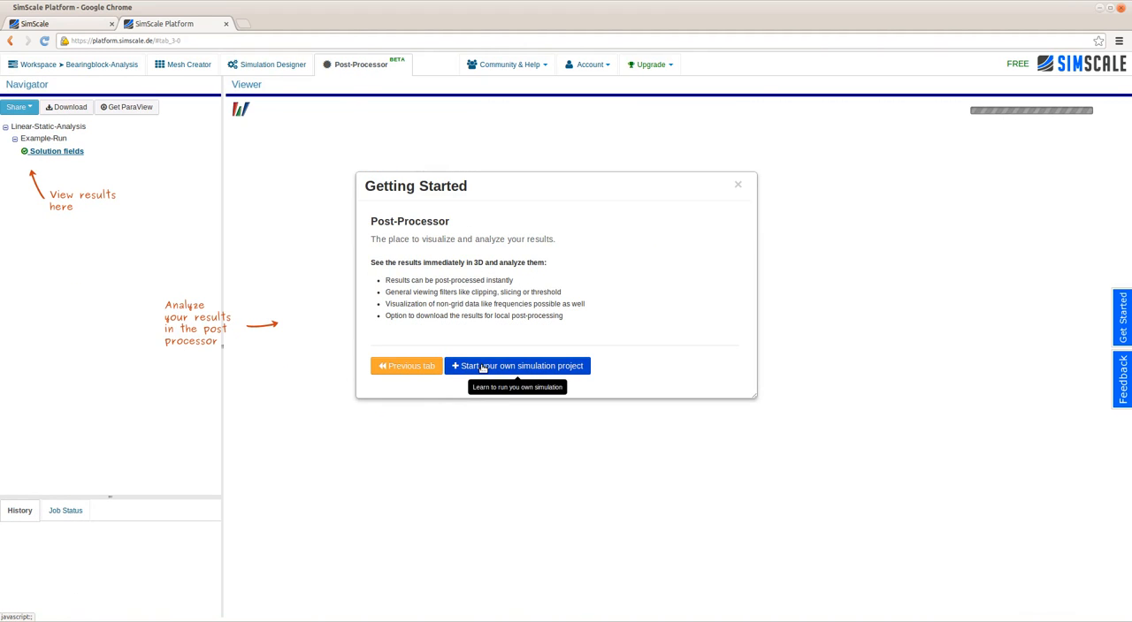
click(517, 365)
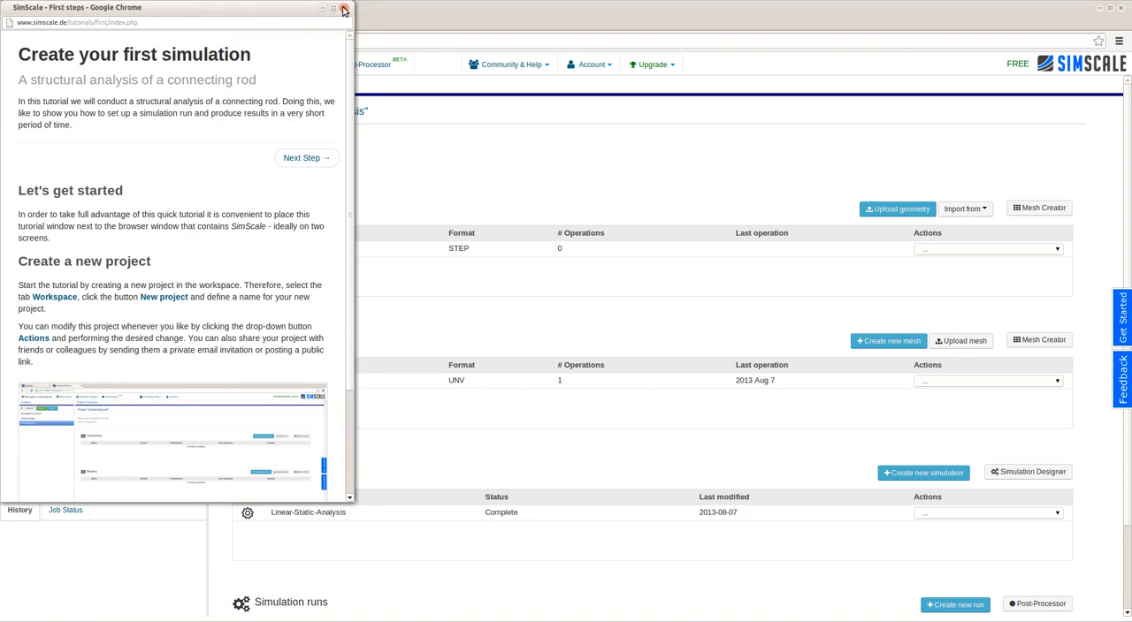
click(344, 8)
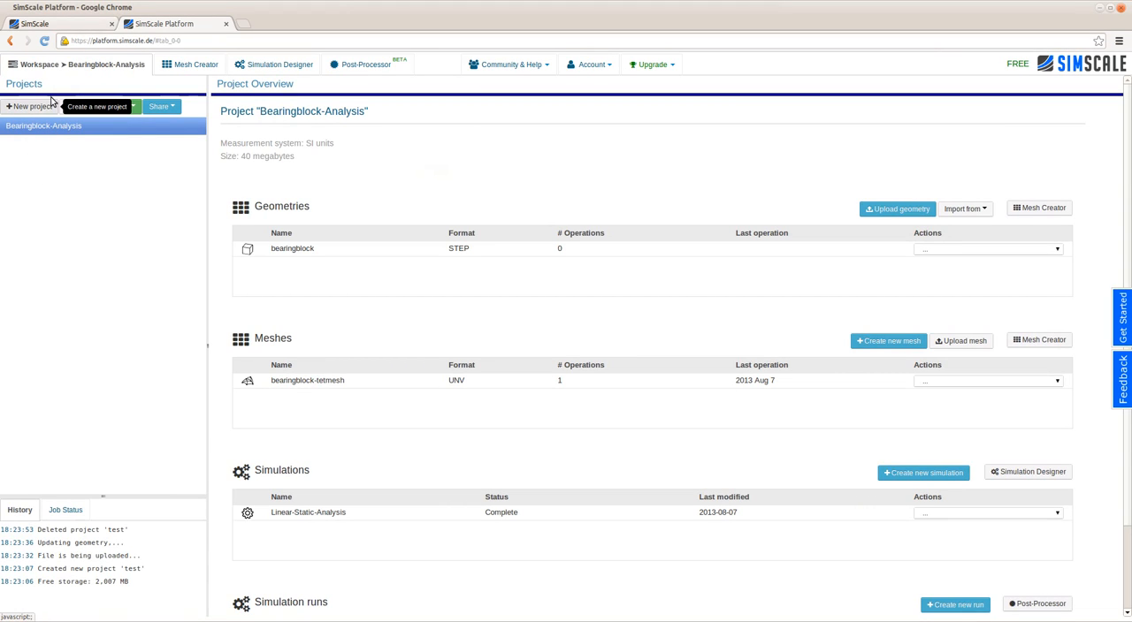
Create the project 'underrun-protection-analysis' with SI units
click(33, 106)
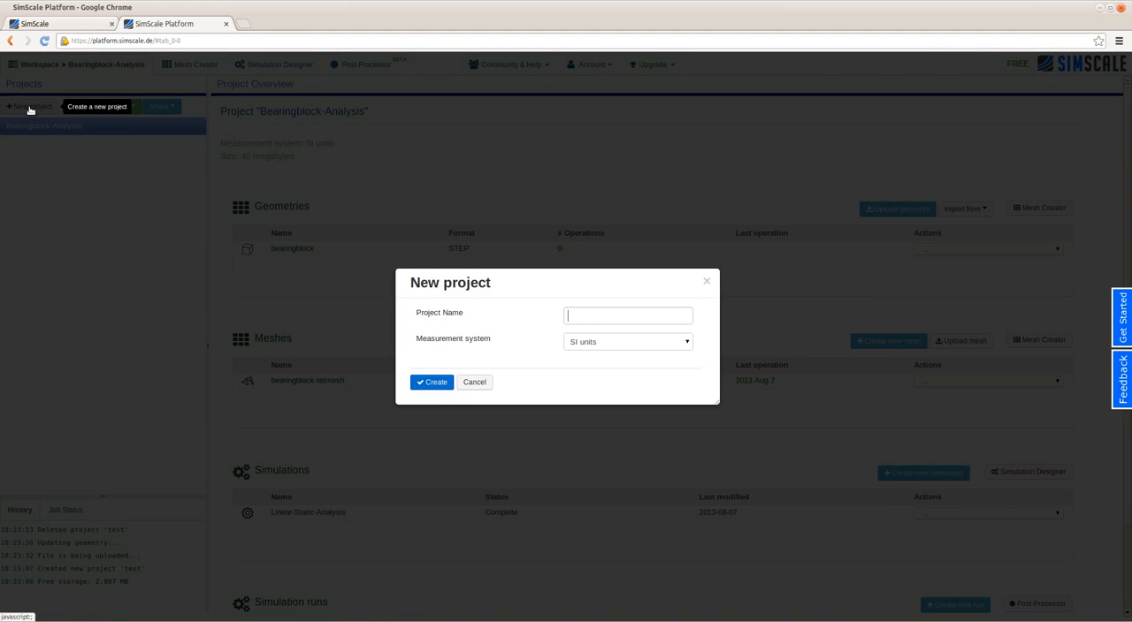
text(underu)
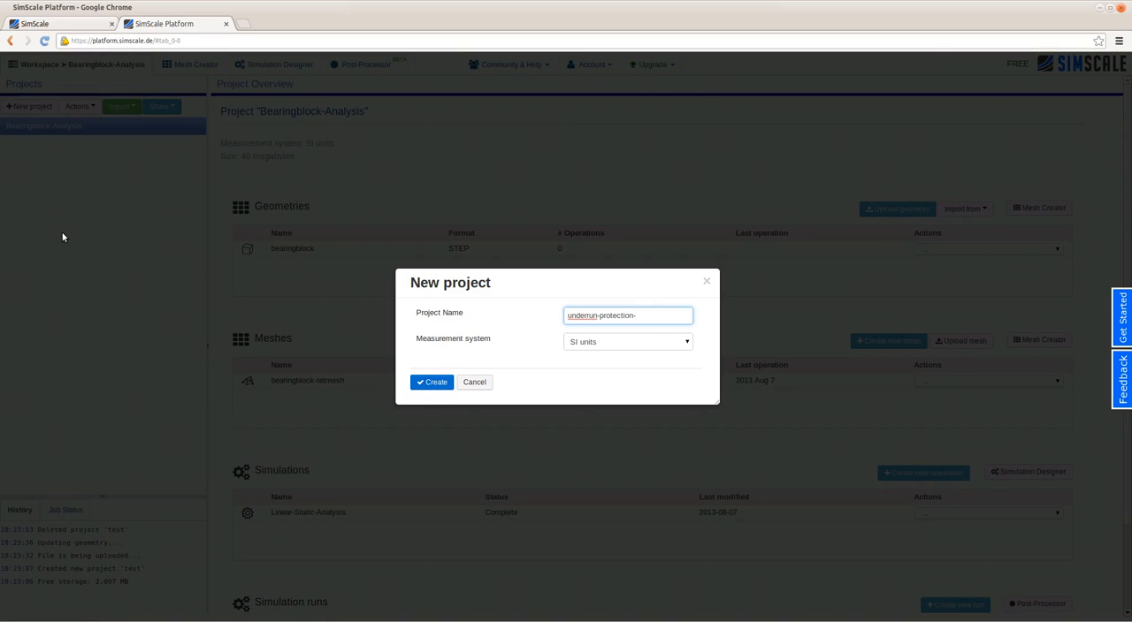
text(analys)
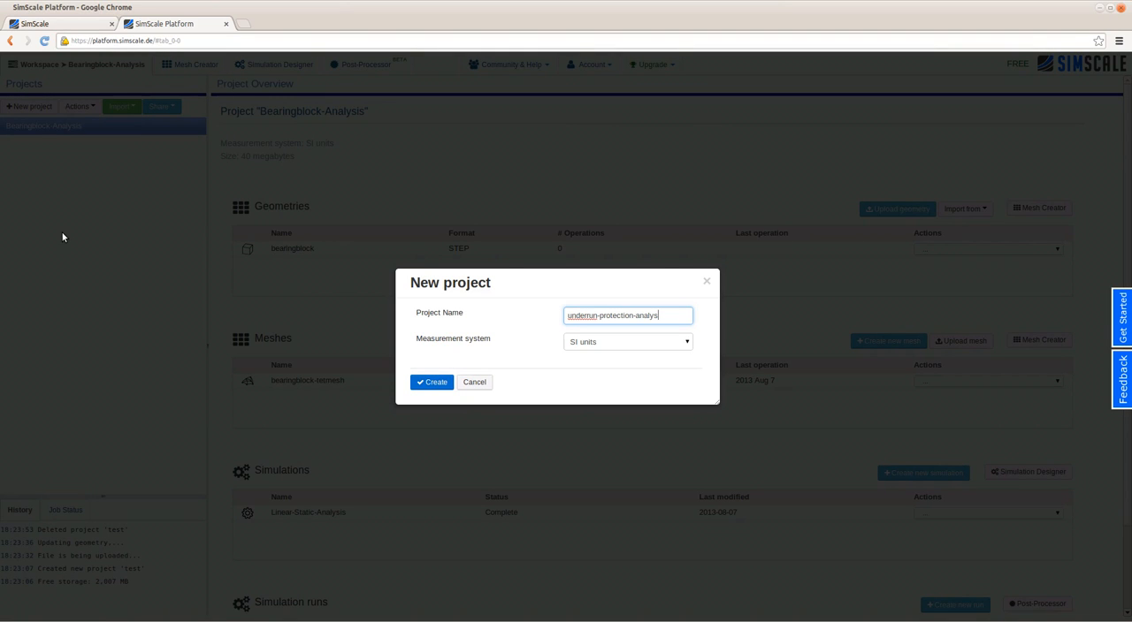
click(473, 382)
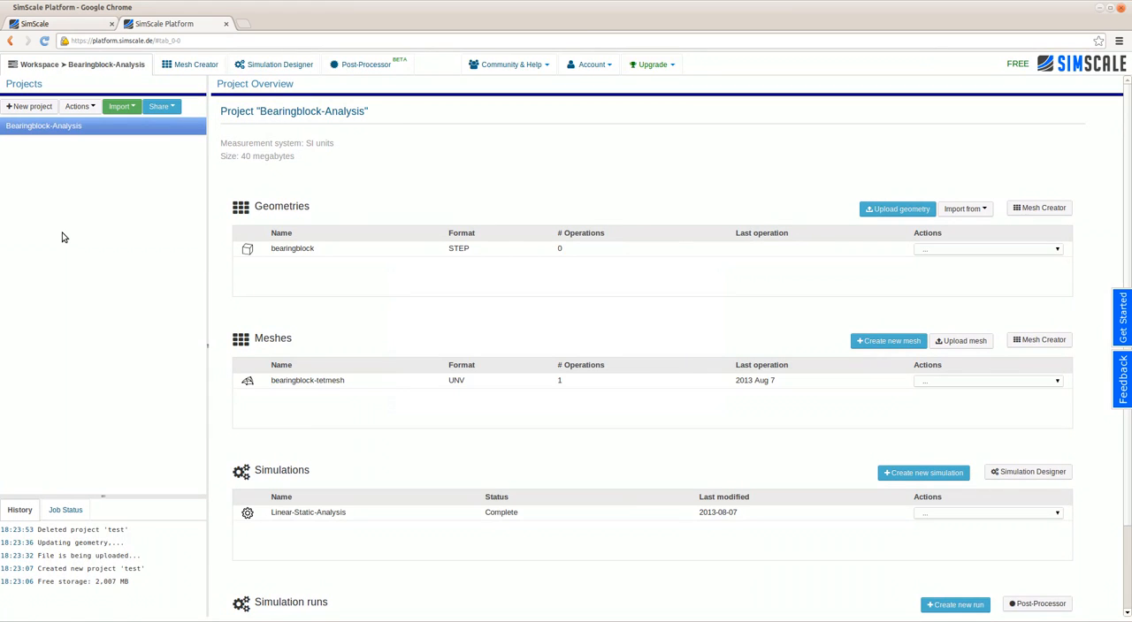
click(29, 106)
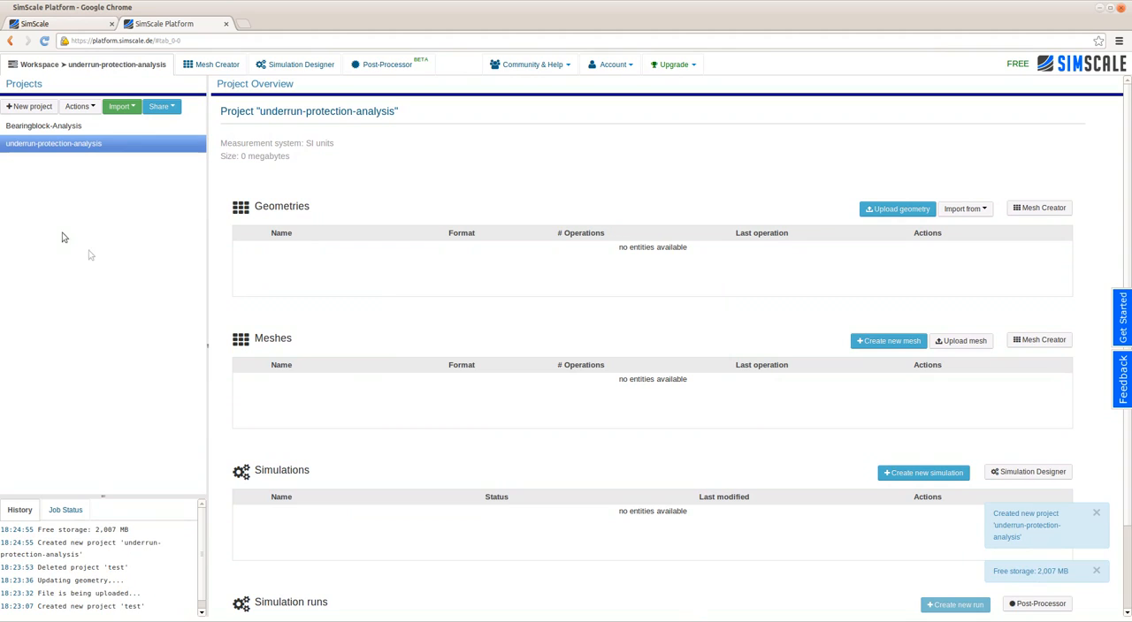
scroll(down, 3)
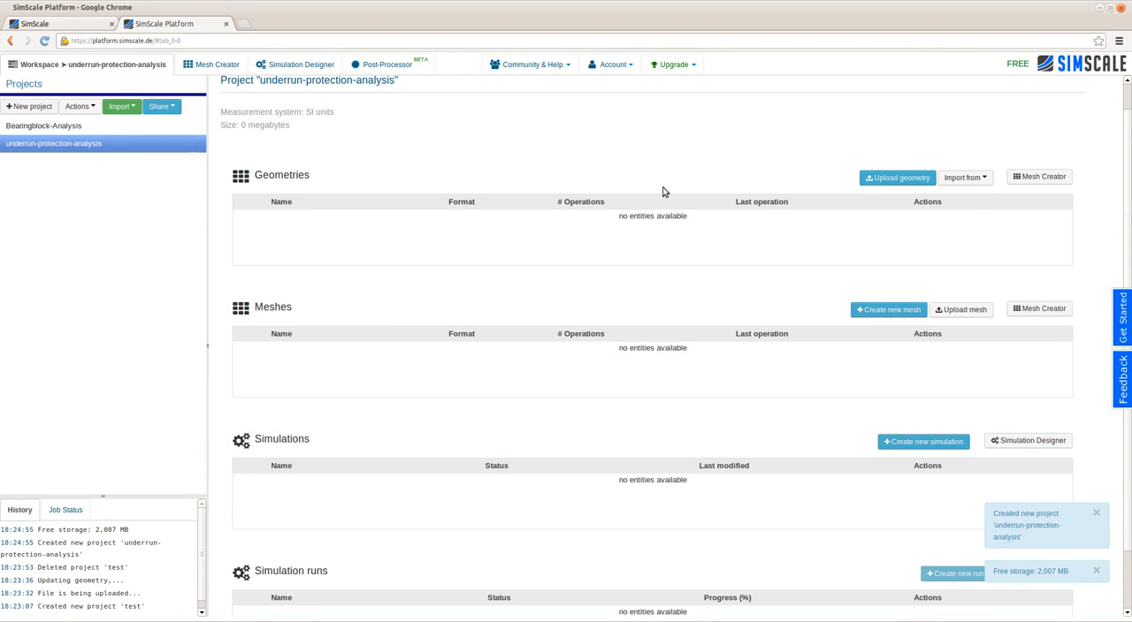
scroll(up, 3)
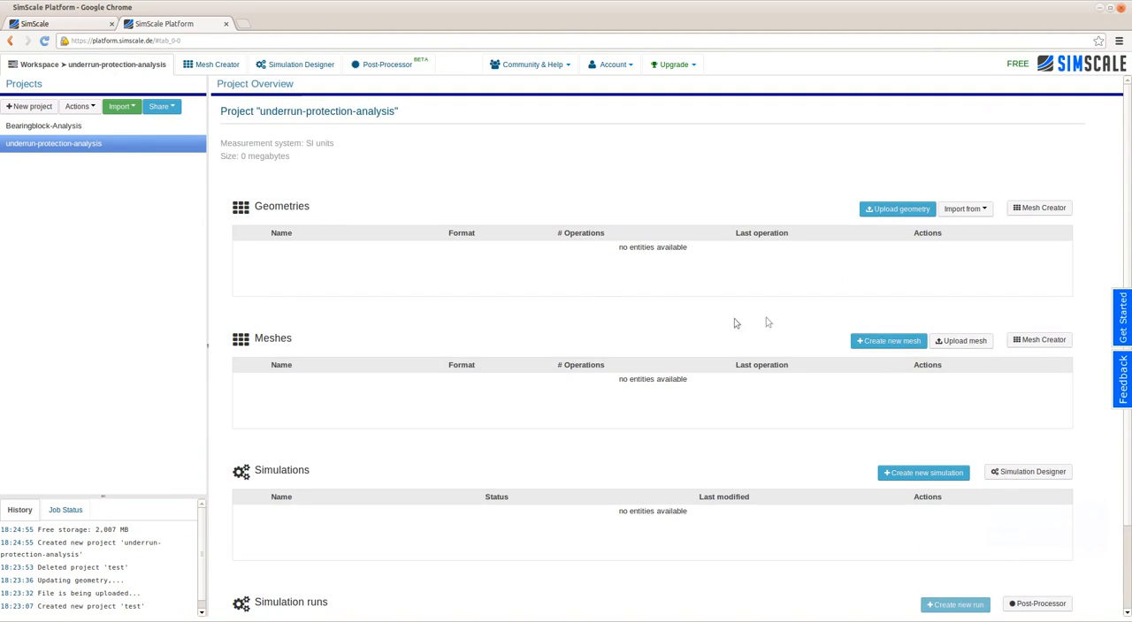
Upload underrun-protection-simple.stp as a geometry labelled 'underrun-v1'
click(895, 209)
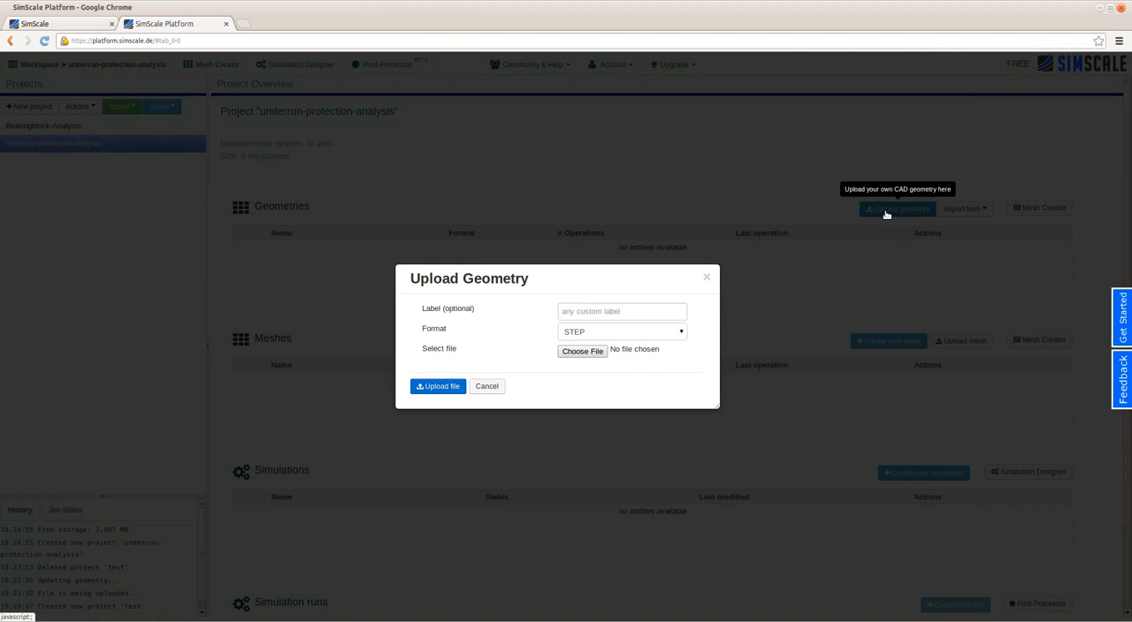
click(582, 351)
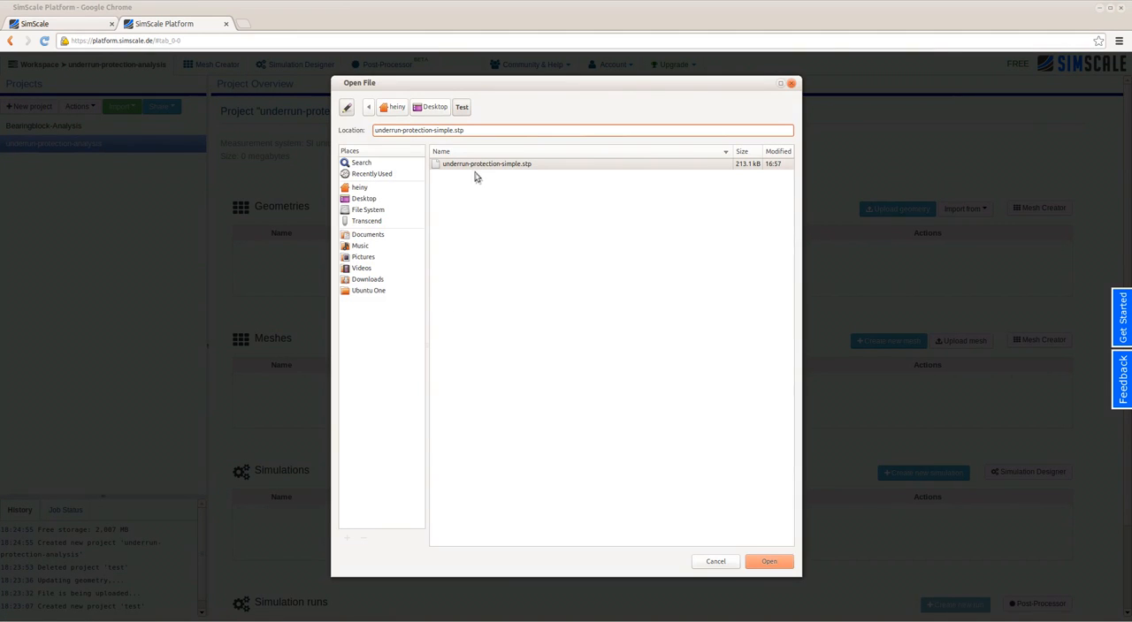
click(768, 562)
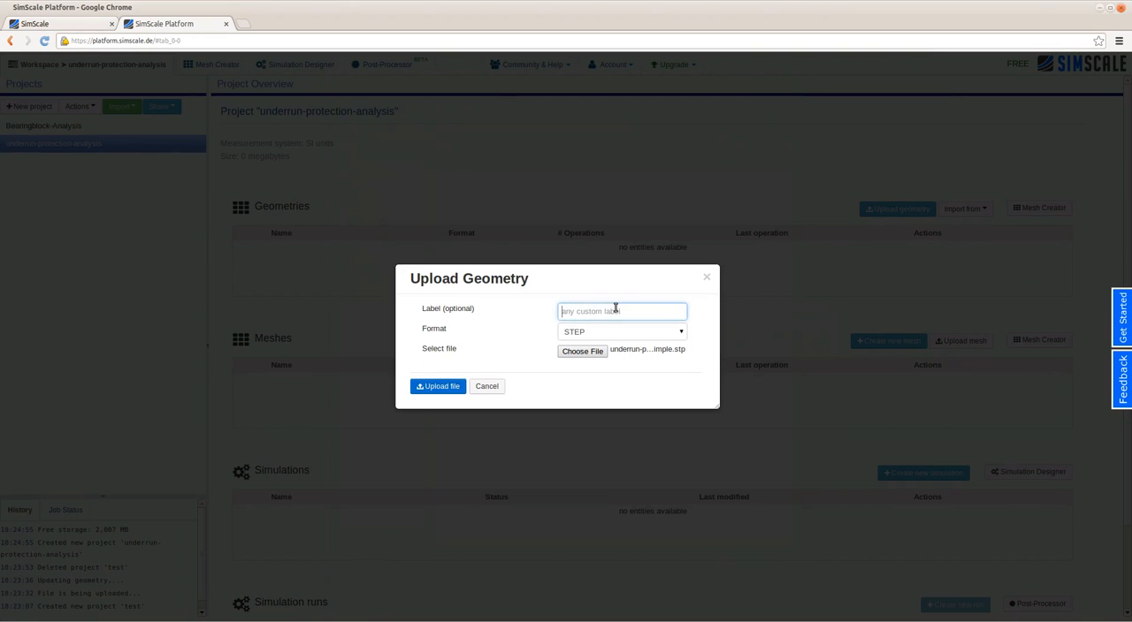
text(underrun-v1)
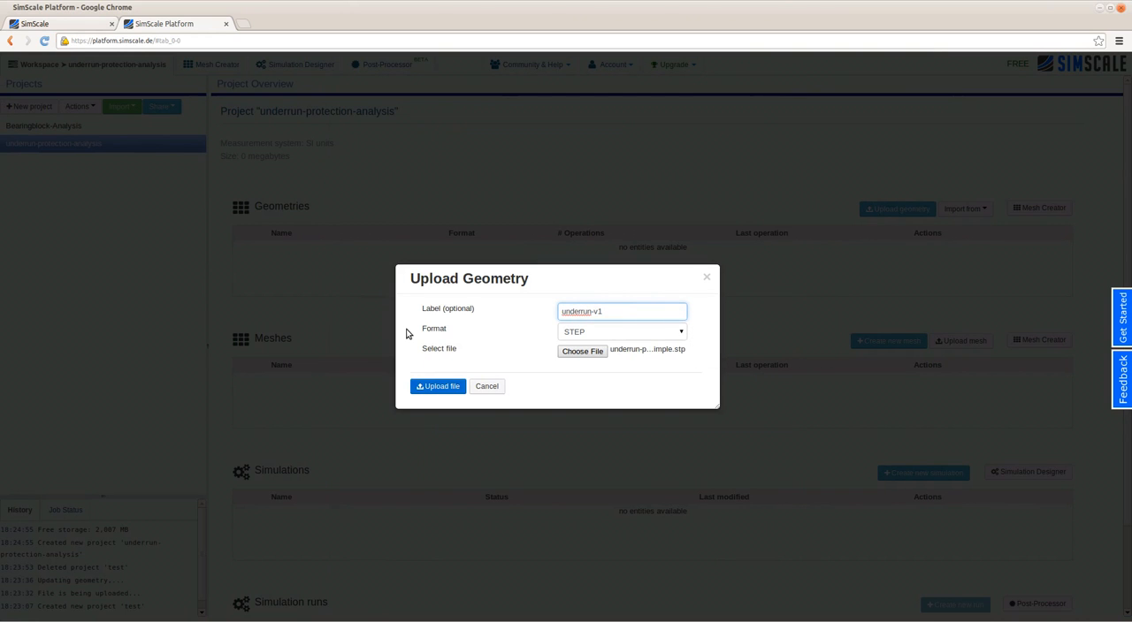
click(437, 386)
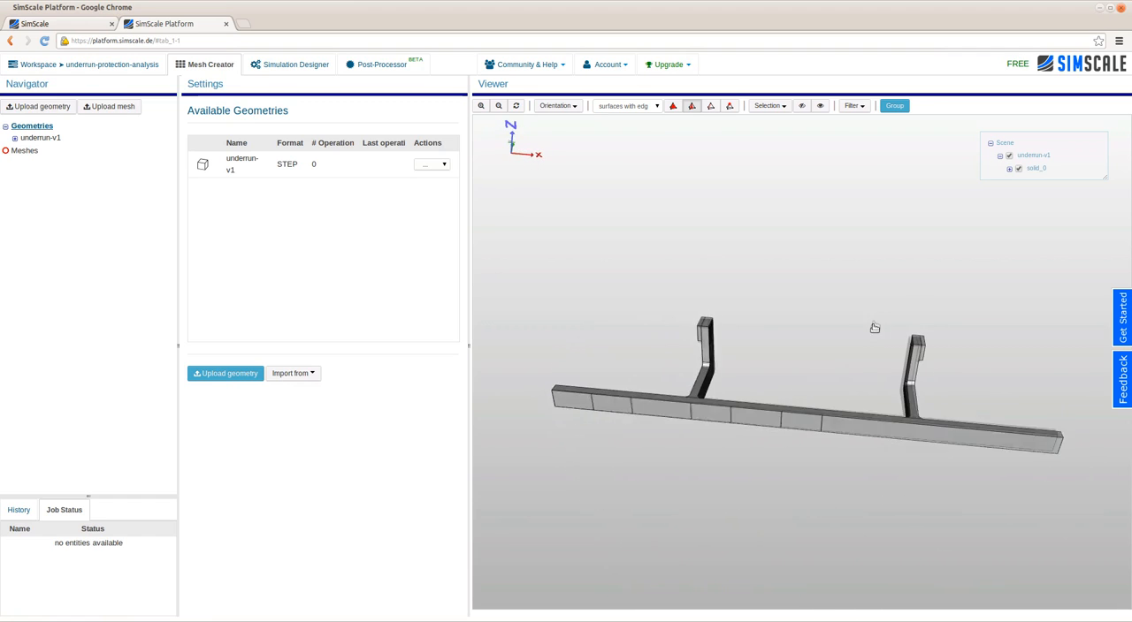
Zoom in, highlight three crossbeam faces and rotate the bumper model to inspect it
drag(874, 328, 856, 281)
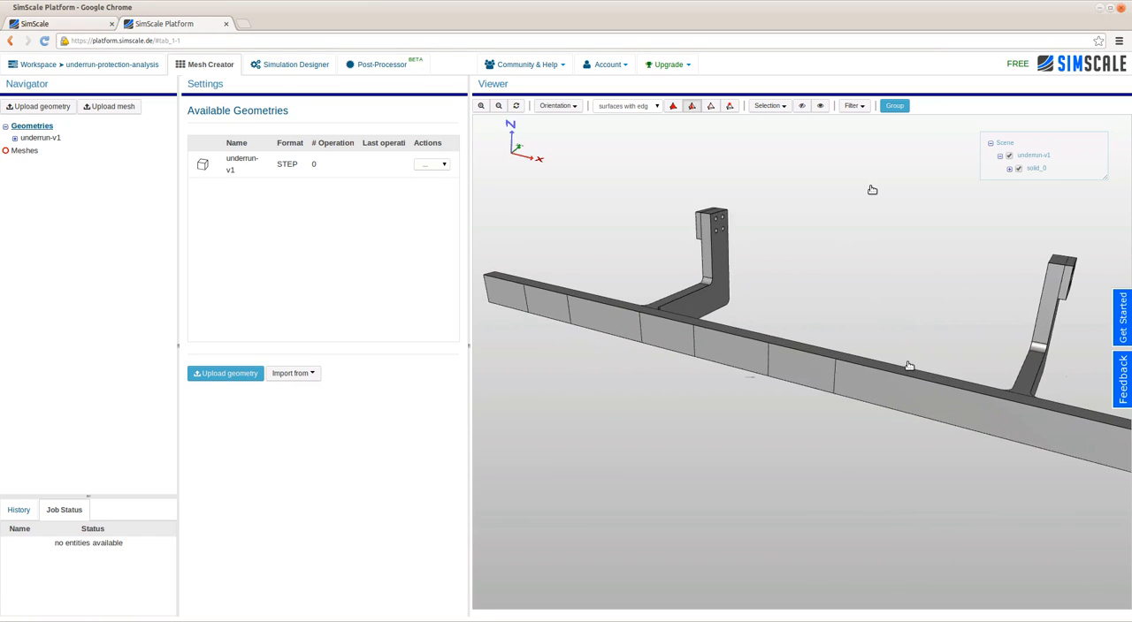
click(800, 369)
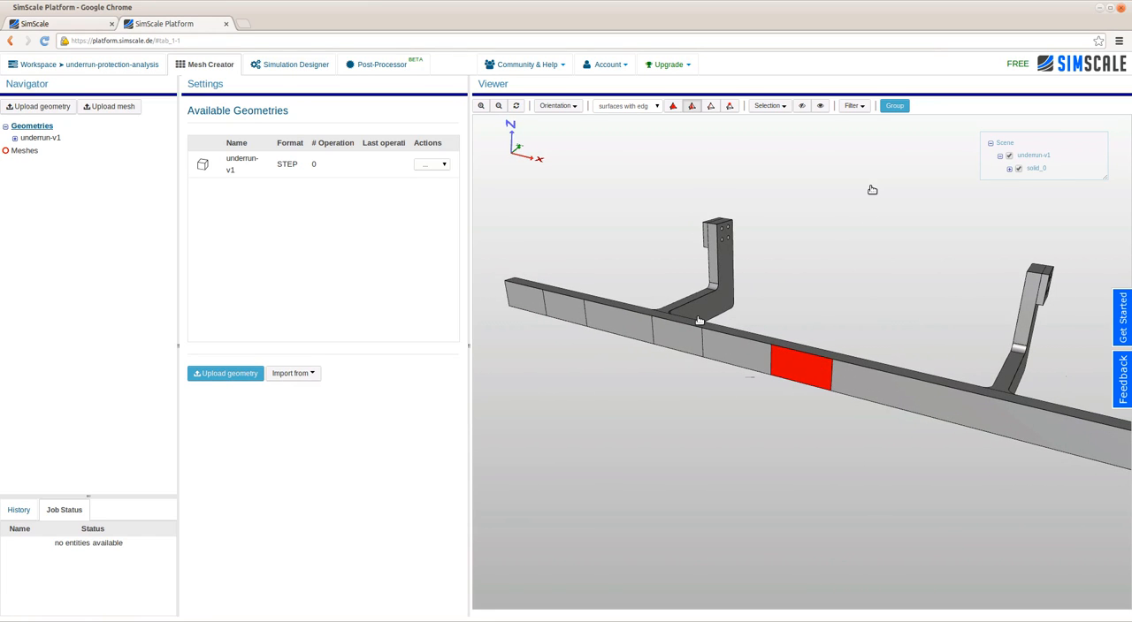
click(561, 303)
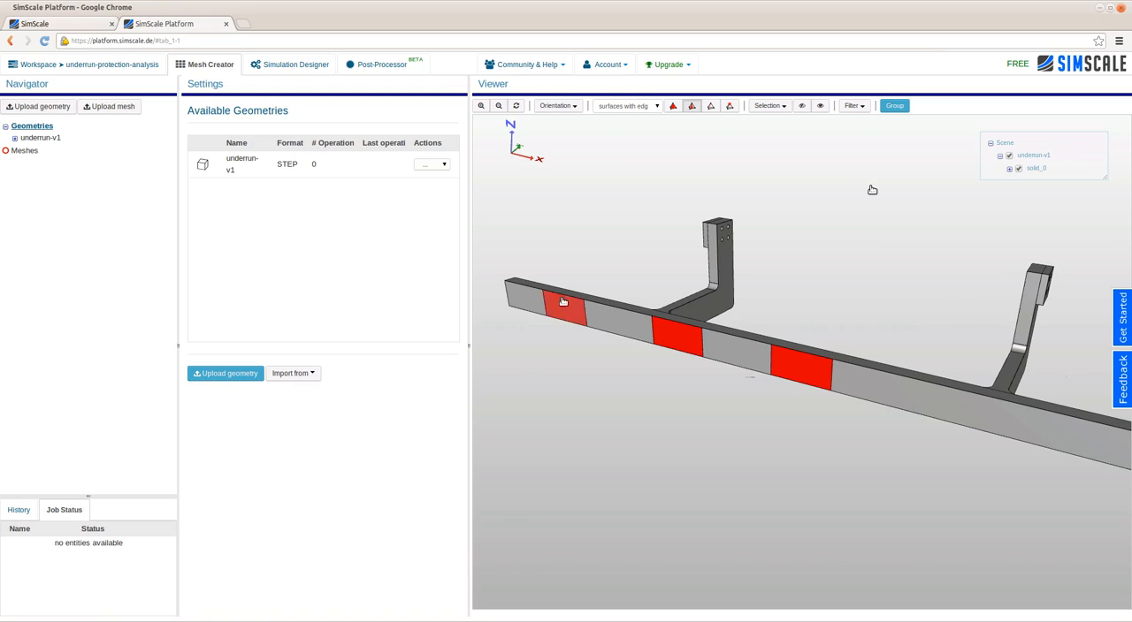
click(561, 302)
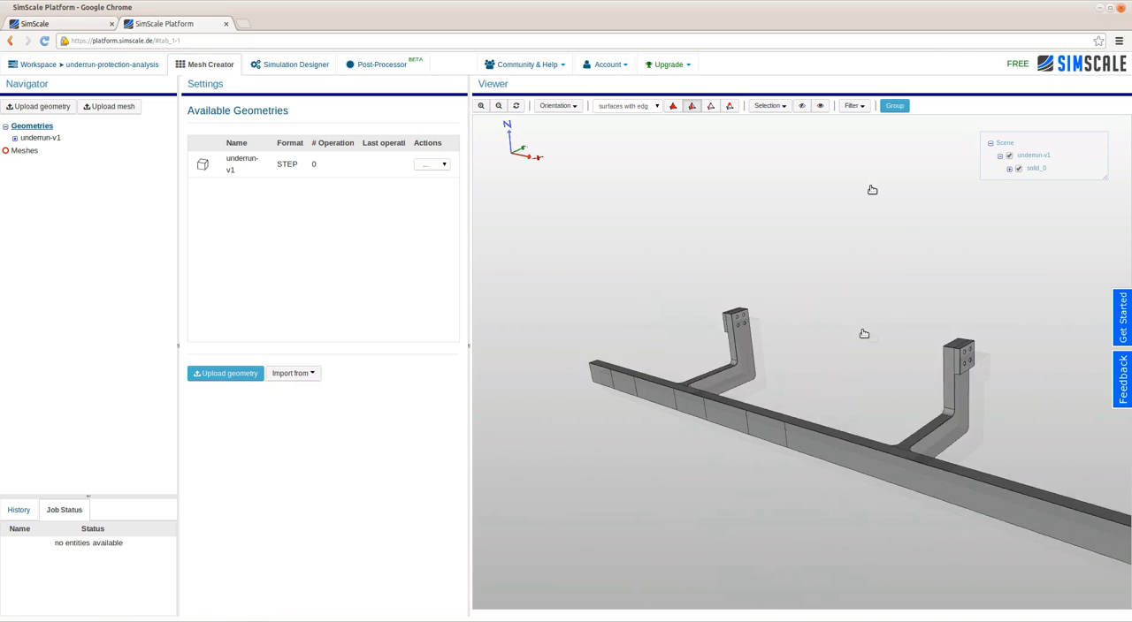
drag(864, 333, 745, 347)
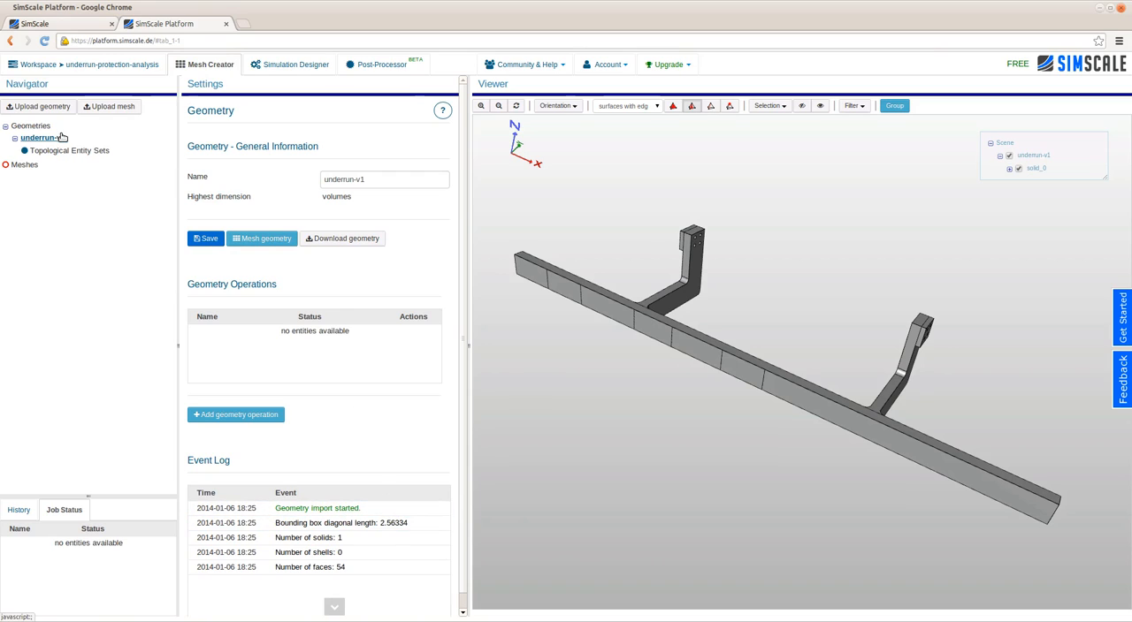
Create a new mesh from underrun-v1 and rename it 'mesh-1'
right_click(43, 137)
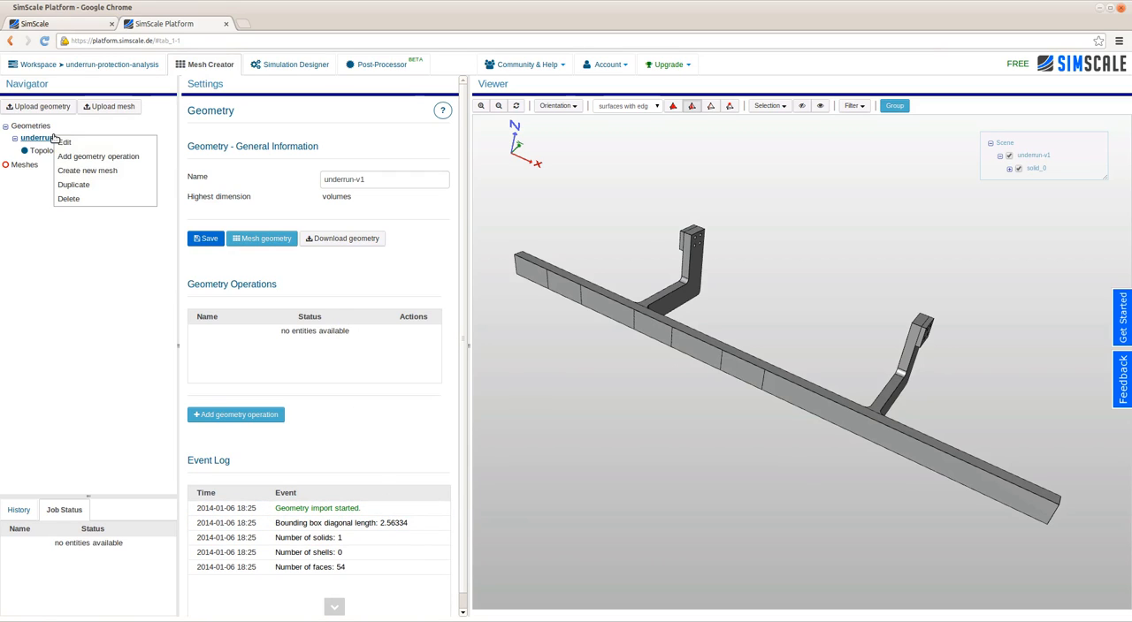
mouse_move(86, 171)
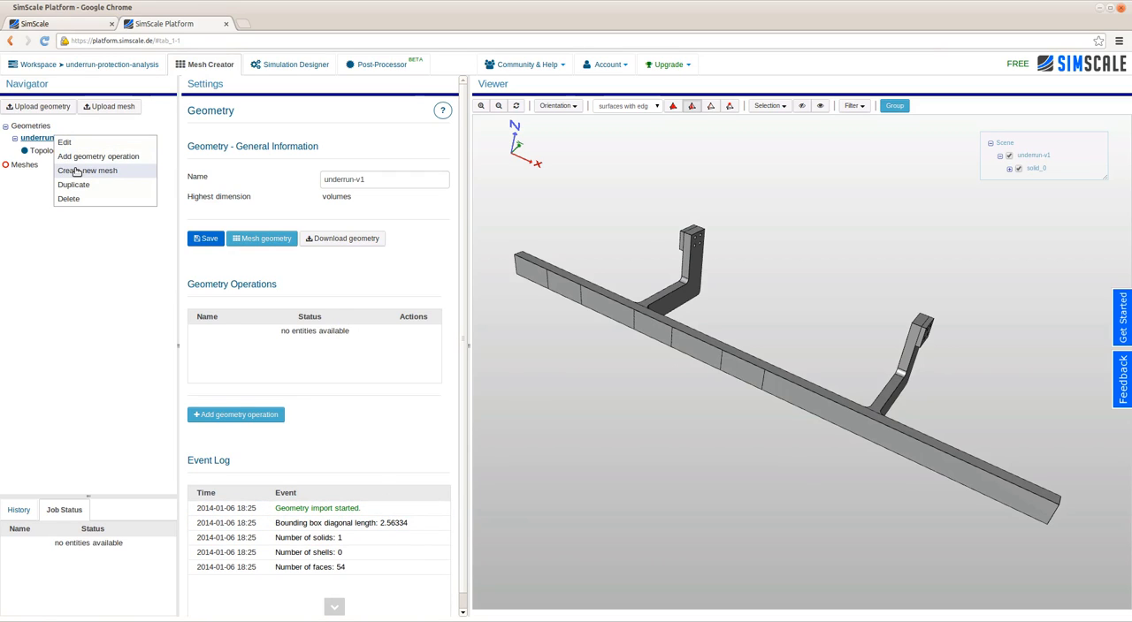
click(86, 171)
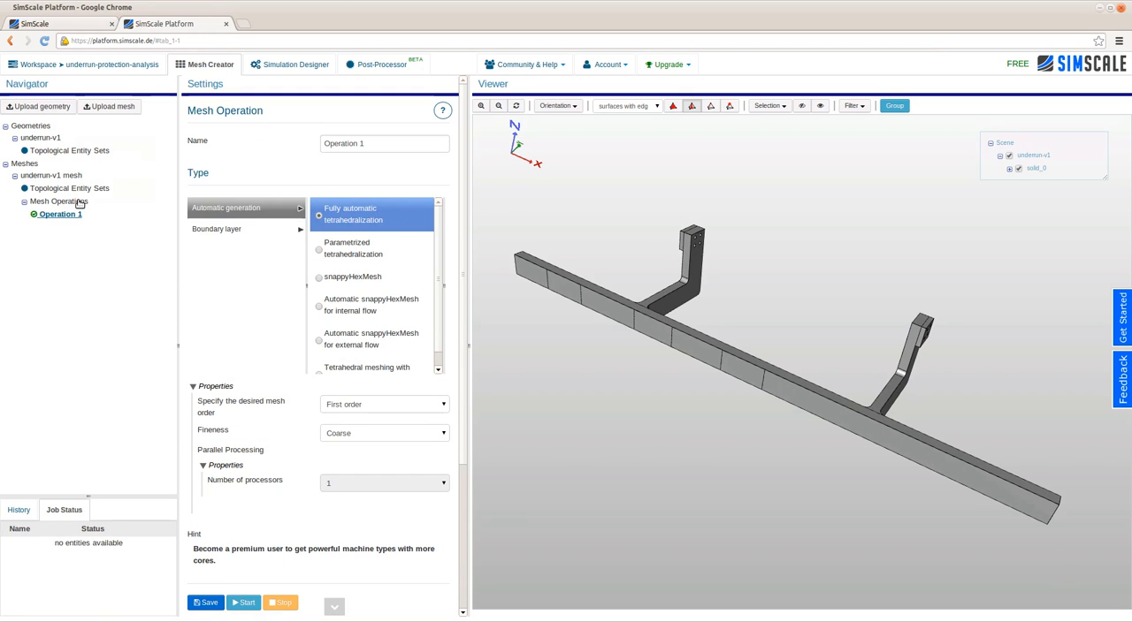
mouse_move(75, 175)
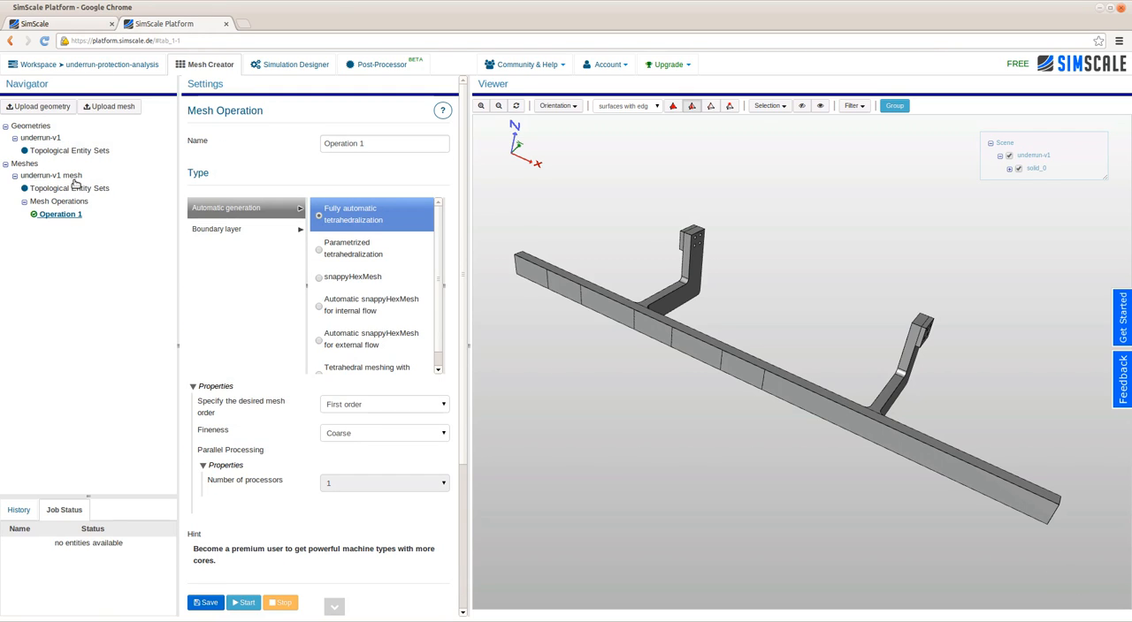
click(50, 175)
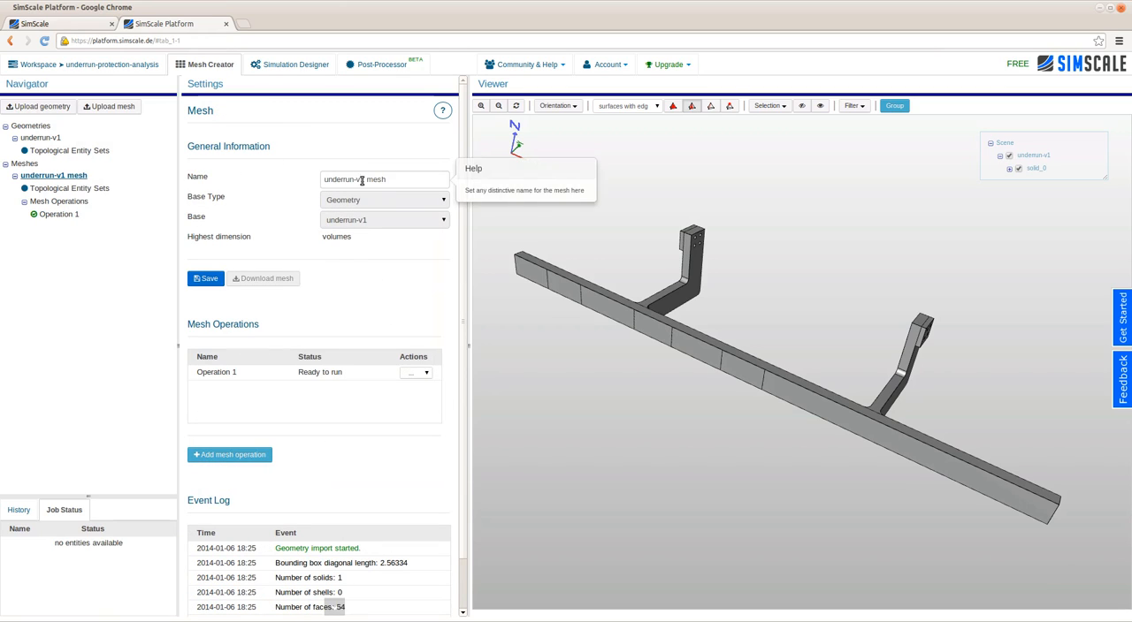
text(mesh-1)
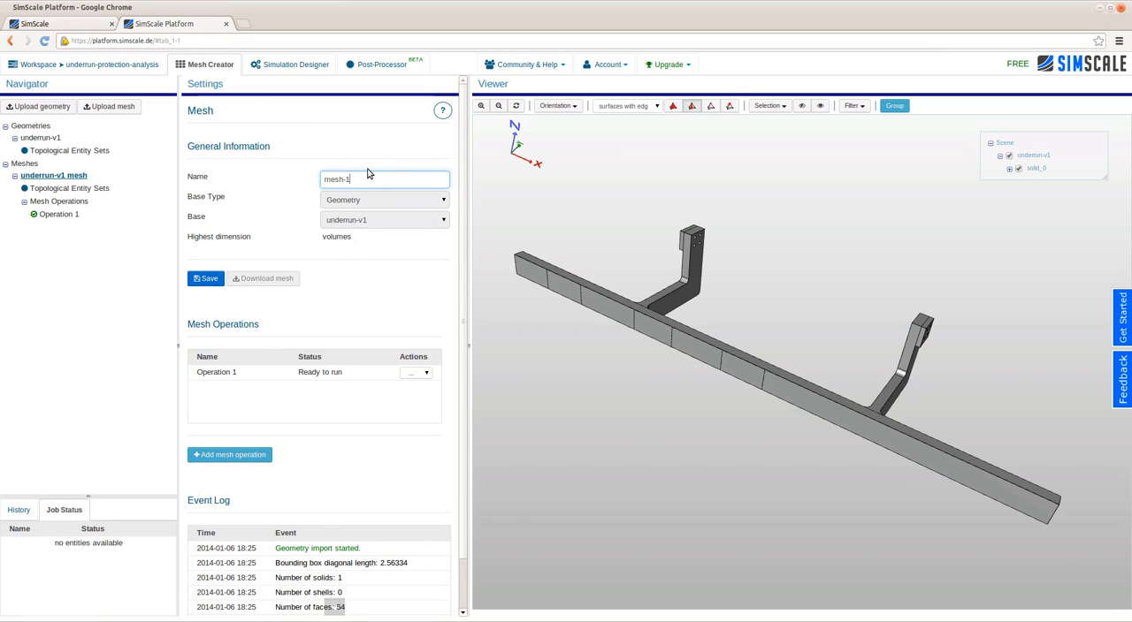
click(206, 278)
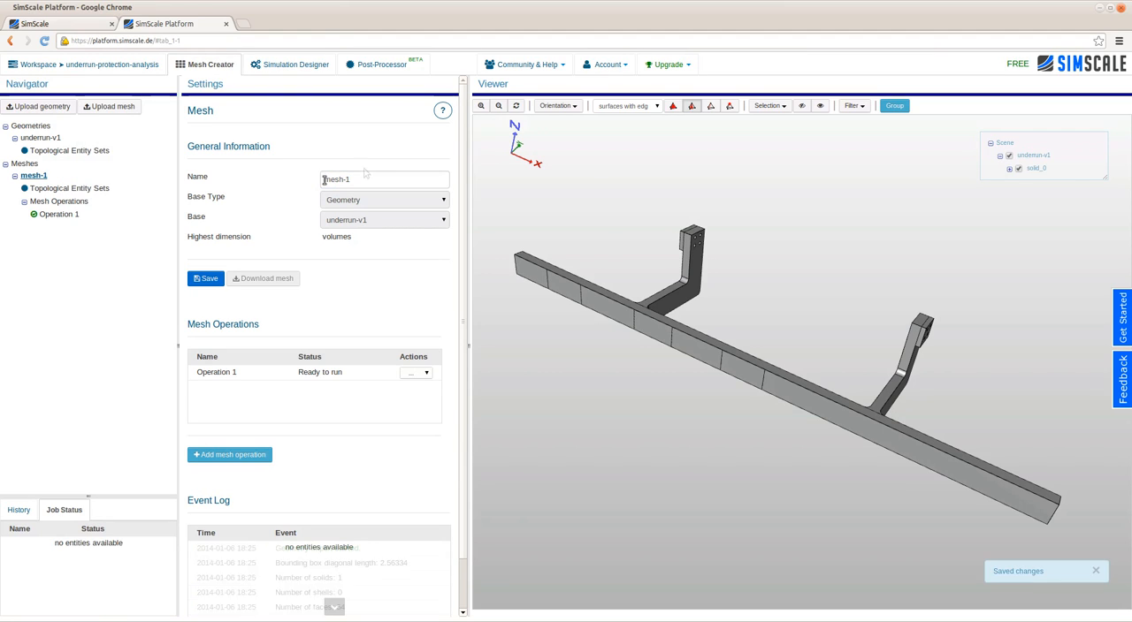
Rename the mesh operation to 'auto-tet-meshing', keeping automatic tetrahedral generation
click(60, 214)
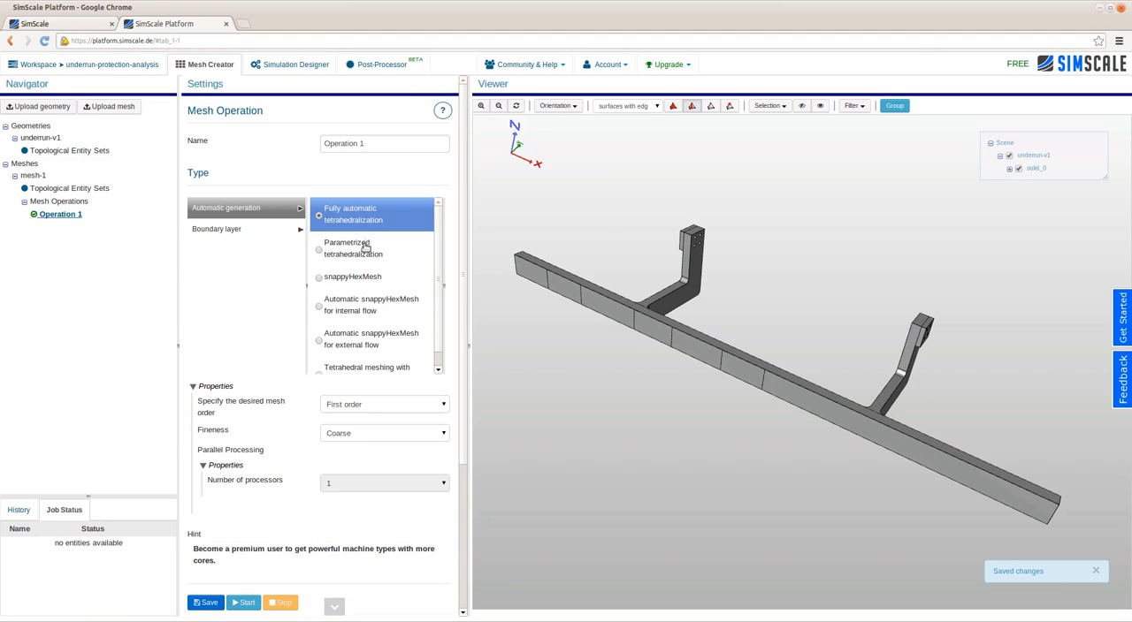
click(217, 229)
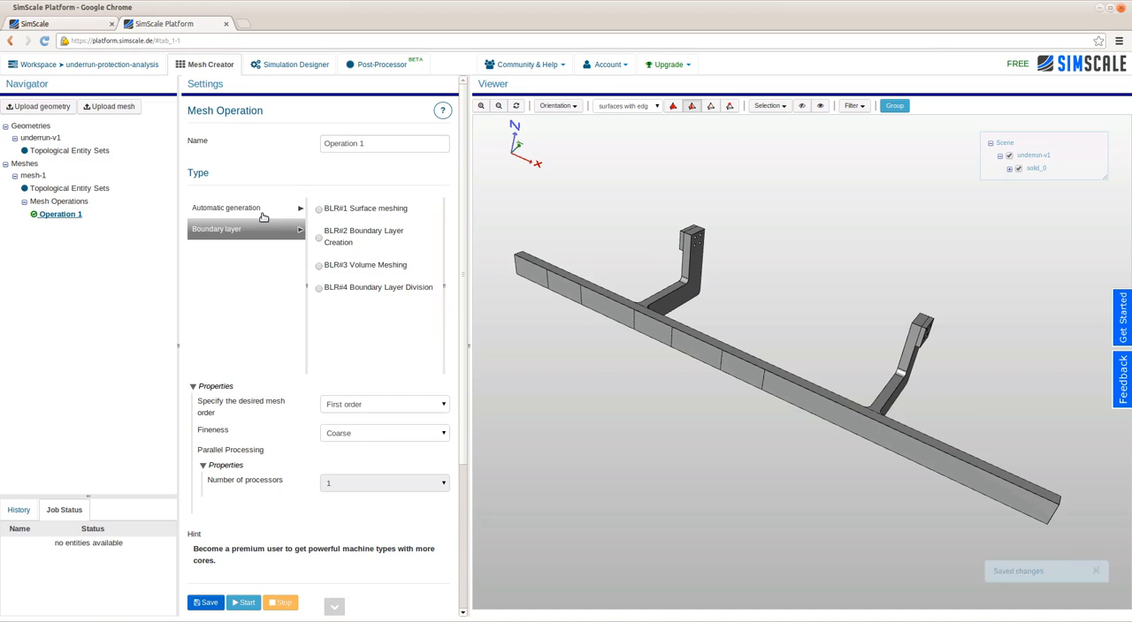
click(225, 207)
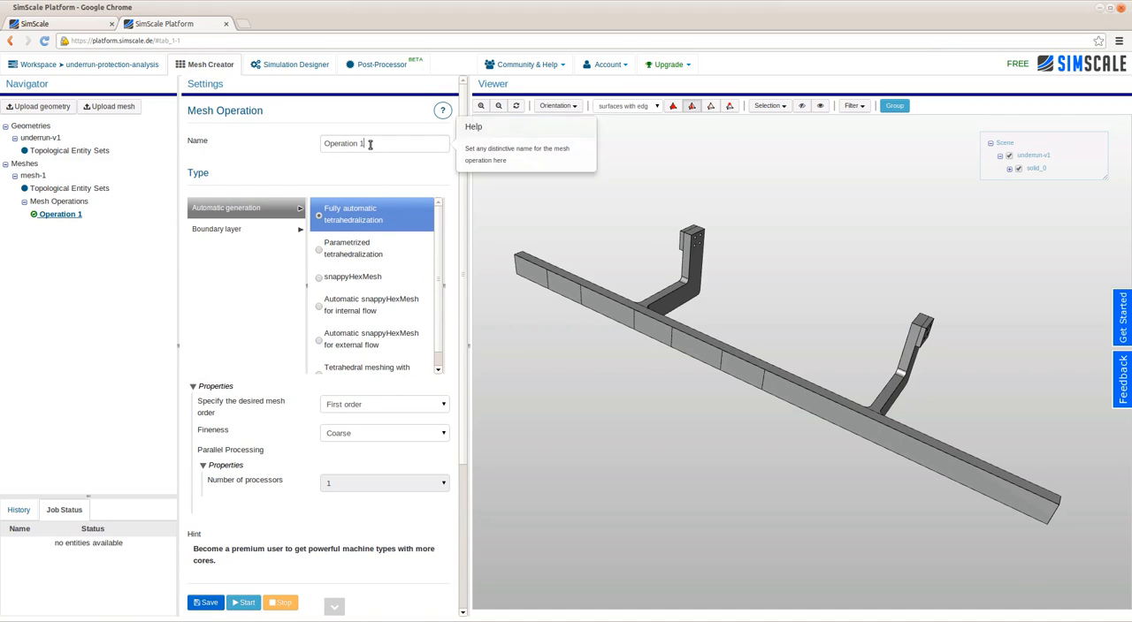
text(auto-tet-meshing)
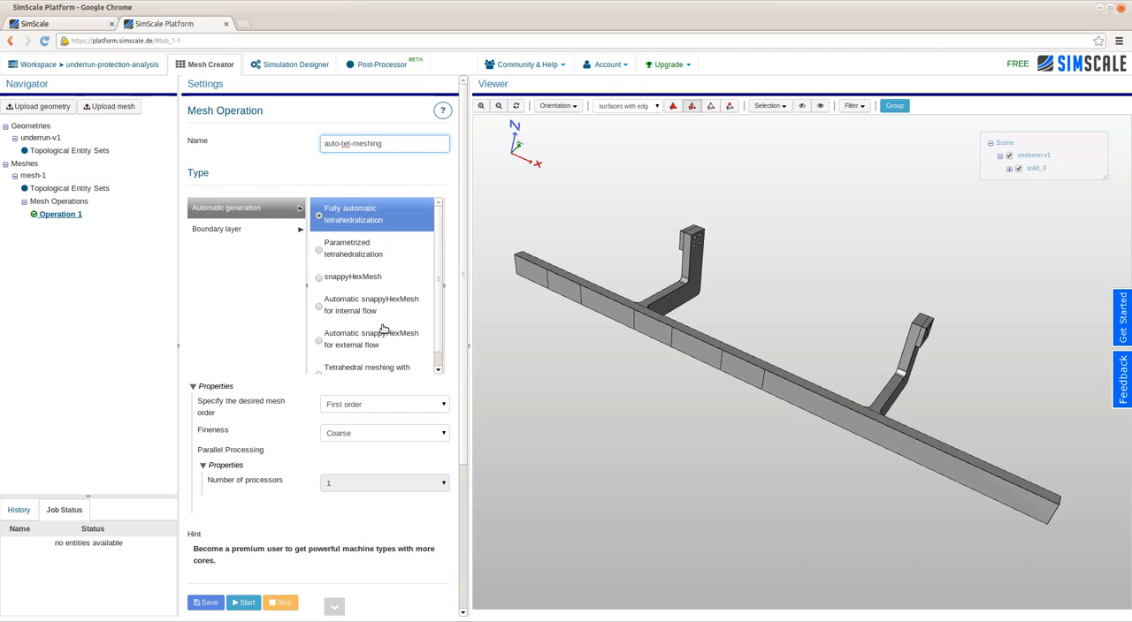
click(205, 602)
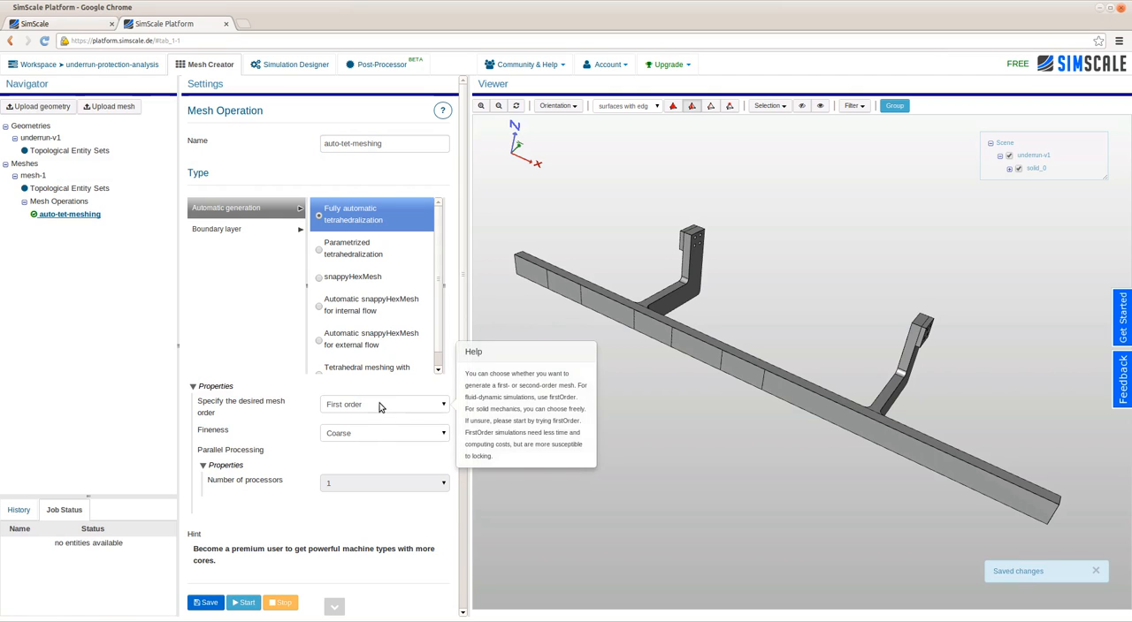
Set the mesh order to second order, save, and launch the meshing
click(383, 404)
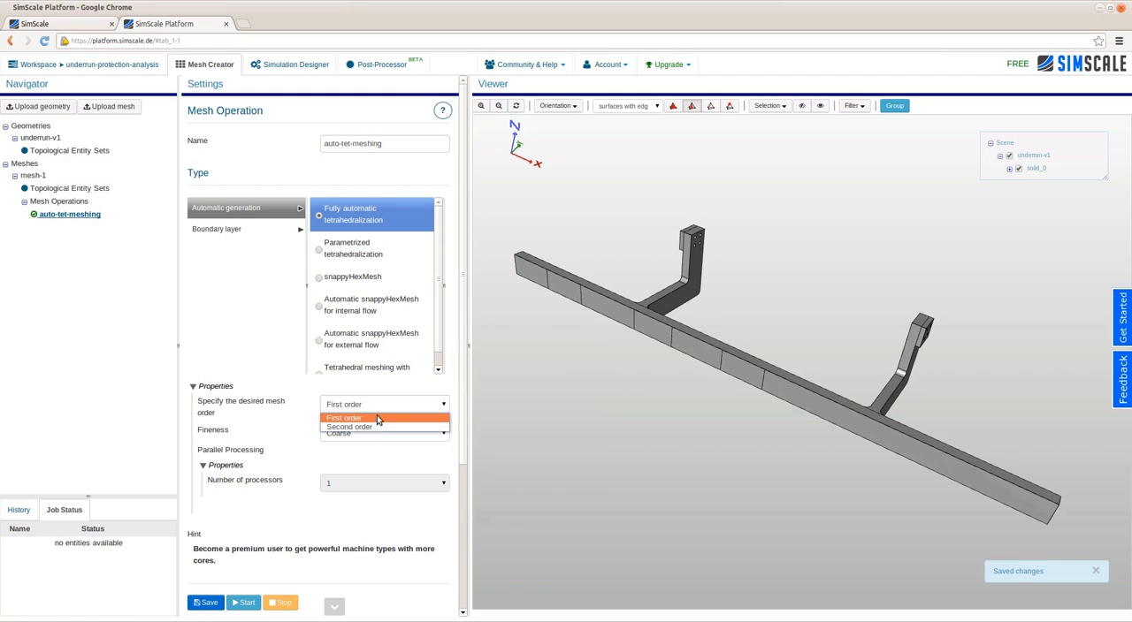
click(348, 427)
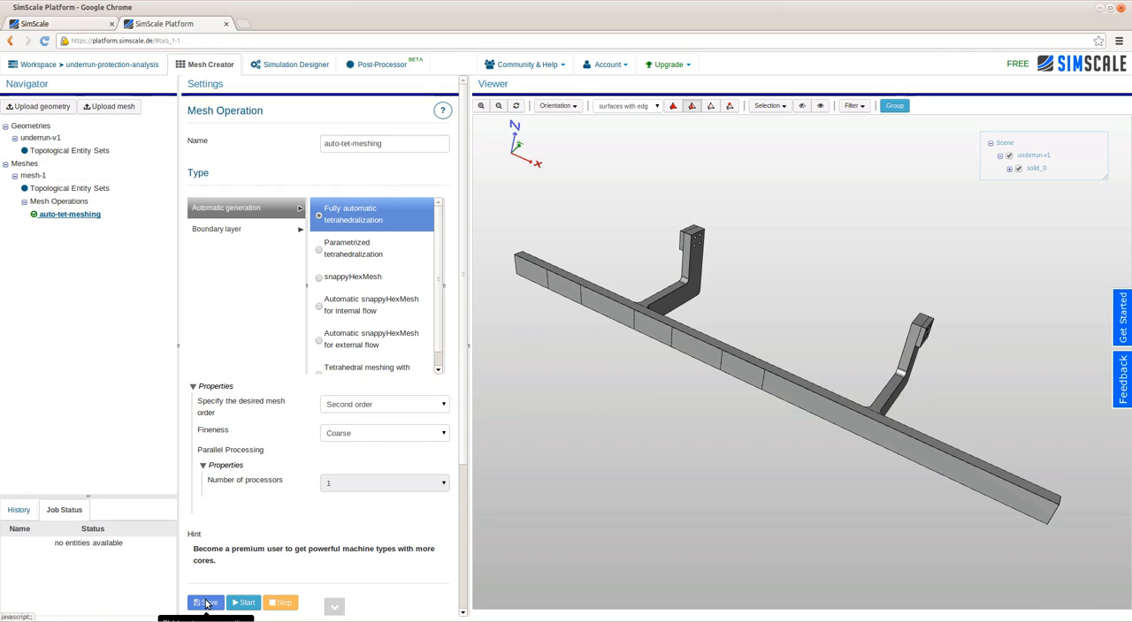
click(205, 602)
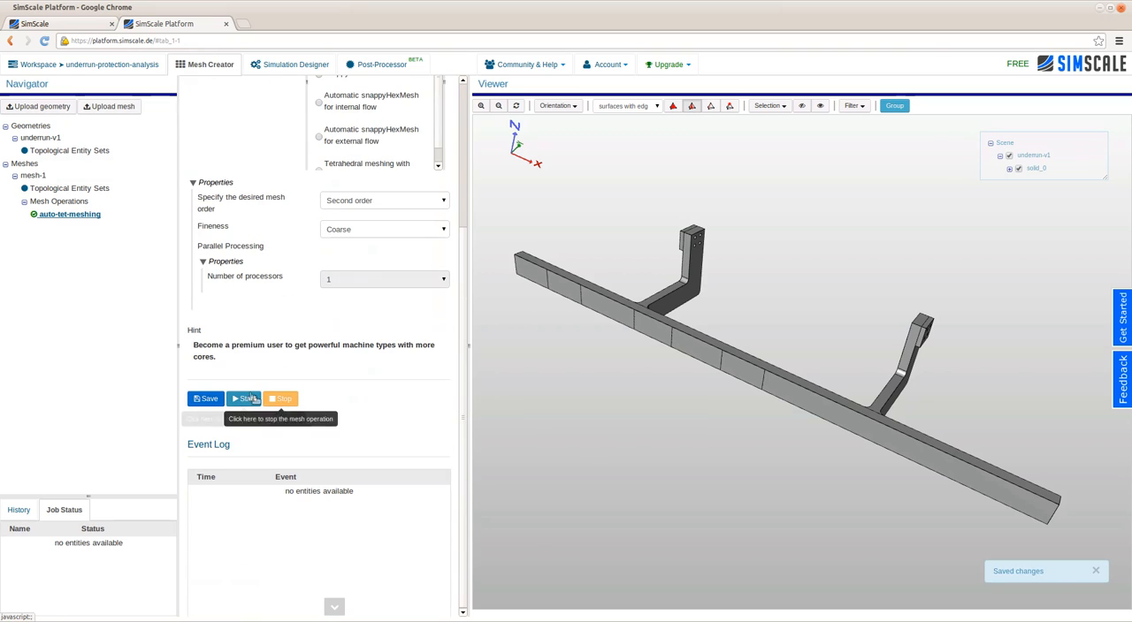
click(244, 399)
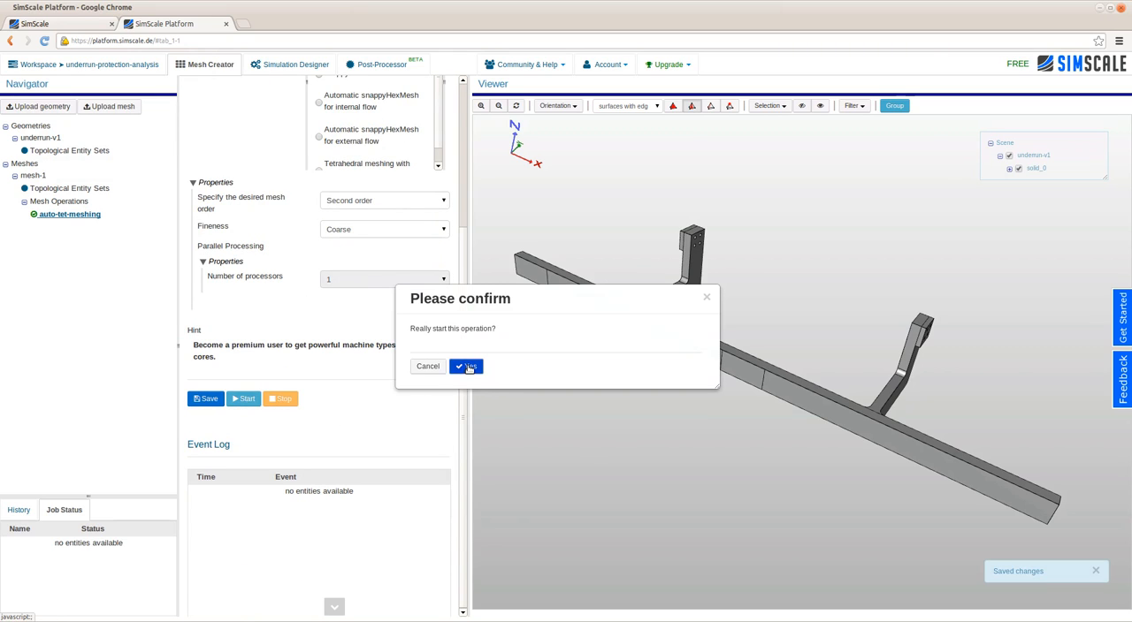
click(466, 366)
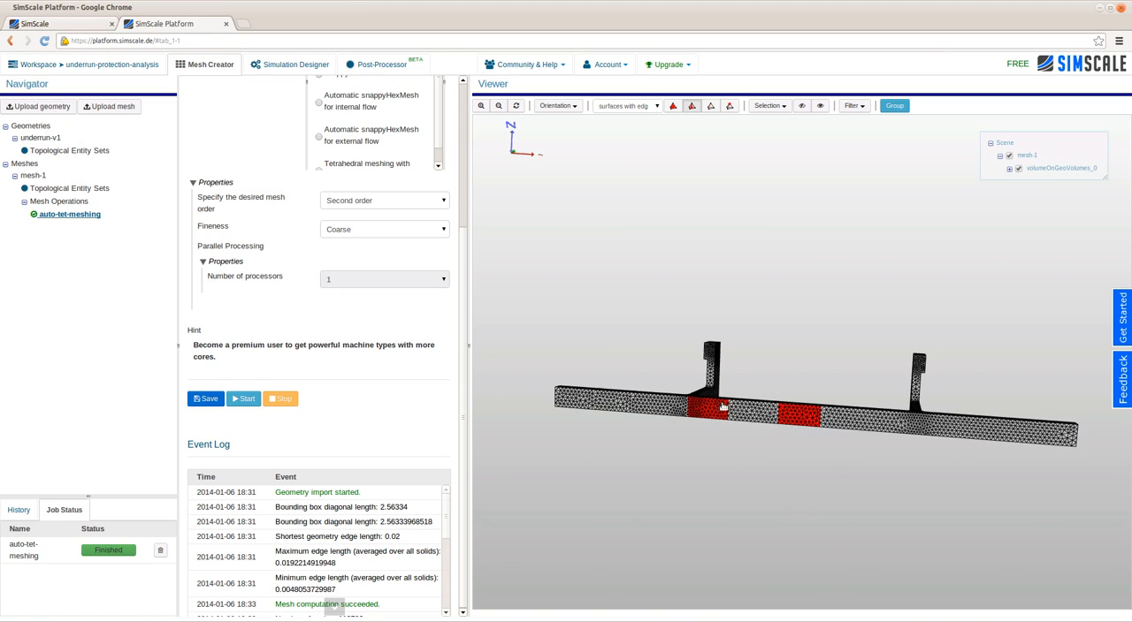
Clear face highlights and zoom in on the finer mesh where a bracket meets the crossbeam
click(769, 315)
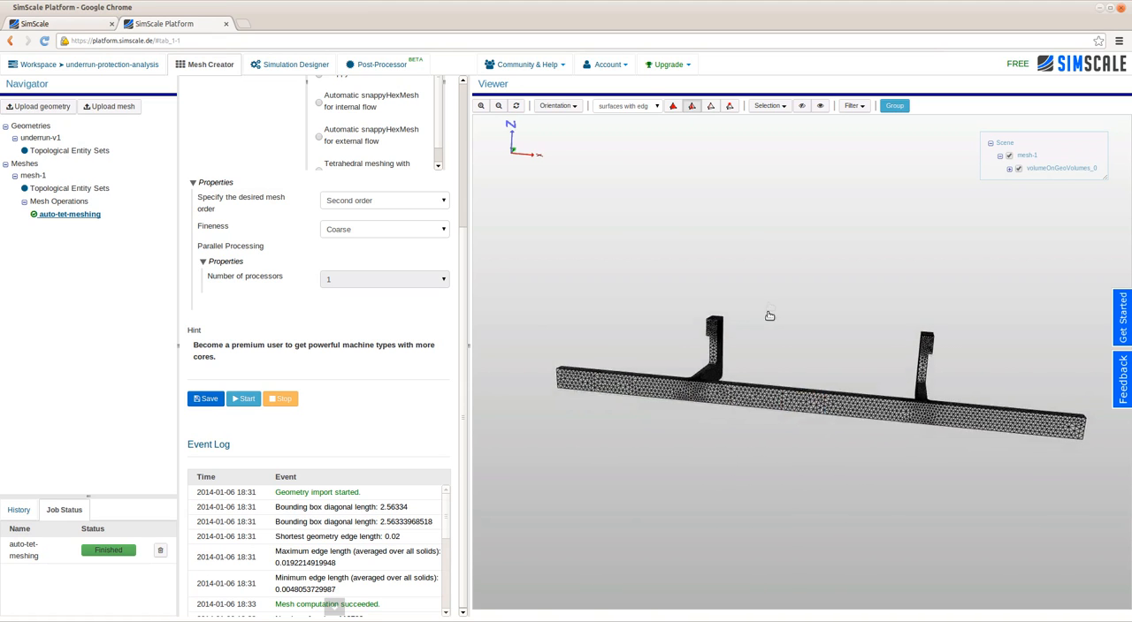
drag(769, 316, 737, 344)
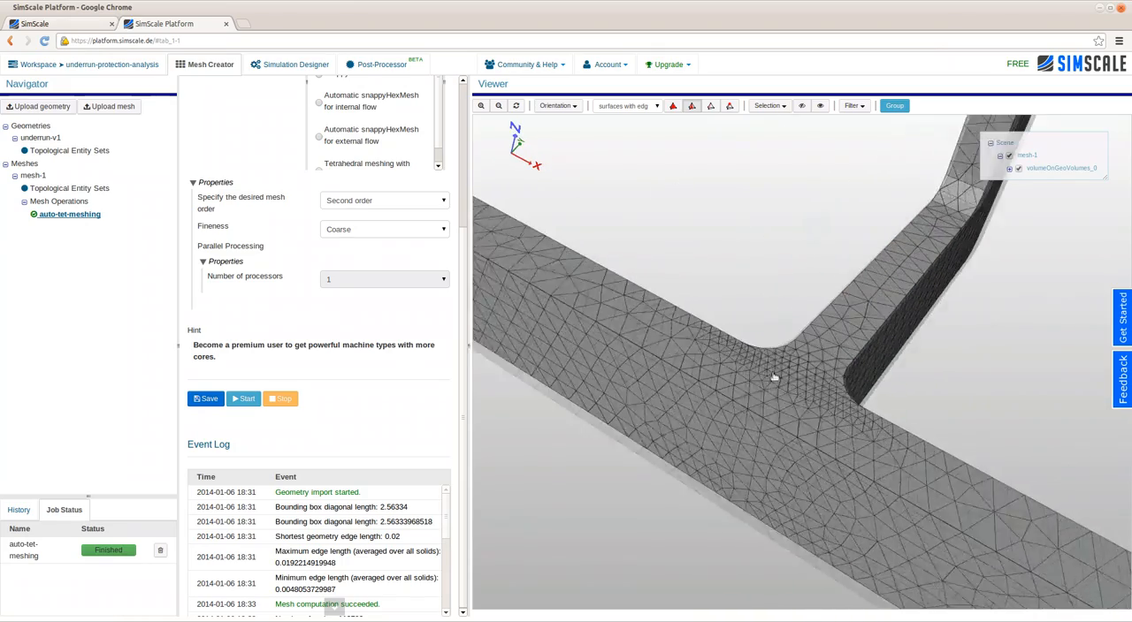
drag(774, 377, 703, 332)
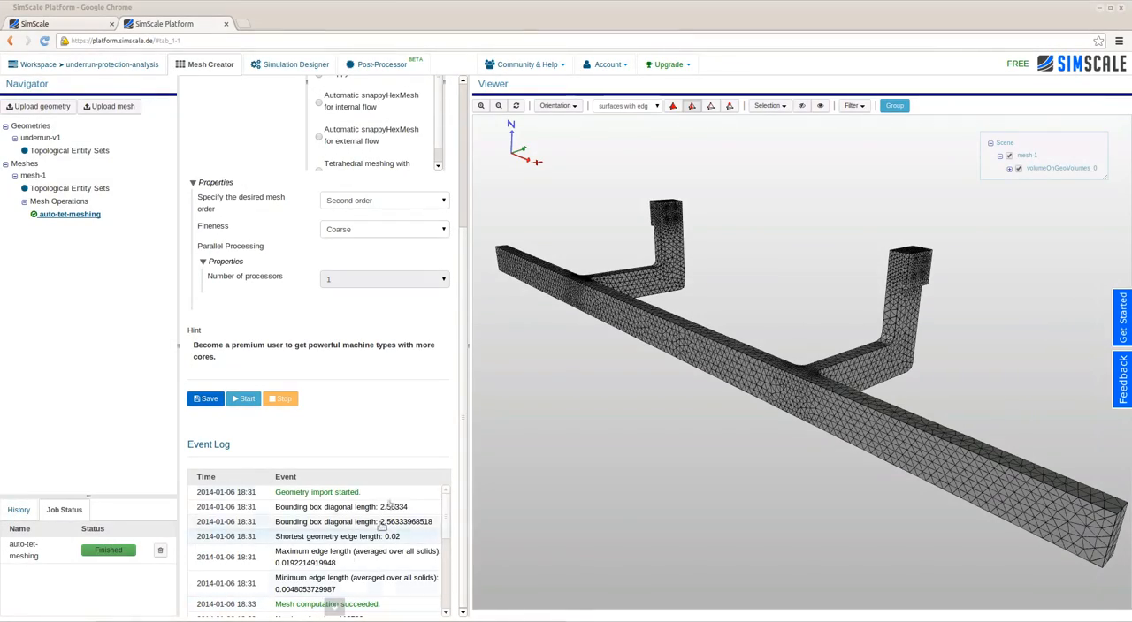
scroll(down, 3)
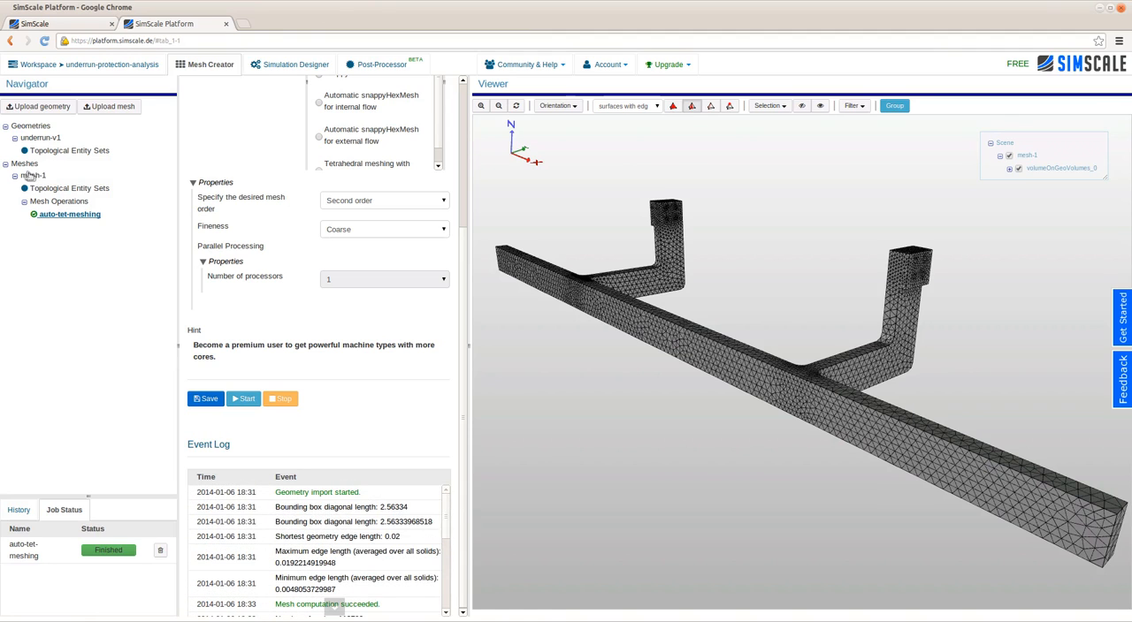
Check mesh-1's 113,783 nodes and 89,535 elements, then go to the Simulation Designer
click(35, 175)
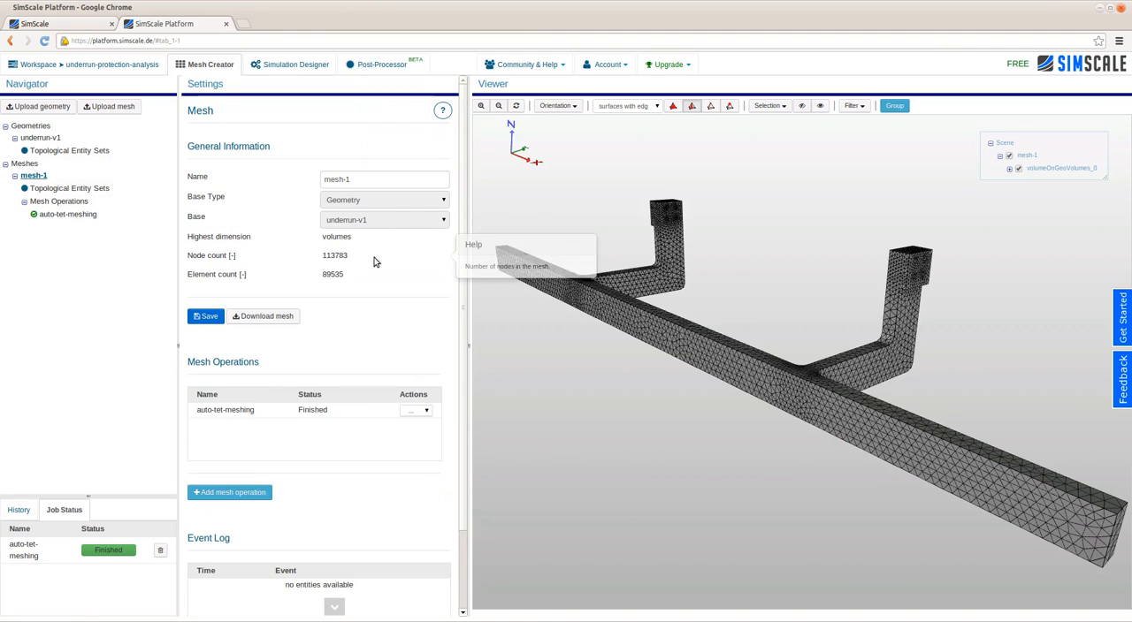
mouse_move(347, 227)
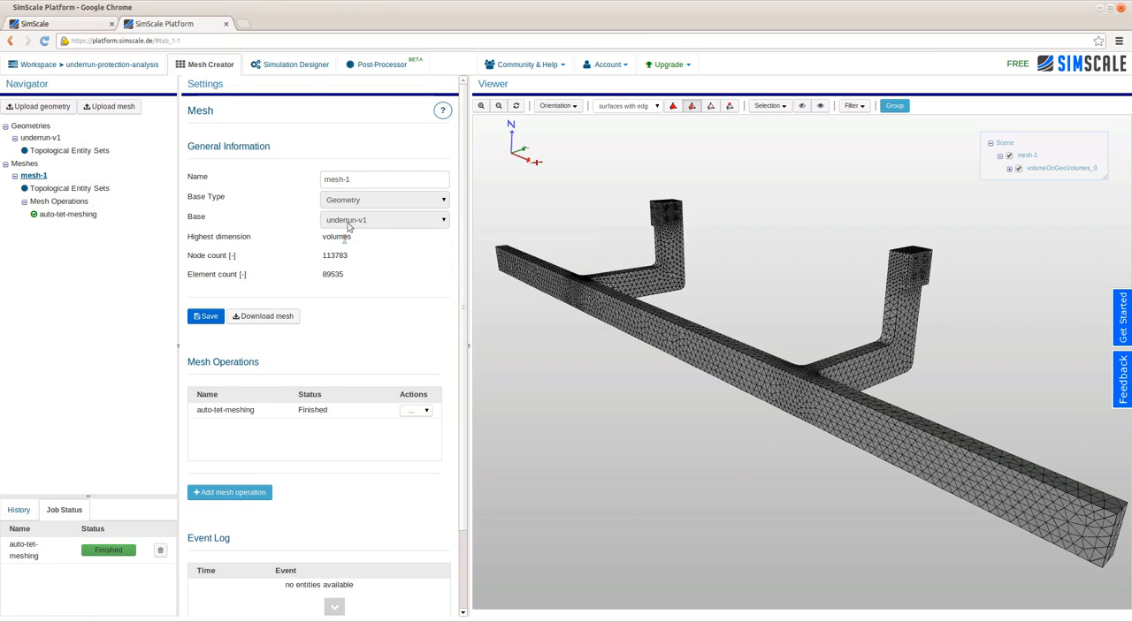
click(295, 64)
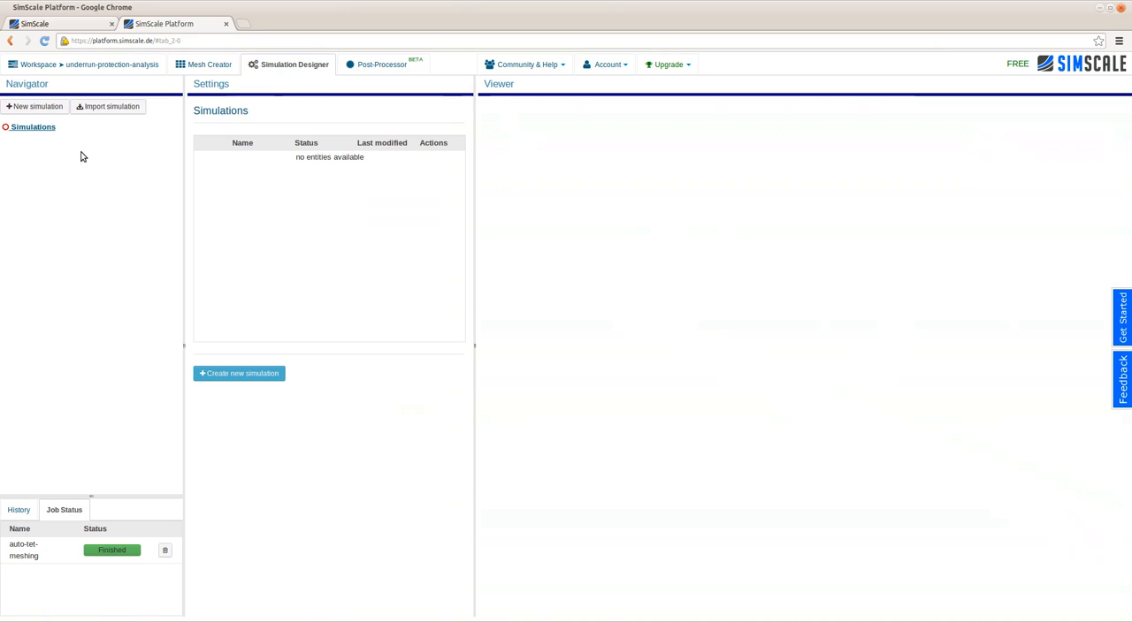
Create a new simulation and name it 'P1-load-case'
click(238, 373)
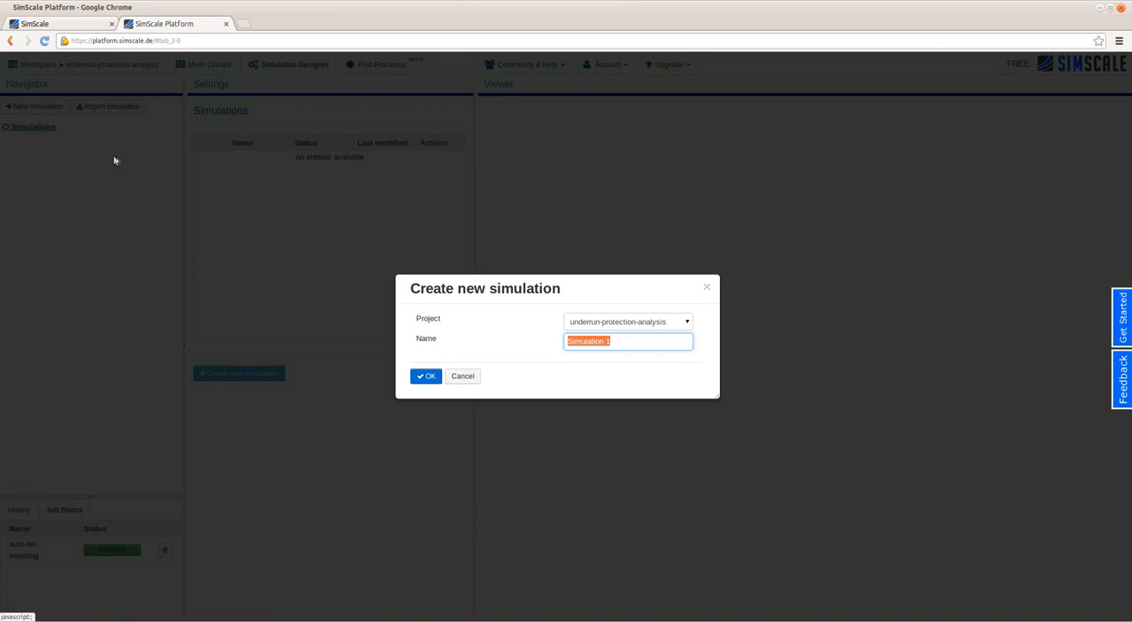
text(P1-)
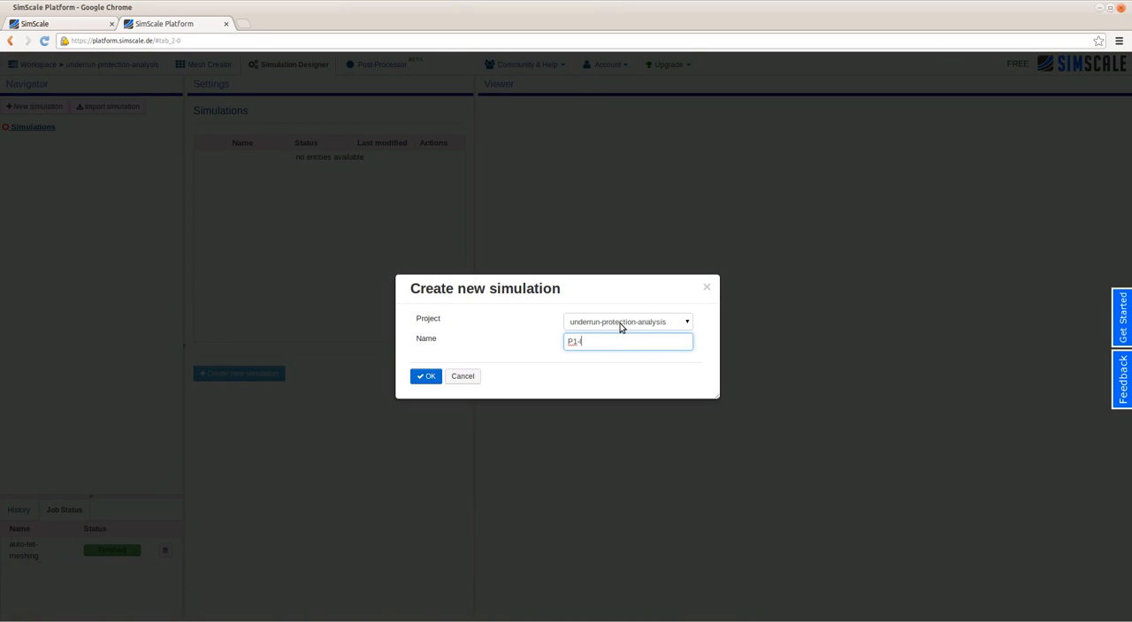
text(load-case)
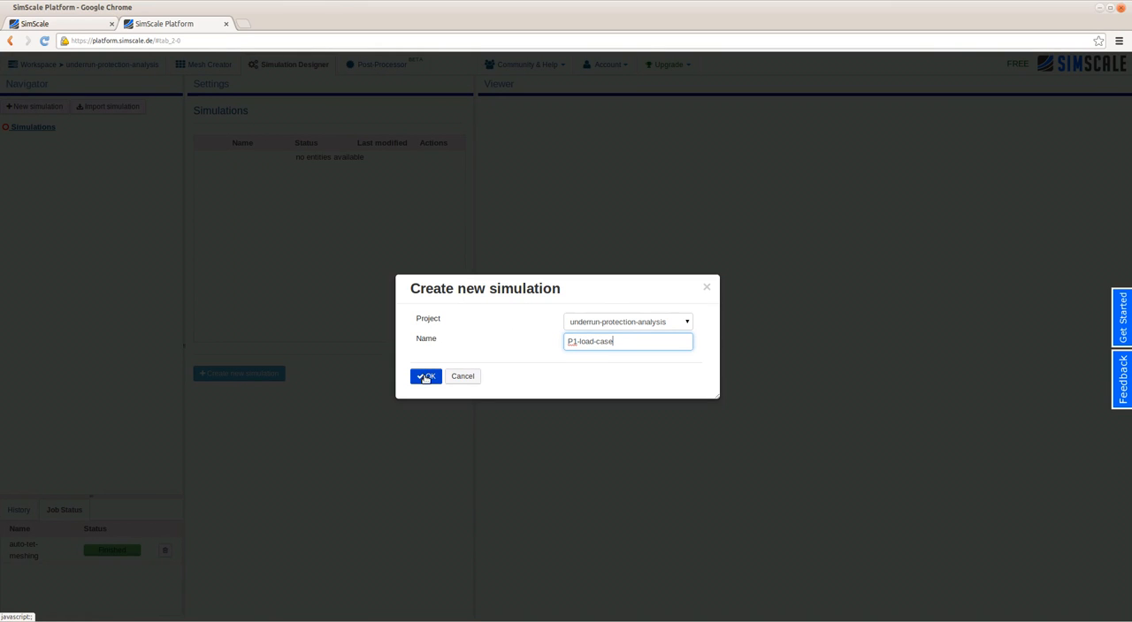
click(426, 375)
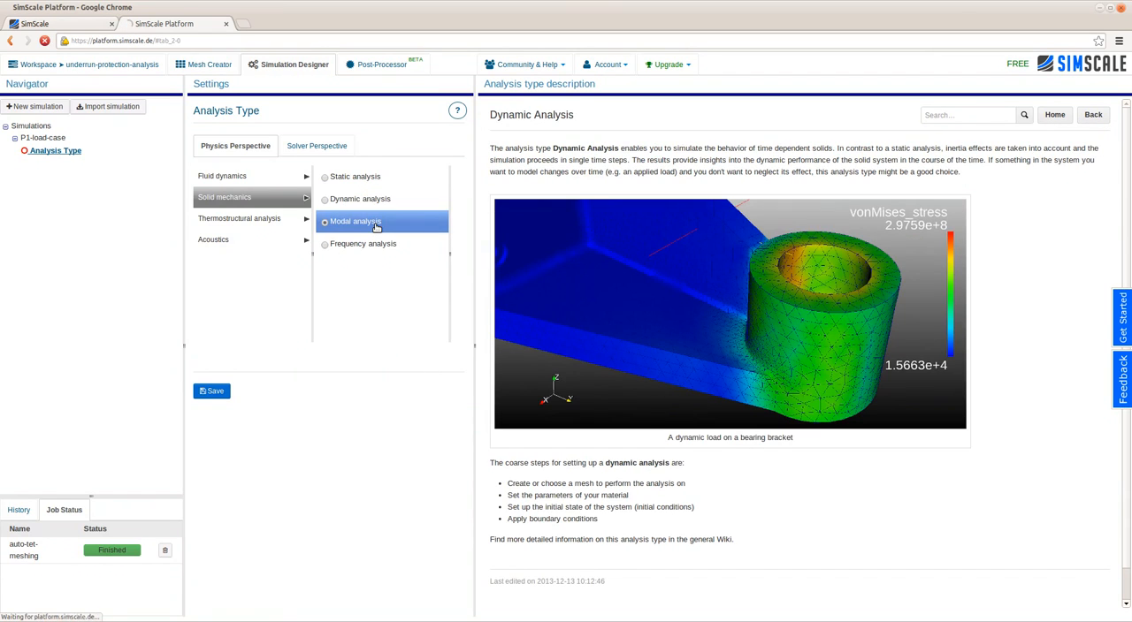
Browse the analysis types, then choose Solid mechanics > Static analysis and save
click(222, 176)
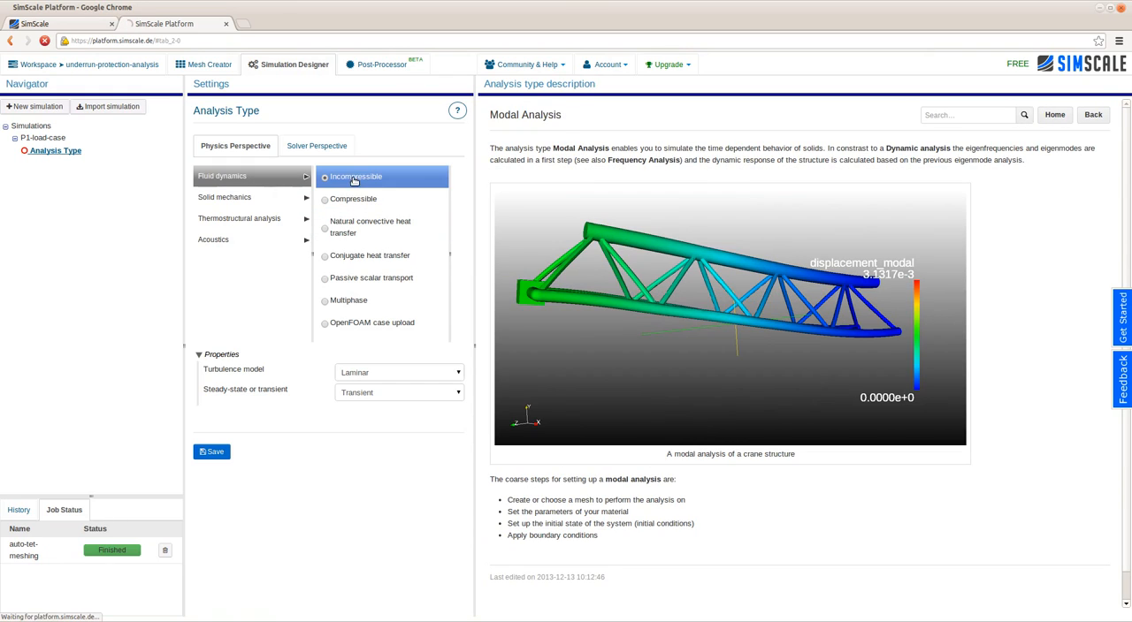
click(352, 198)
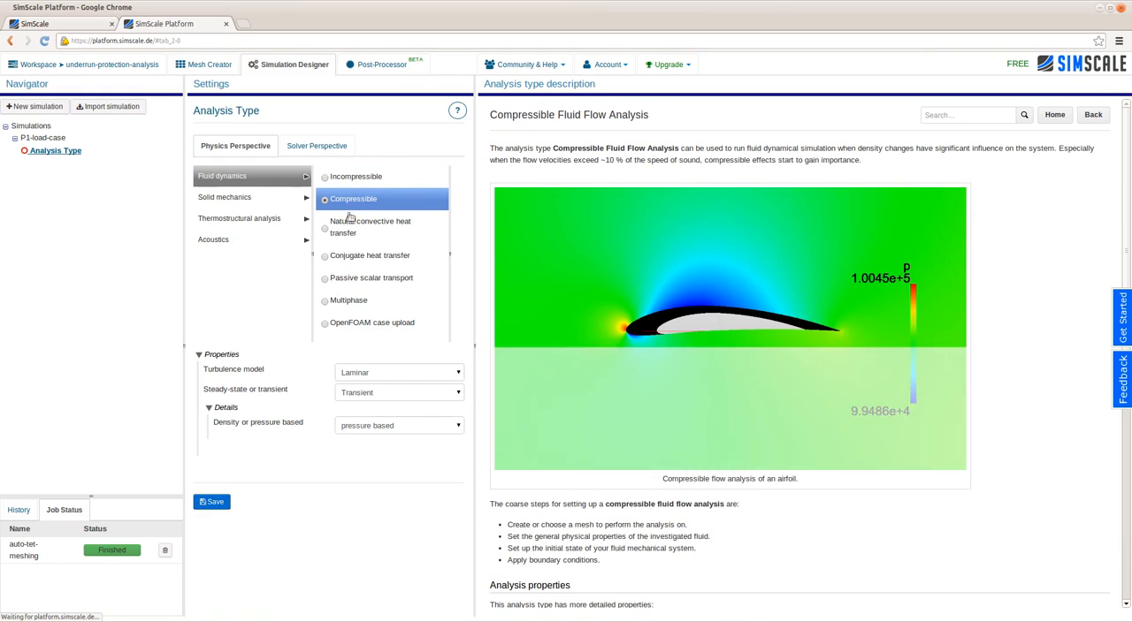
click(370, 227)
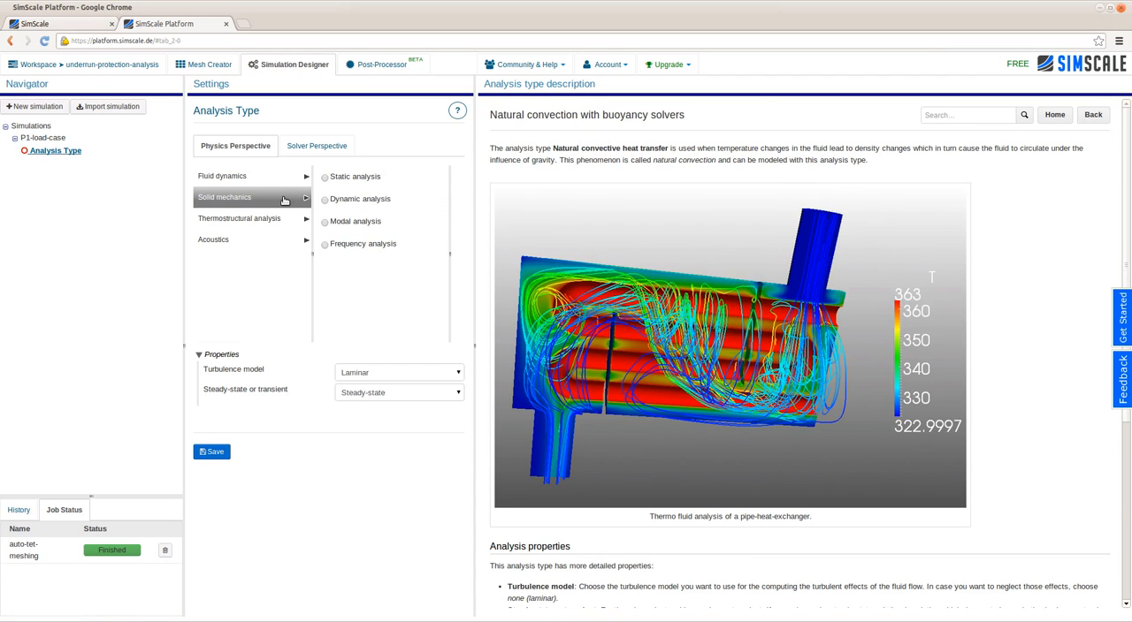
click(324, 176)
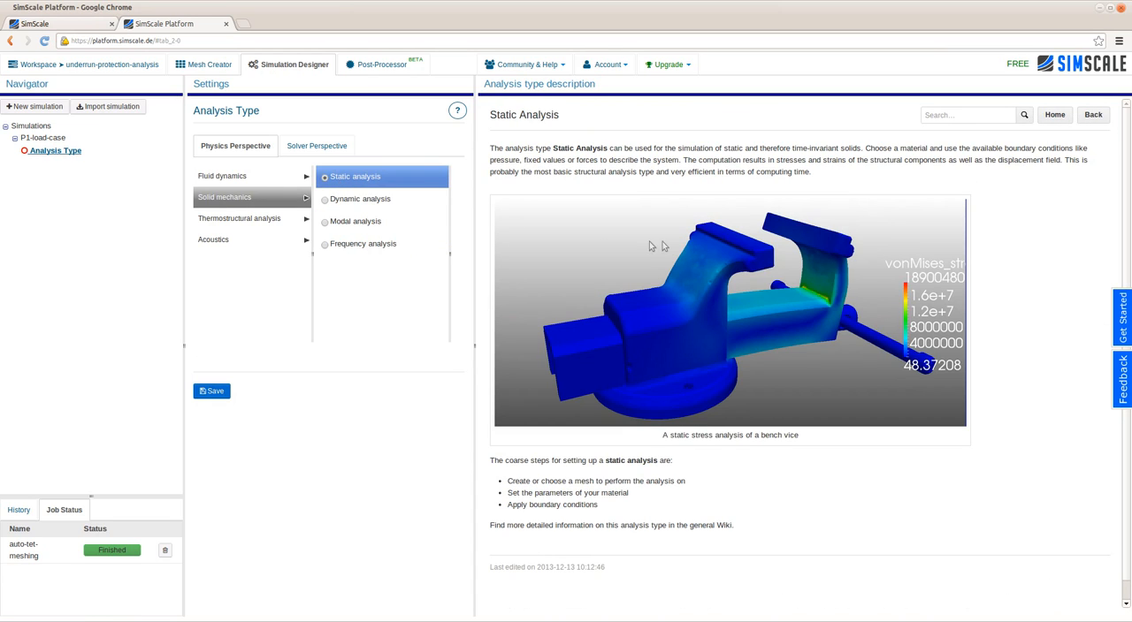
click(211, 391)
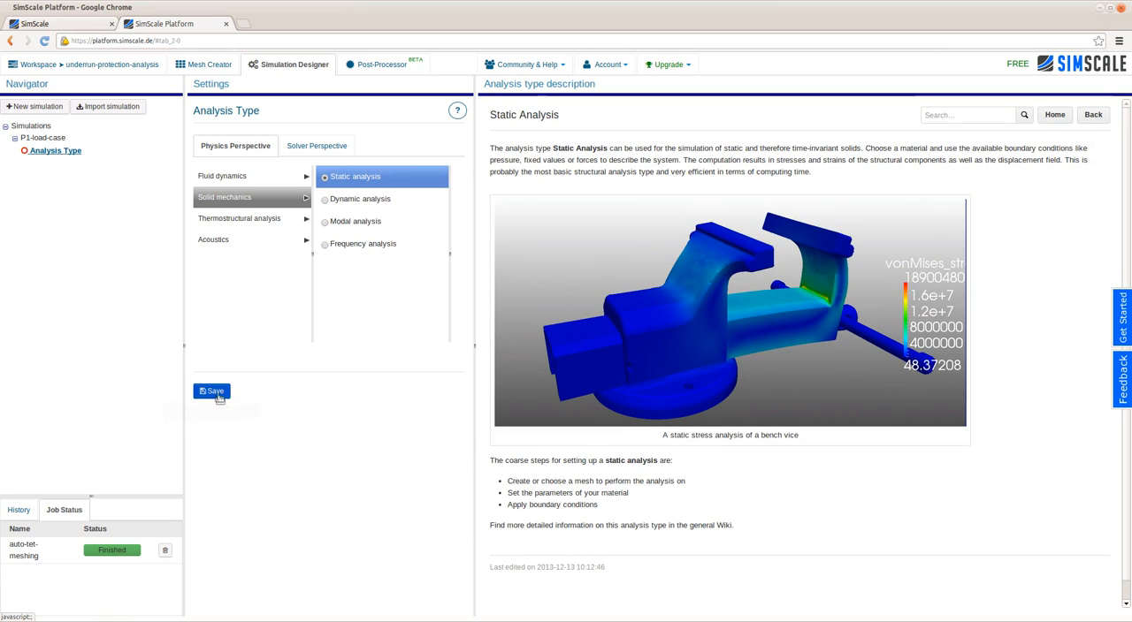
click(212, 391)
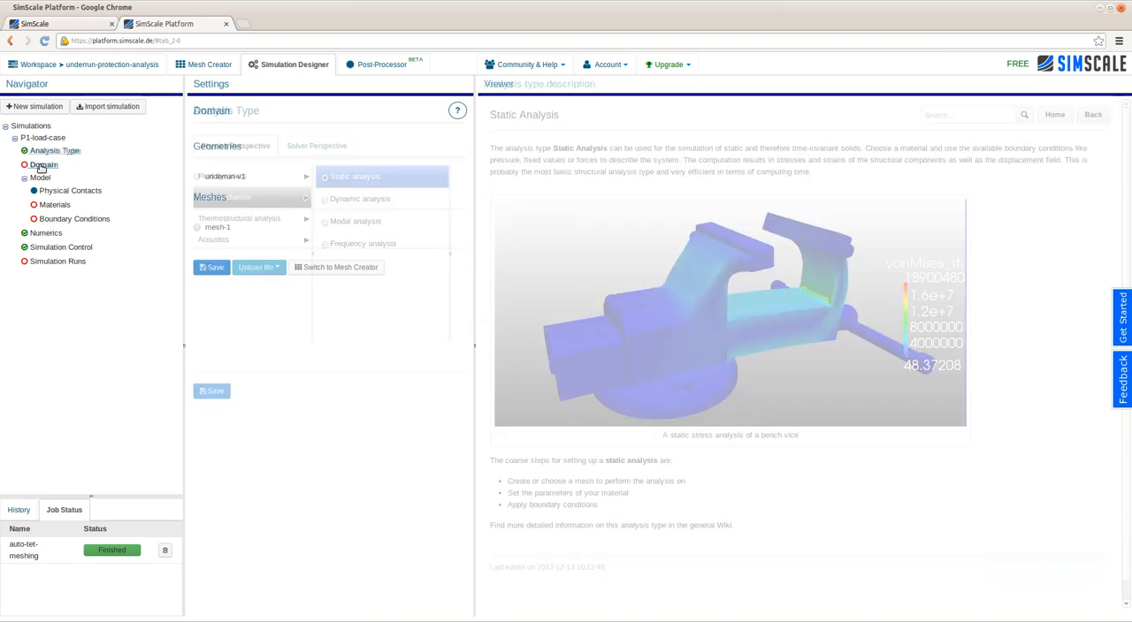
Select mesh-1 as the simulation domain and save it
click(43, 165)
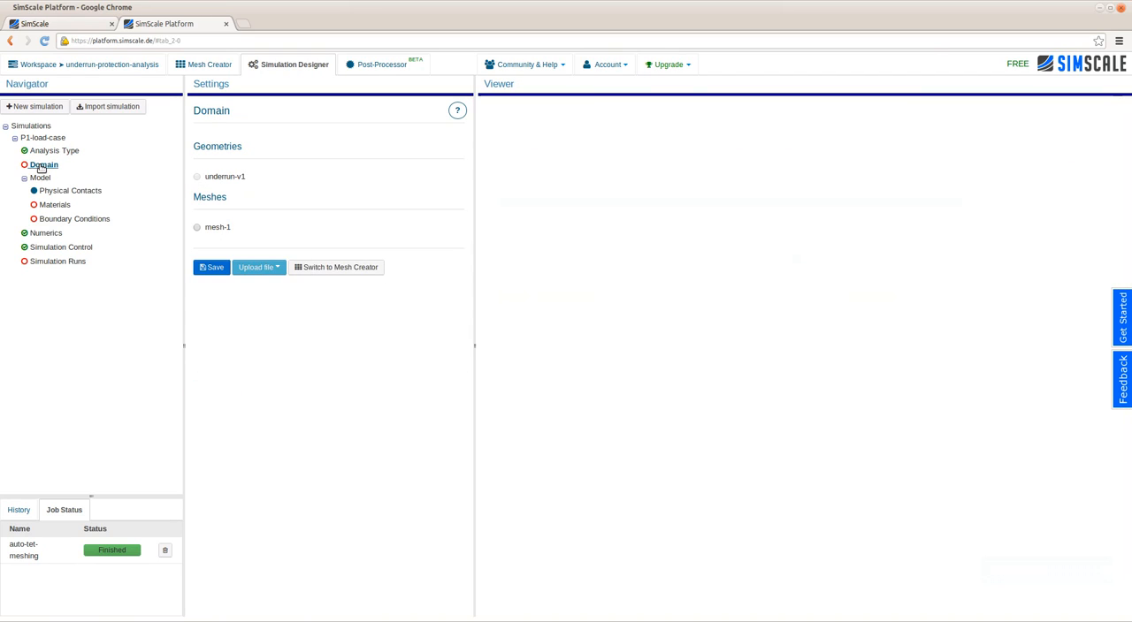
click(43, 164)
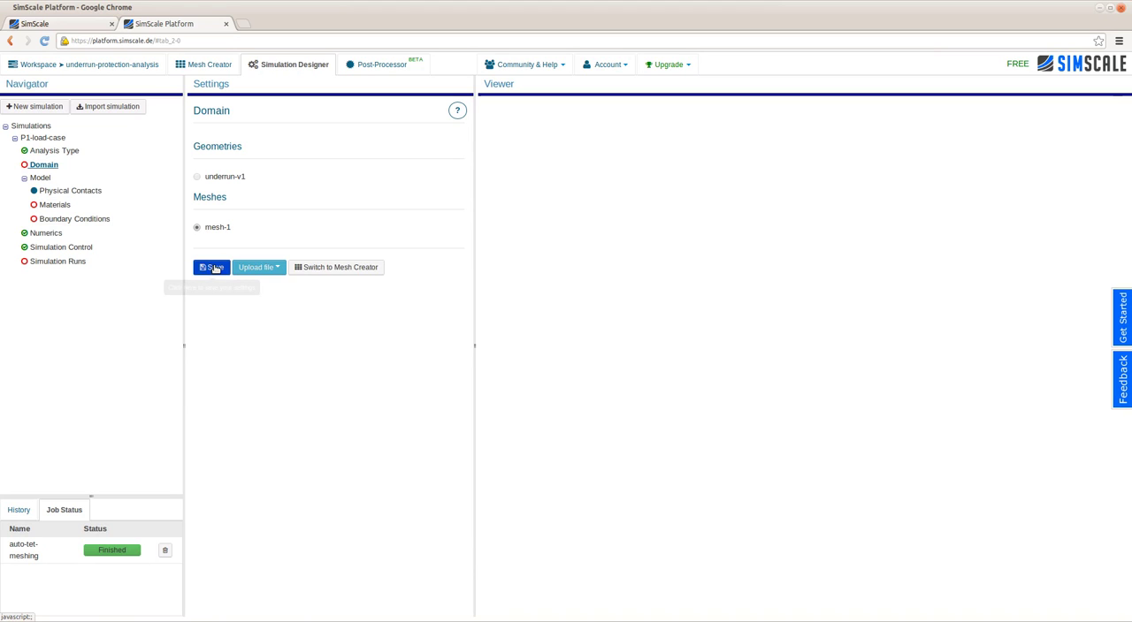
click(212, 267)
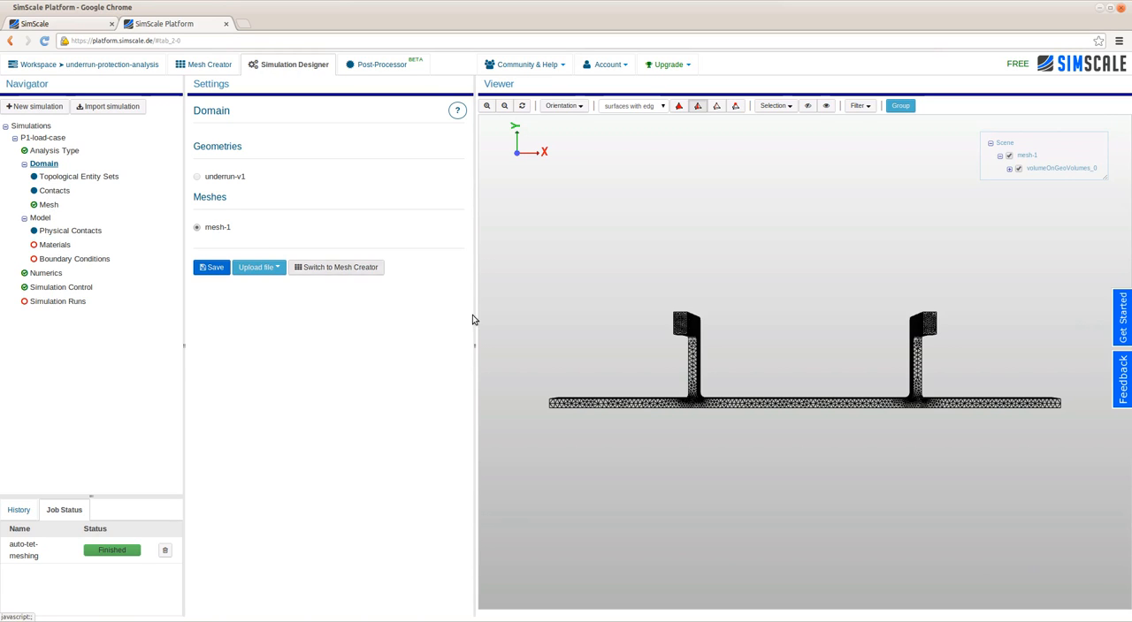
click(79, 175)
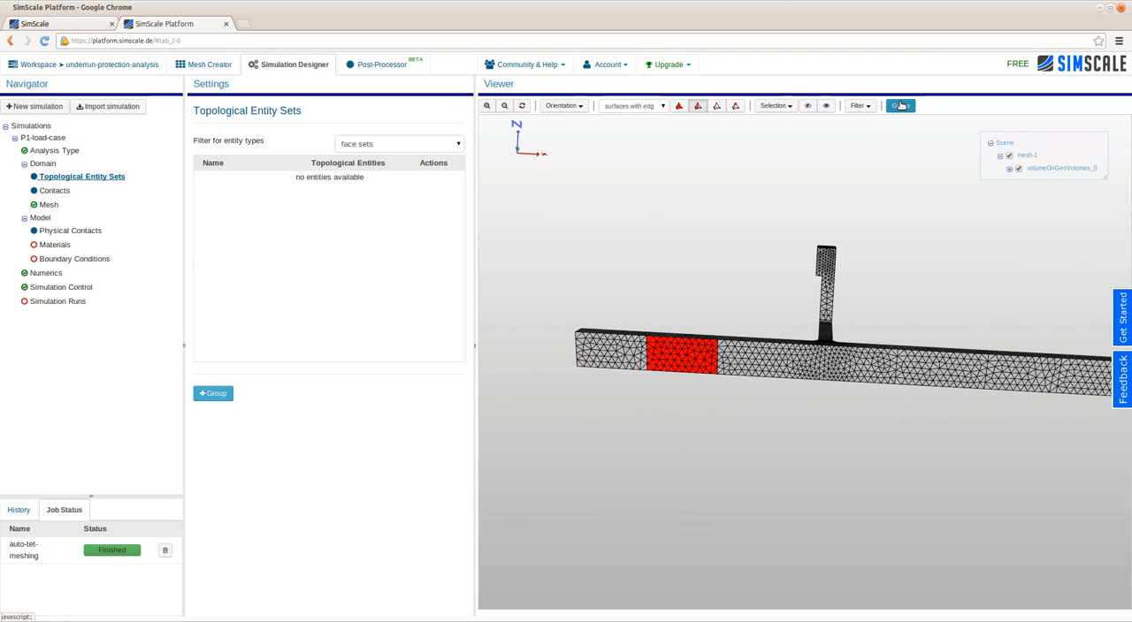
Create face sets P1 and P2 from the selected beam faces
click(212, 393)
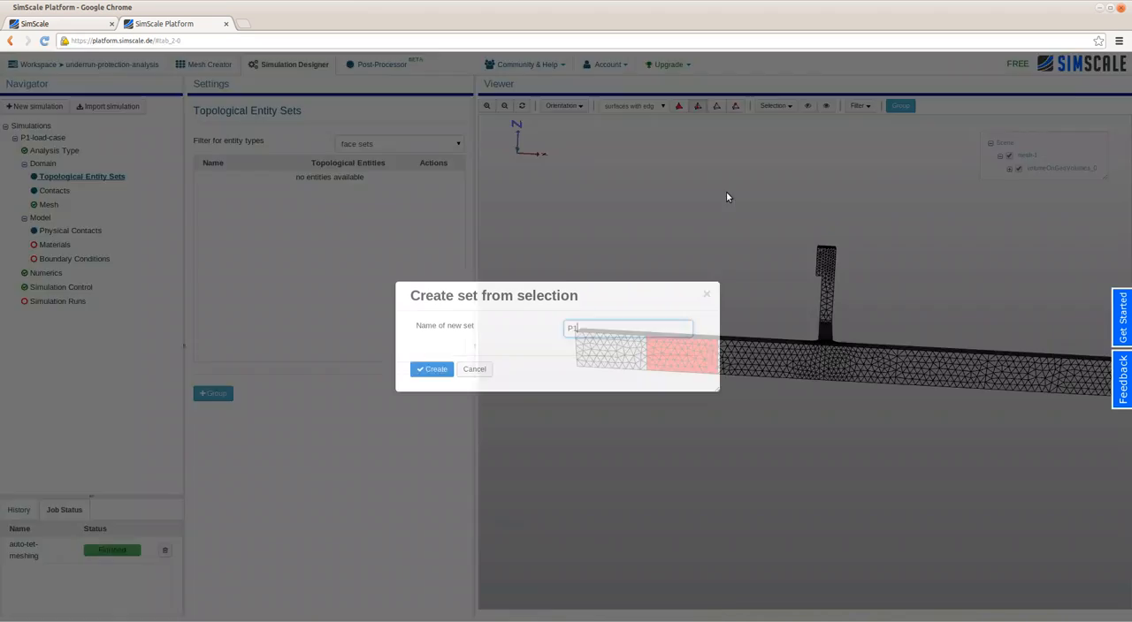
click(432, 368)
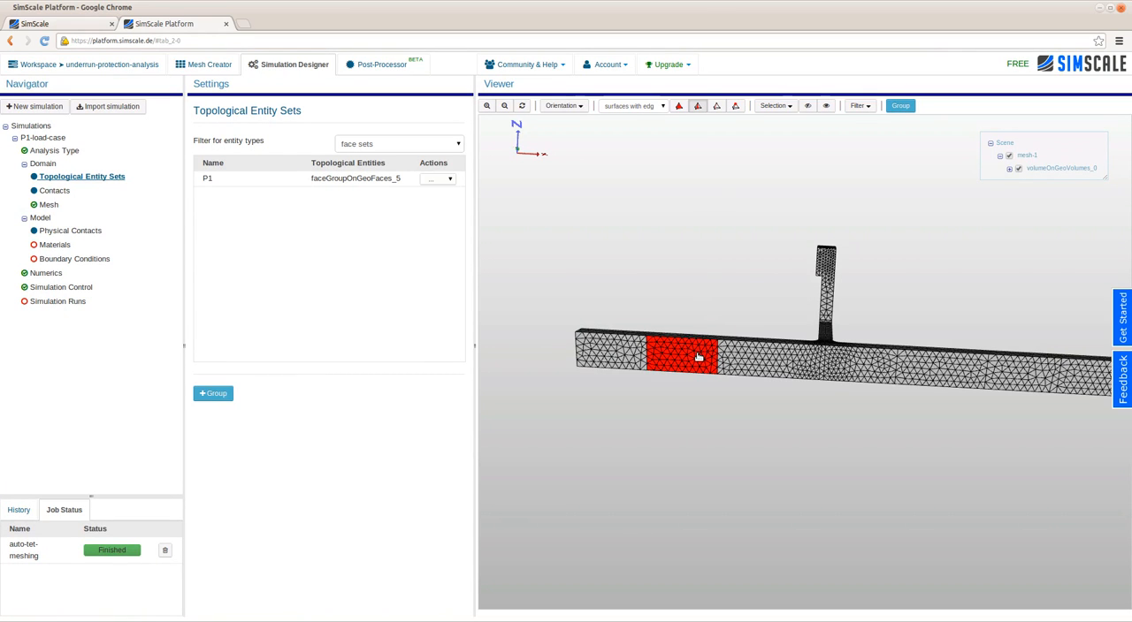
click(212, 393)
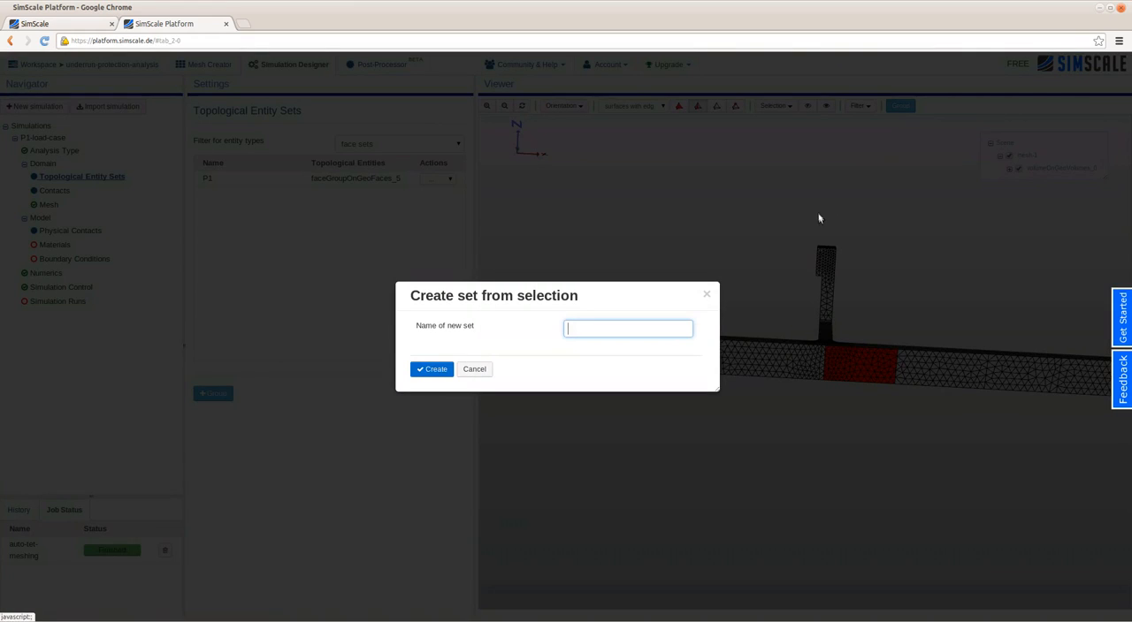
text(P2)
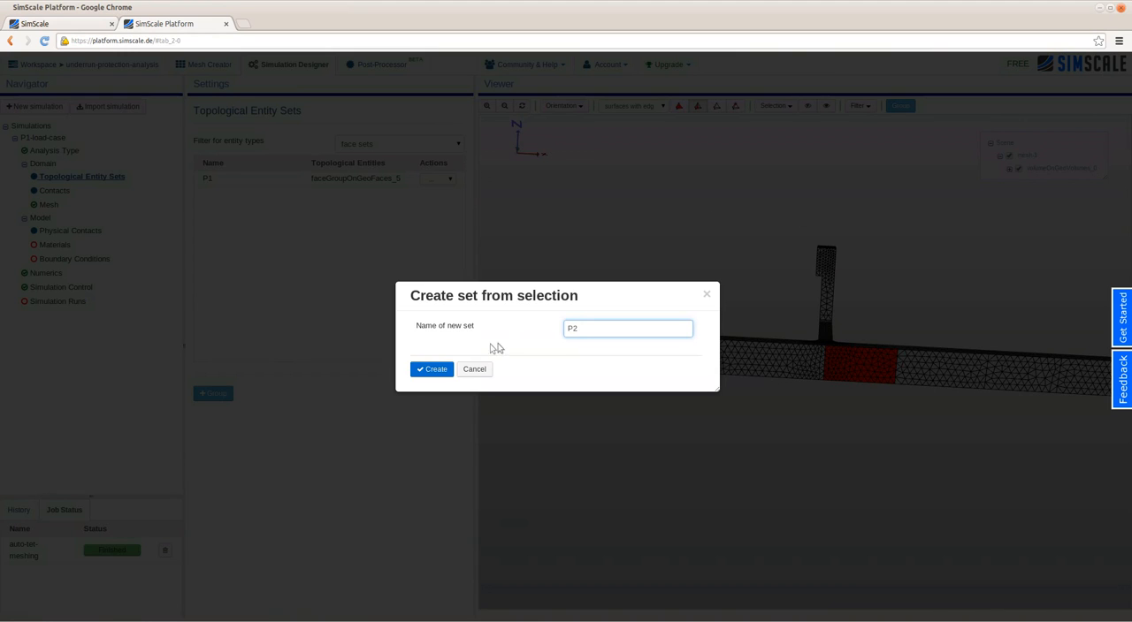
click(431, 369)
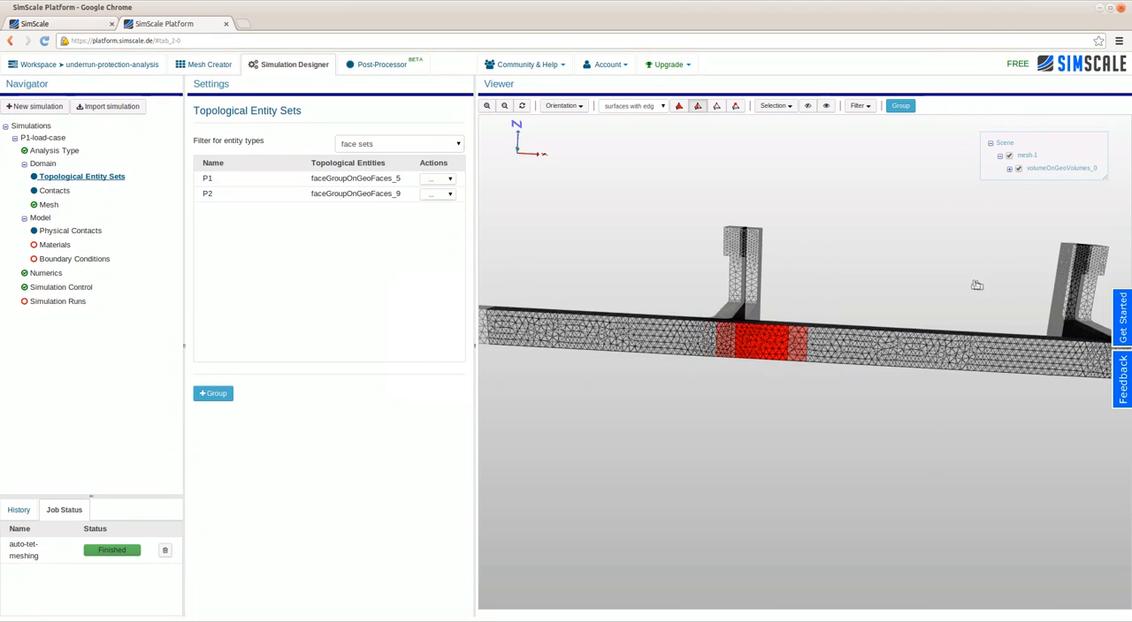
Select the bolt-hole faces and create a face set named 'fix'
click(900, 106)
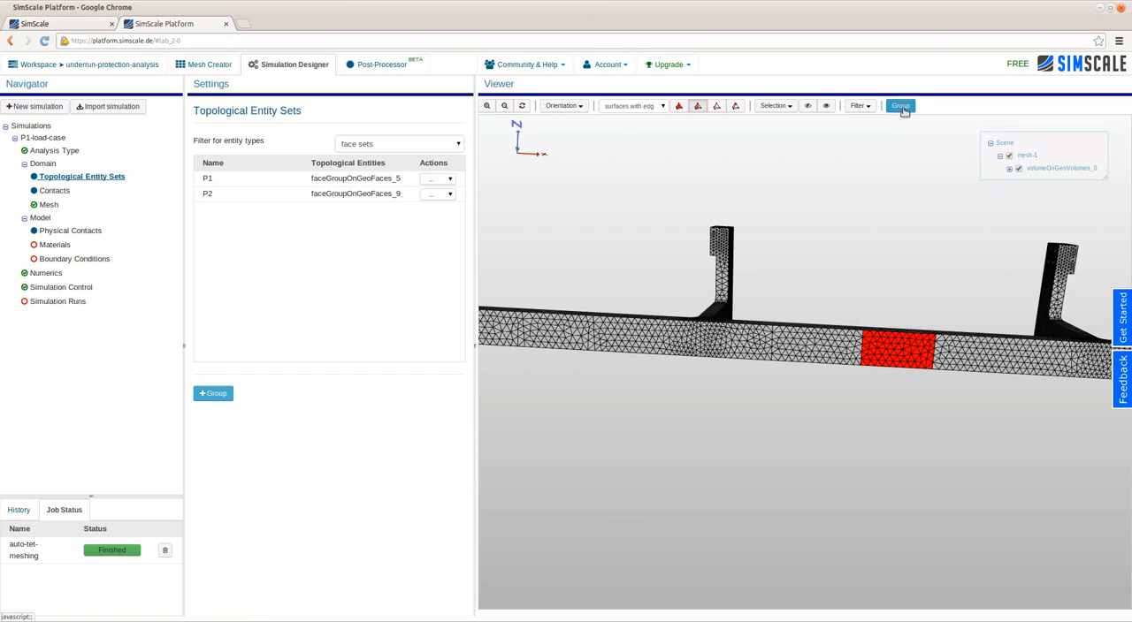
click(212, 394)
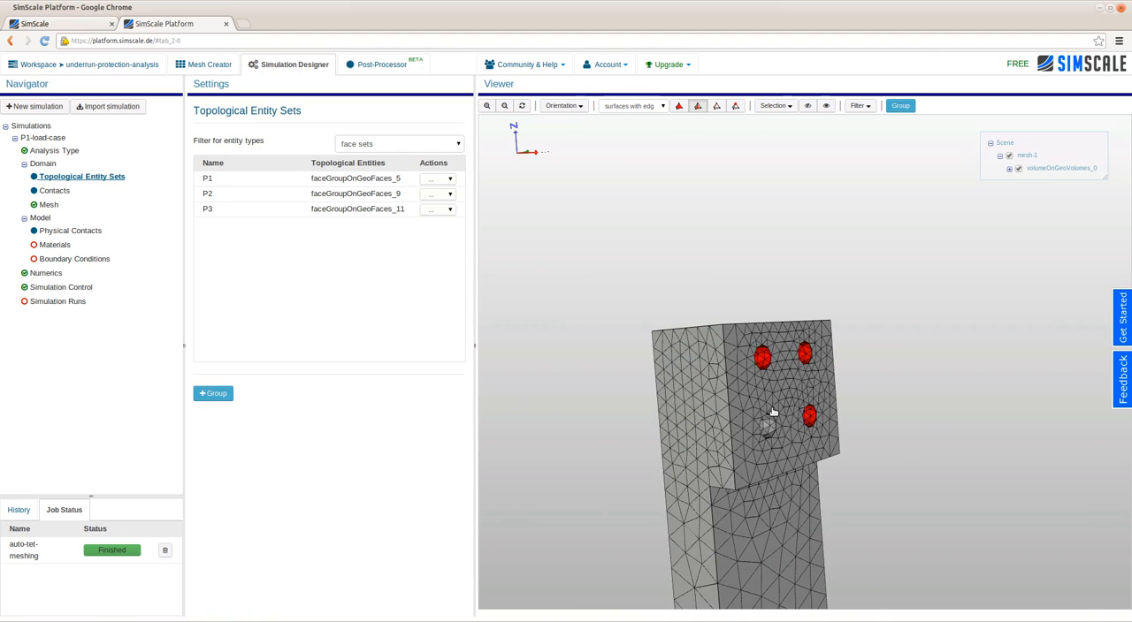
click(212, 393)
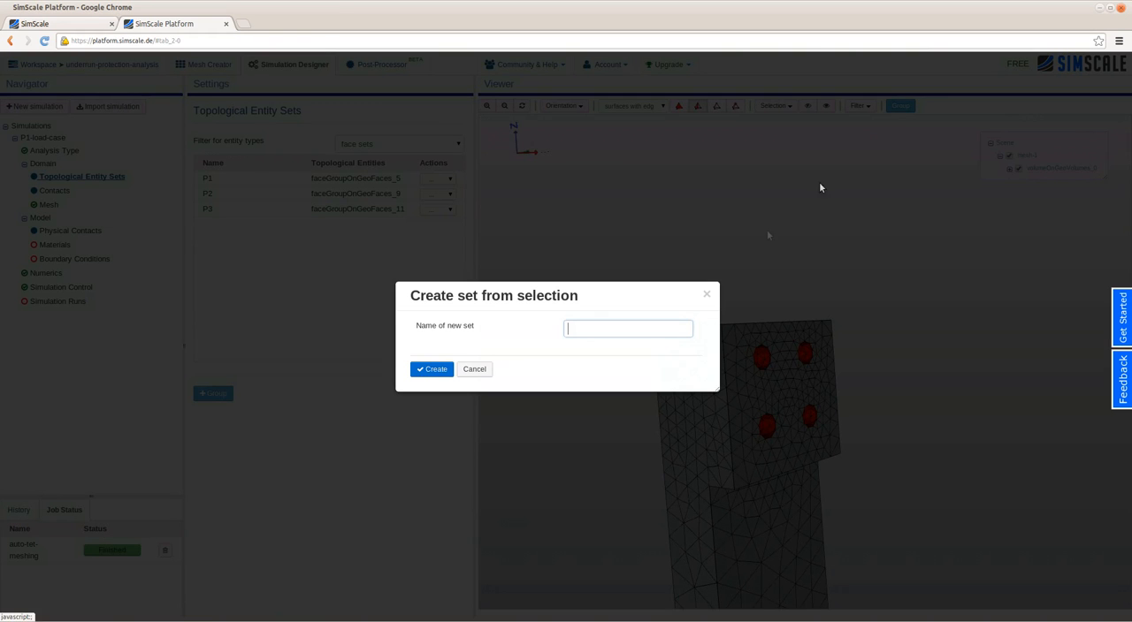
text(fixe)
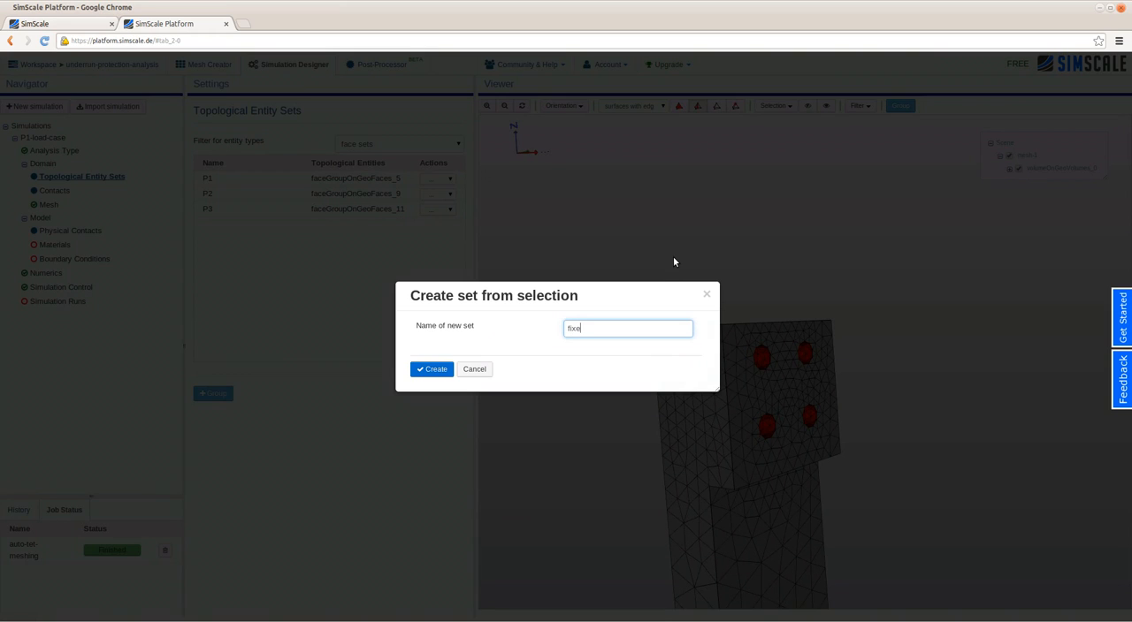
key(Backspace)
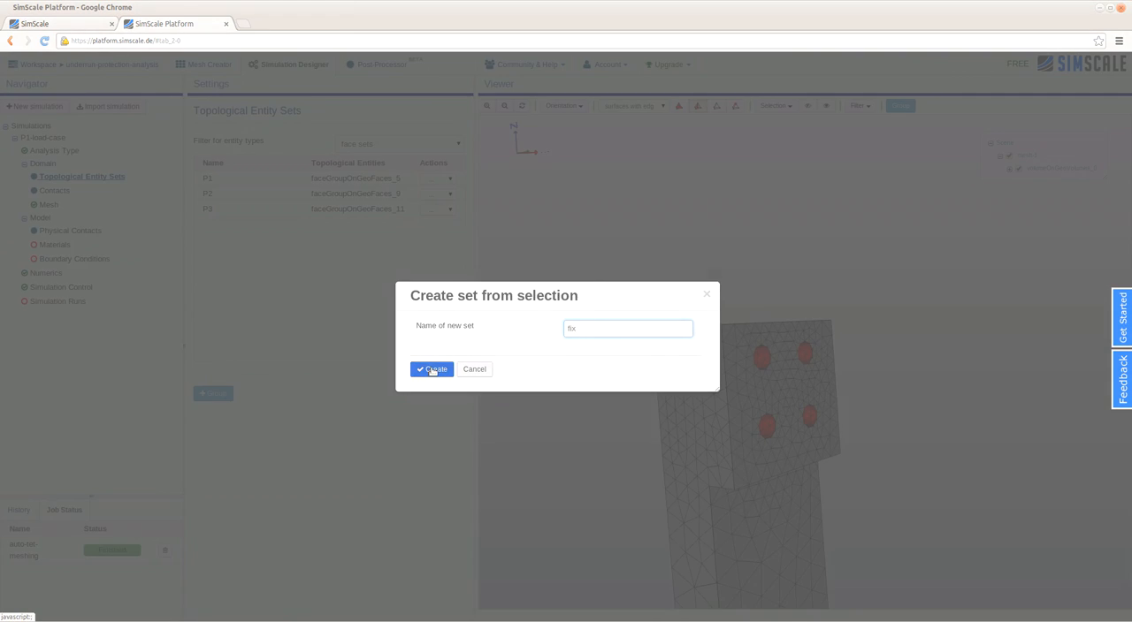
click(432, 369)
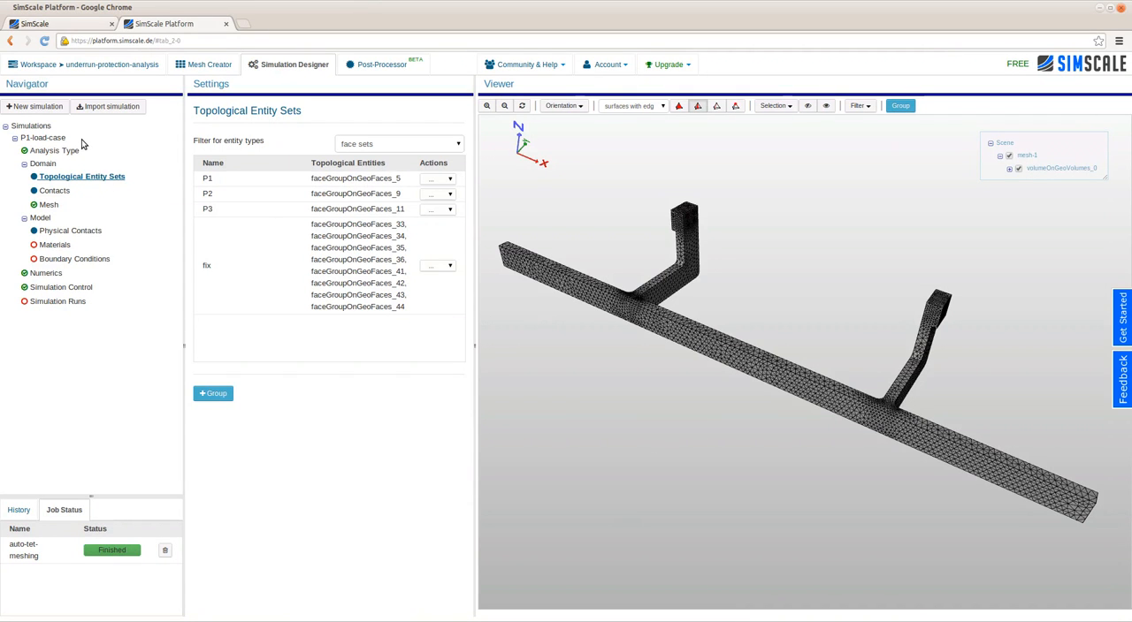
Review the Contacts, Mesh and Model settings, then reach Materials
click(55, 190)
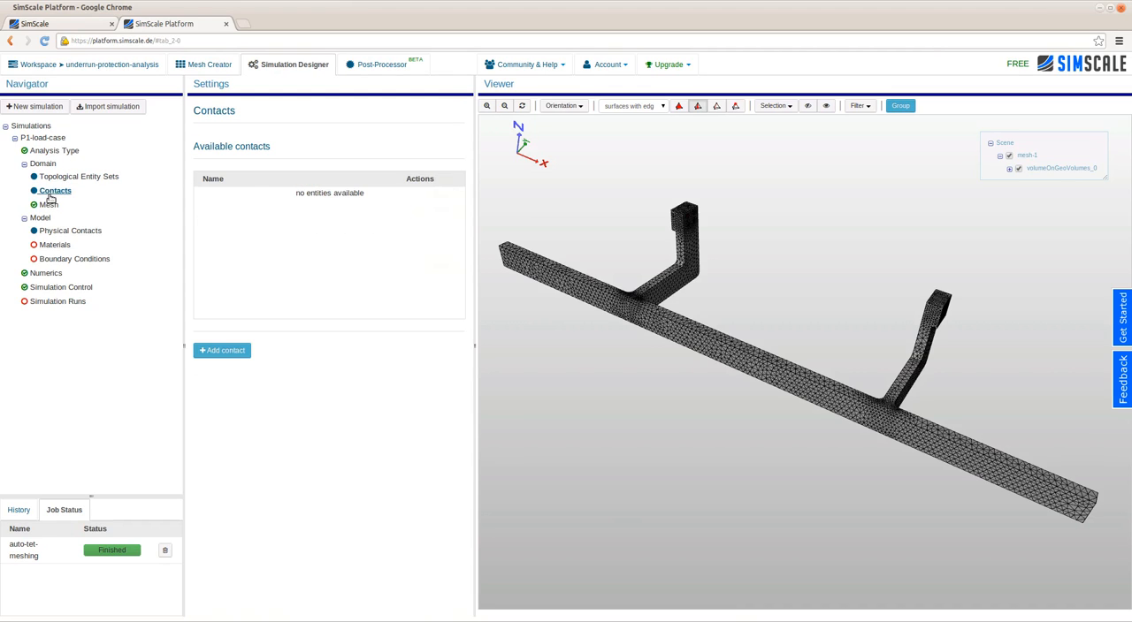
click(47, 204)
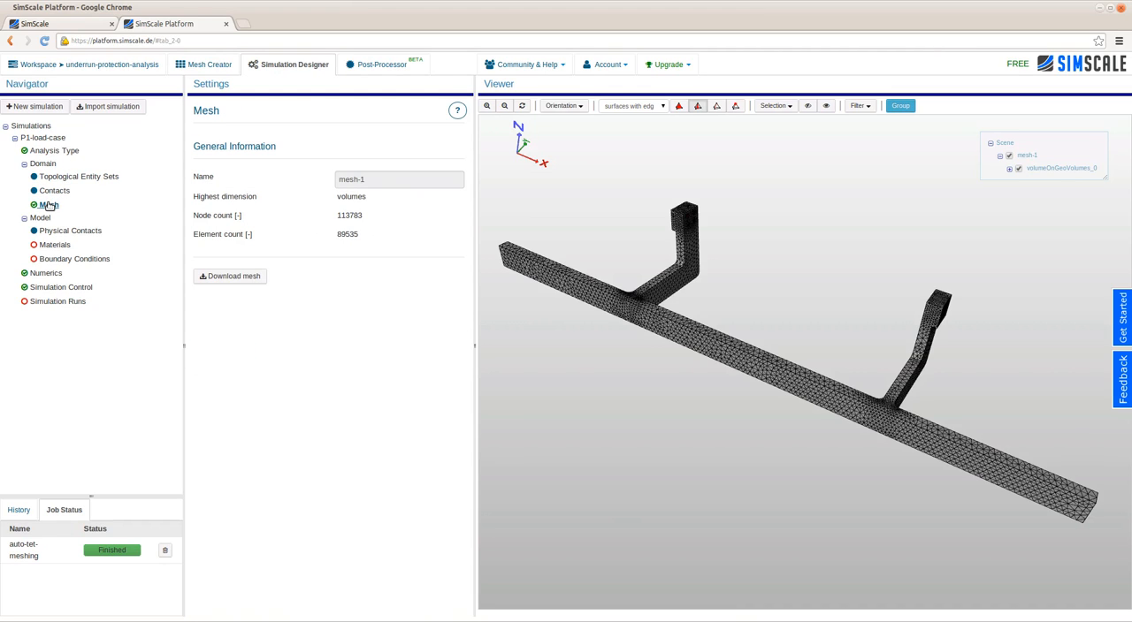
click(40, 218)
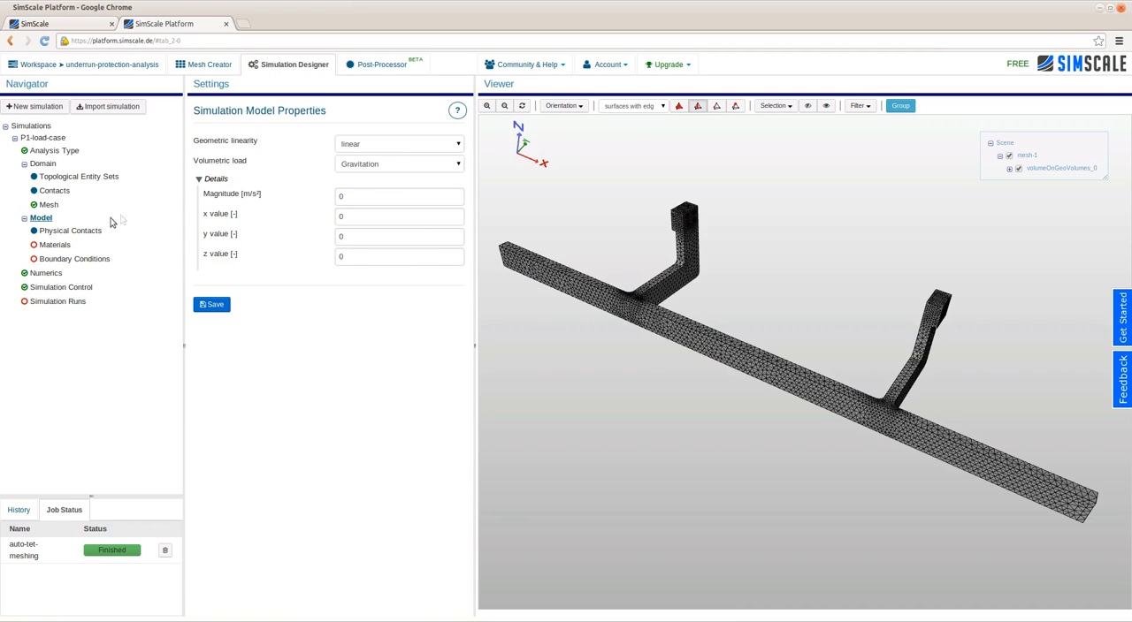
click(55, 245)
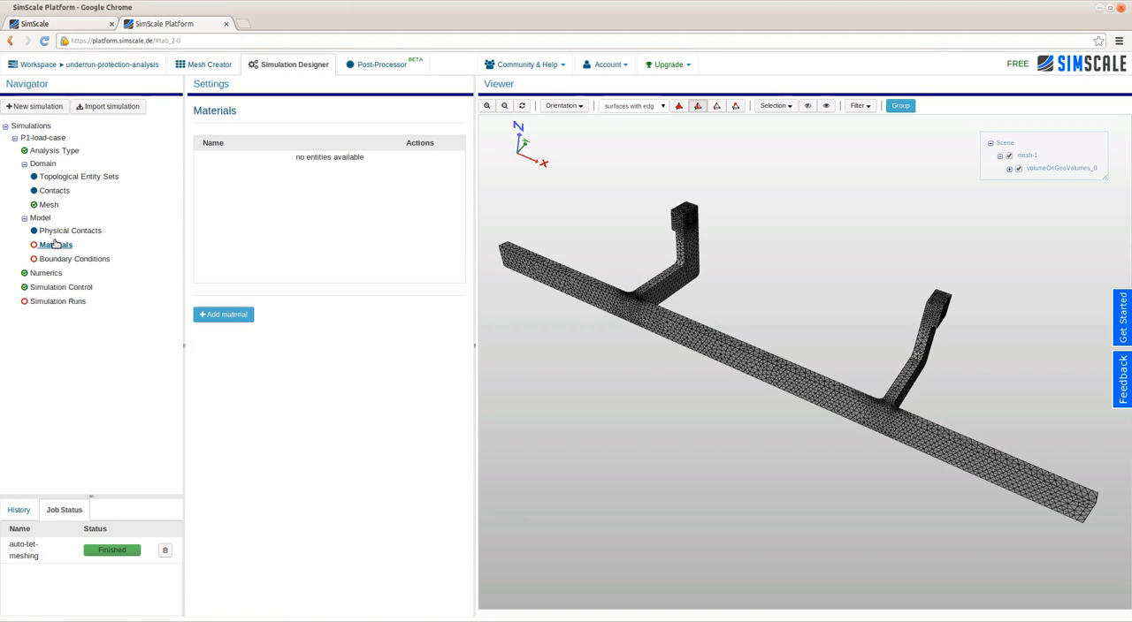
mouse_move(223, 314)
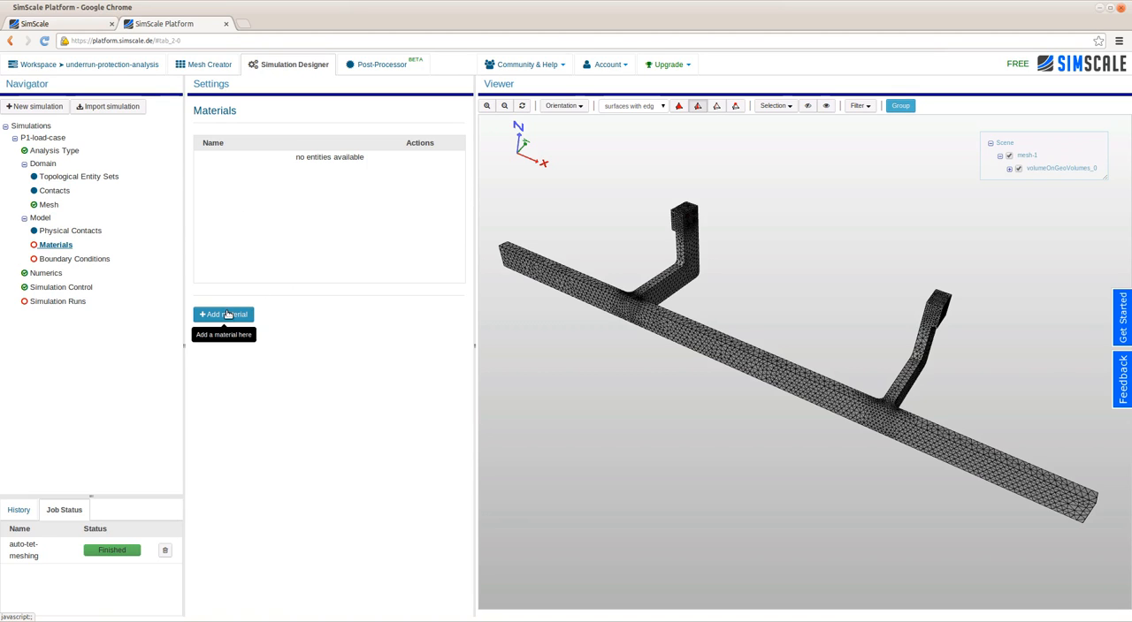
Add a Steel material and assign the beam's mesh volume to it
click(223, 314)
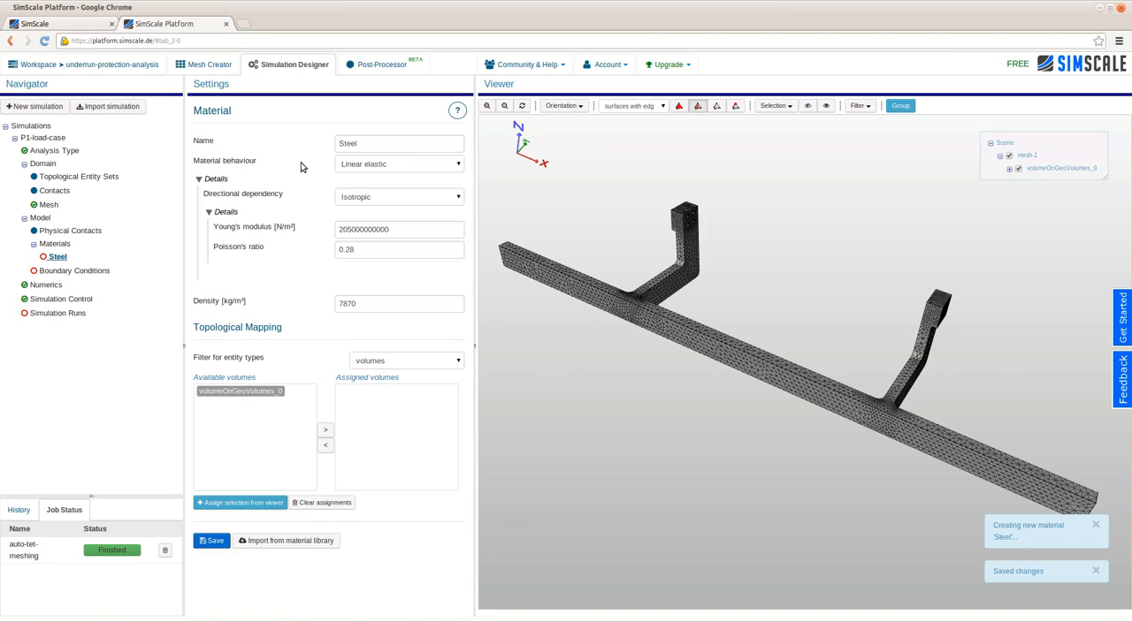
mouse_move(359, 168)
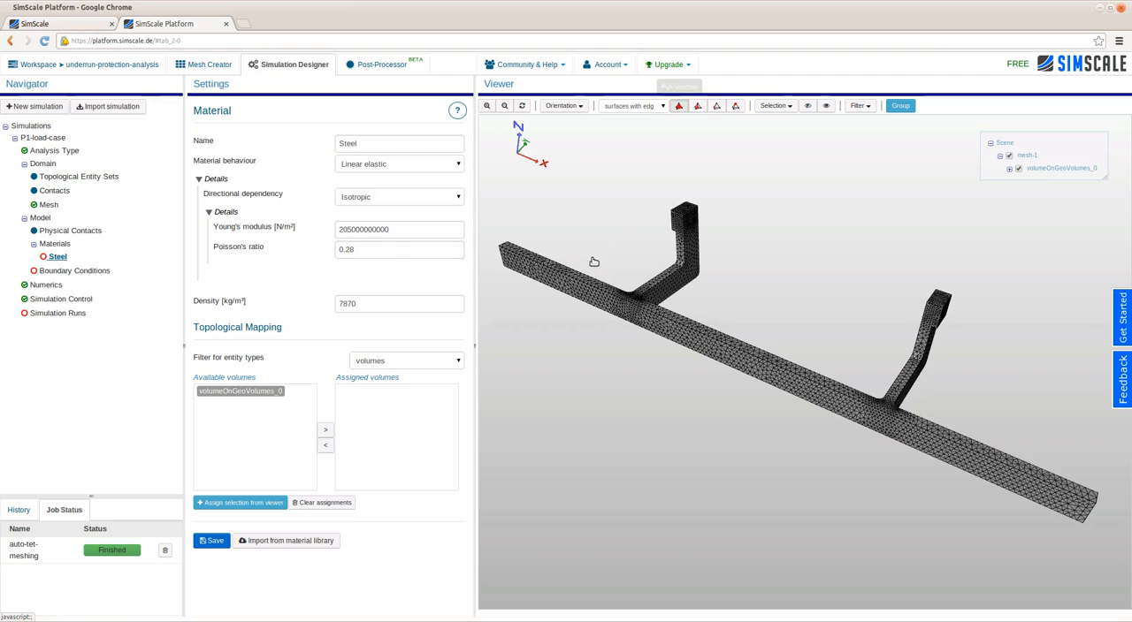
click(584, 278)
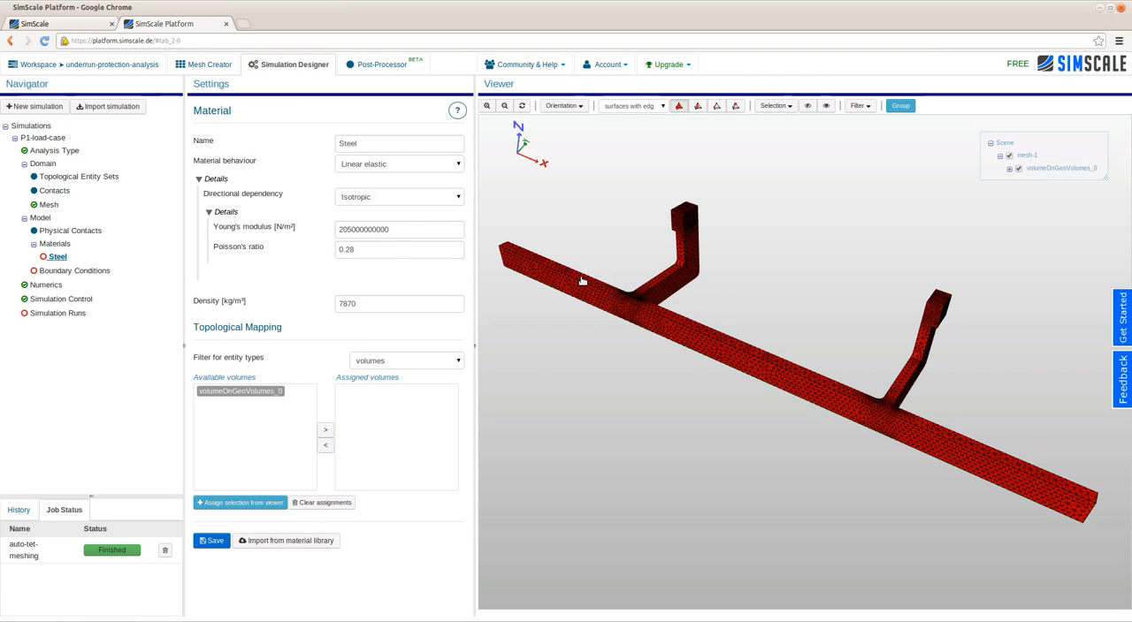
click(325, 430)
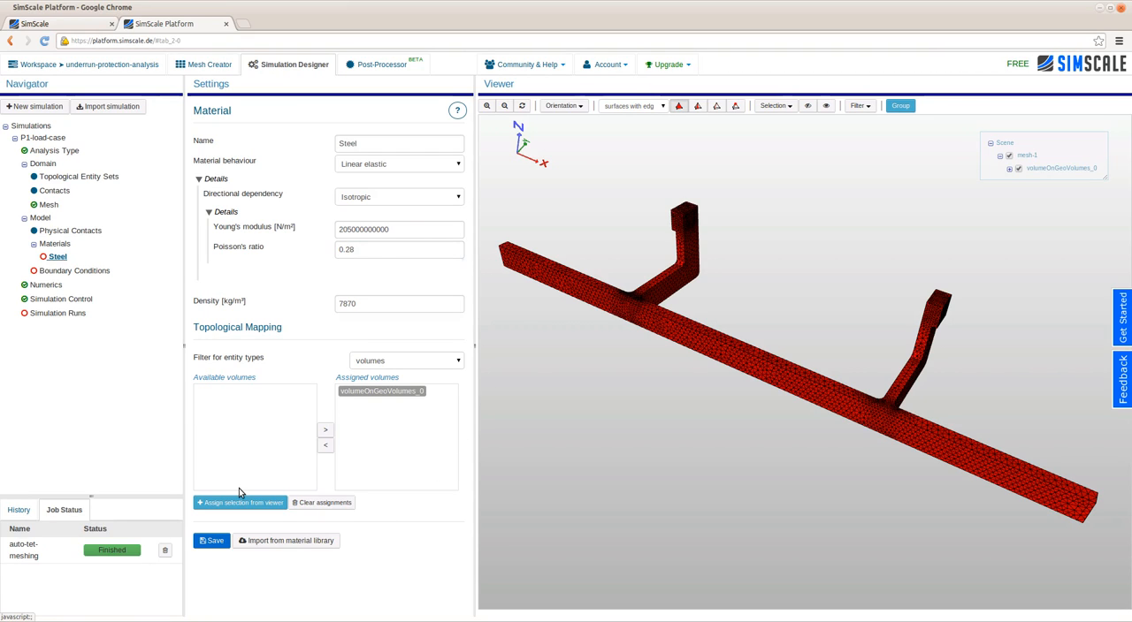
click(321, 502)
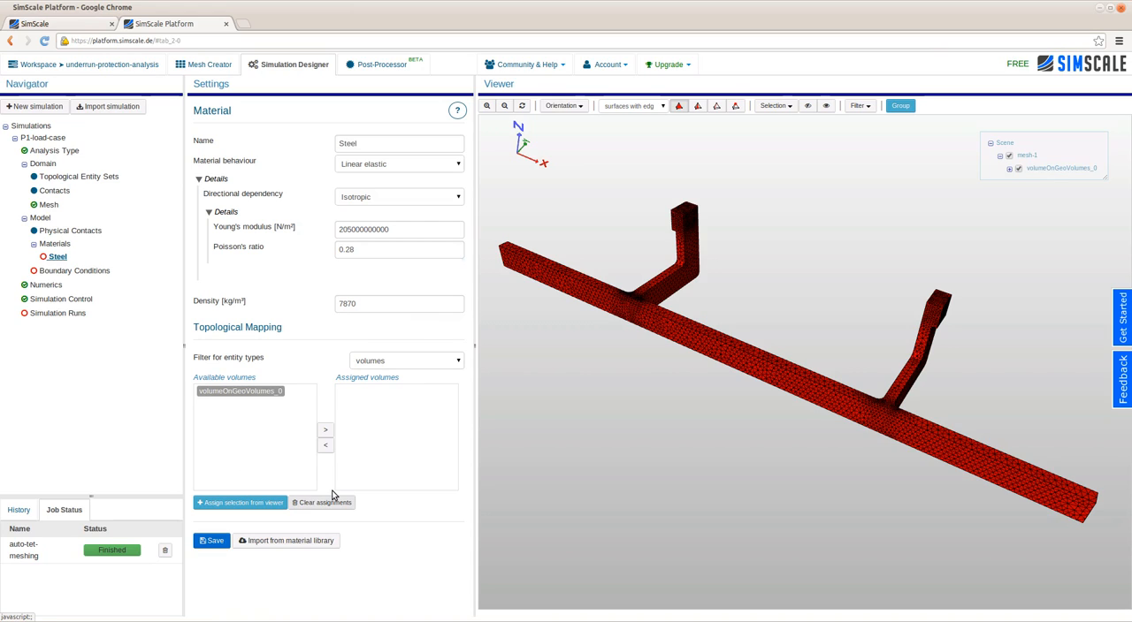
right_click(752, 305)
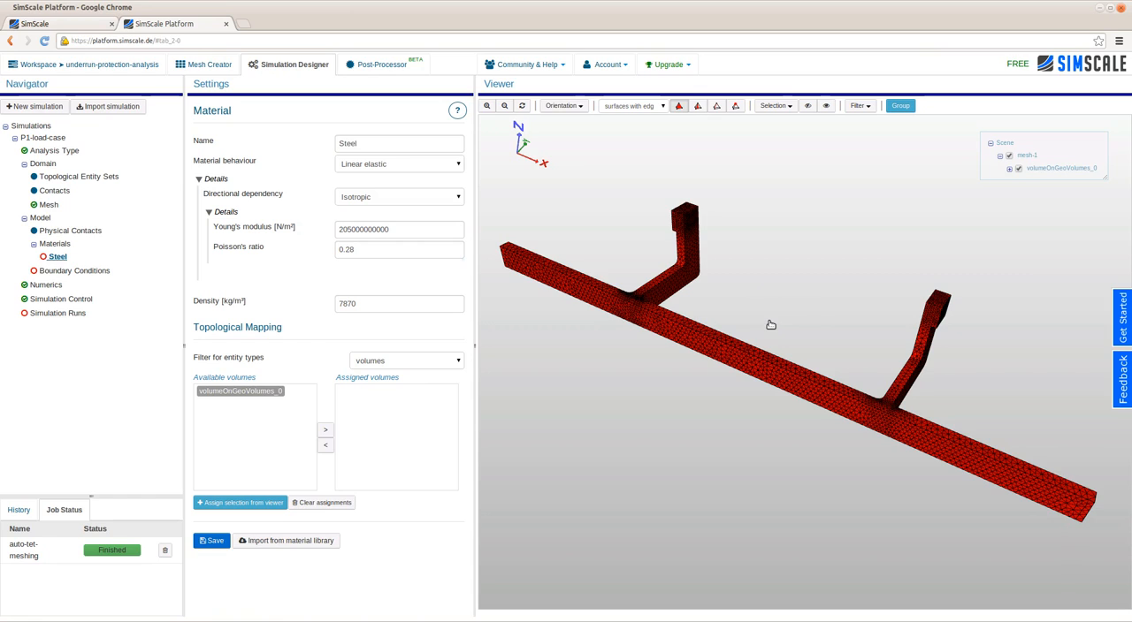
mouse_move(695, 106)
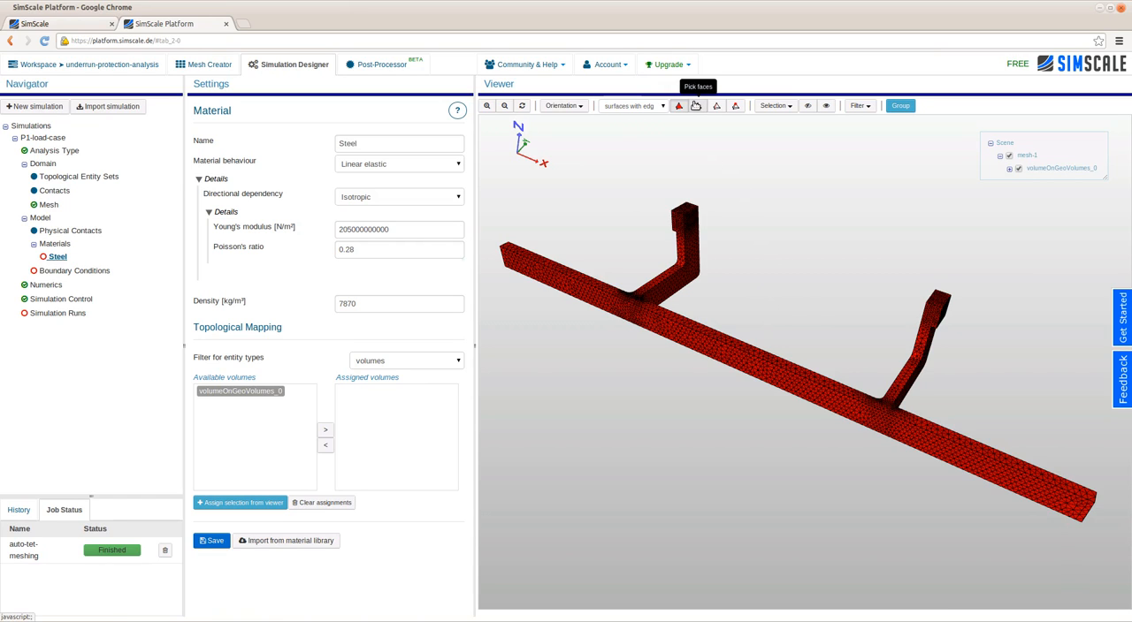
click(695, 106)
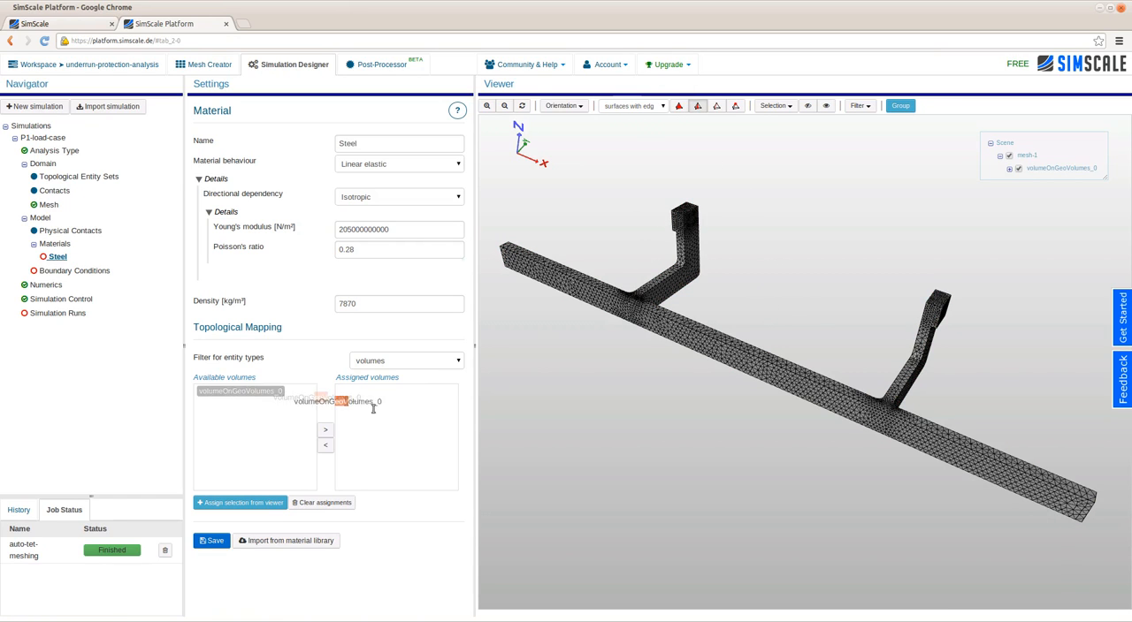
click(211, 540)
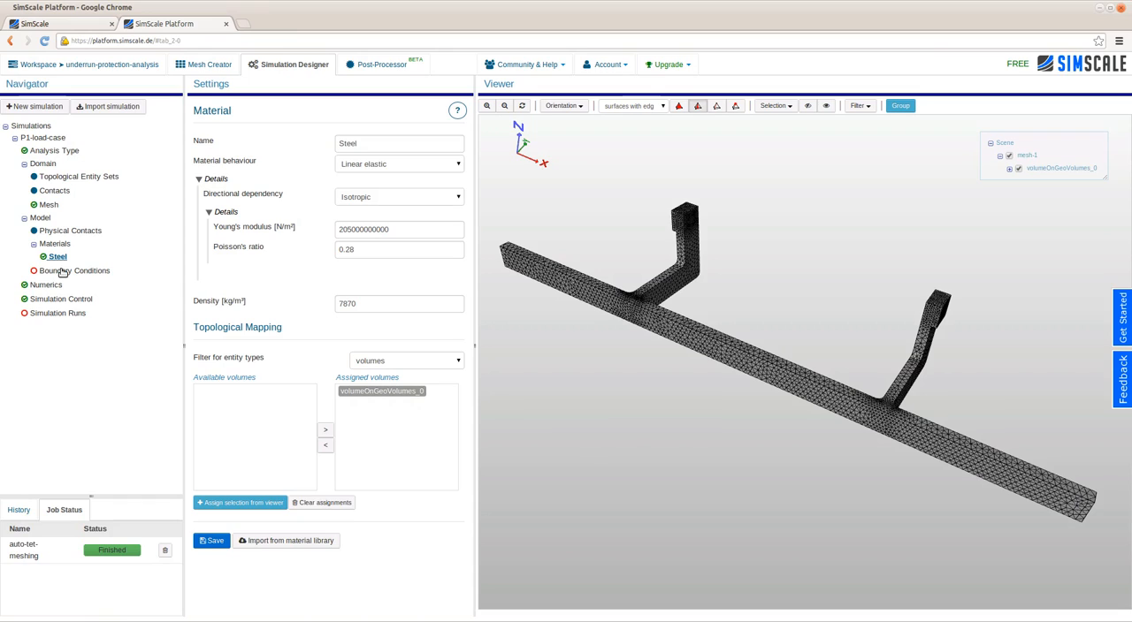
click(77, 271)
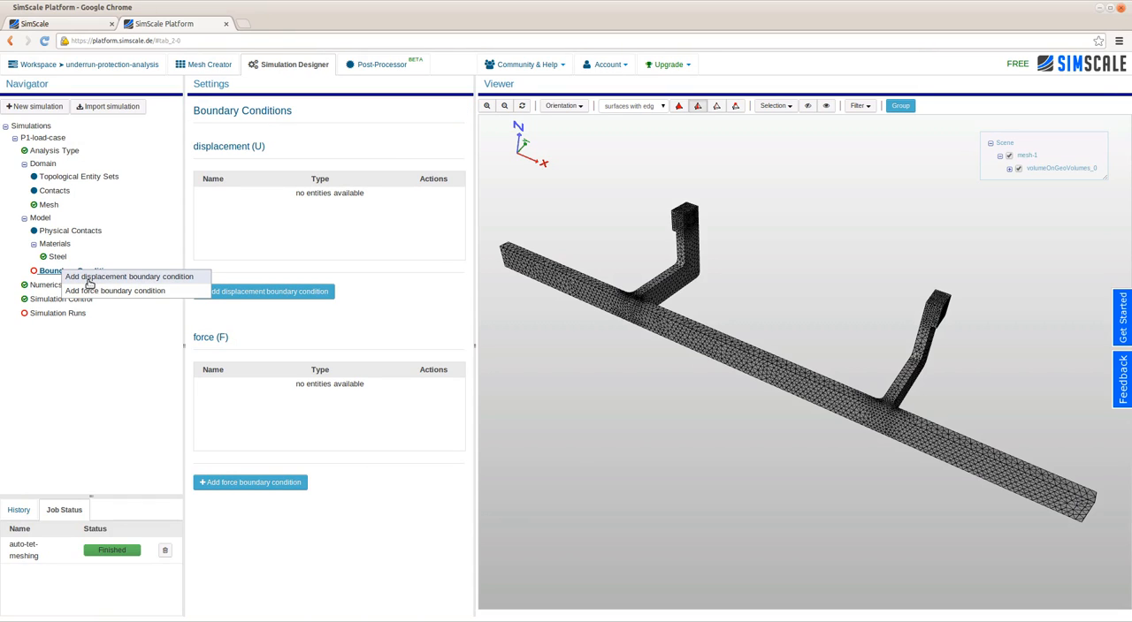
Add displacement condition 'fix' holding x, y, z at zero on the fix face set
click(130, 277)
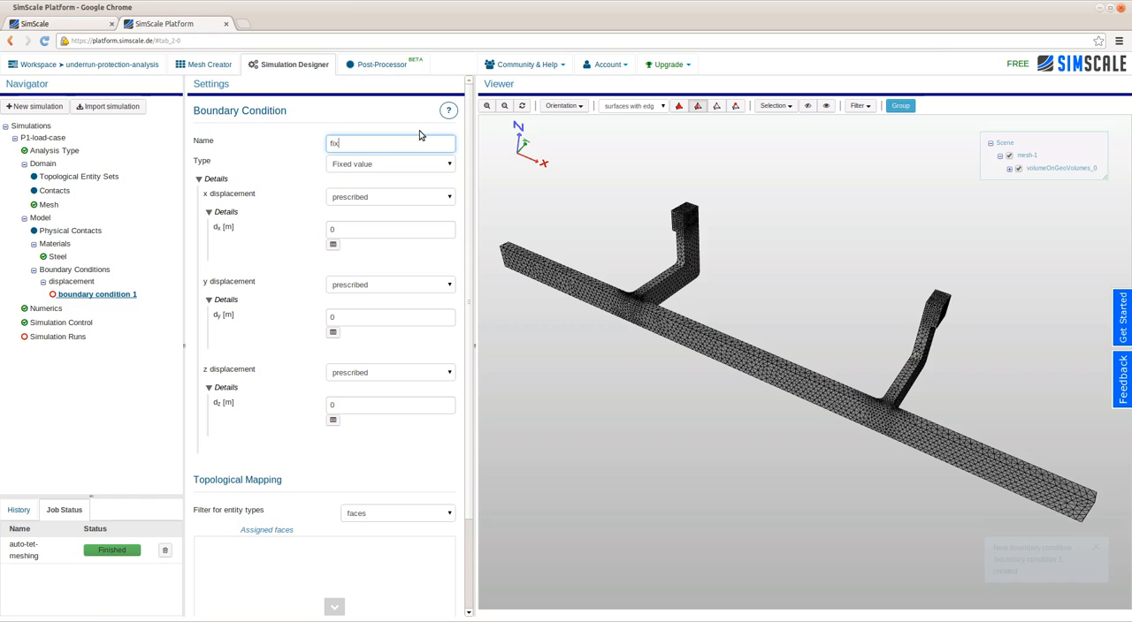
mouse_move(303, 193)
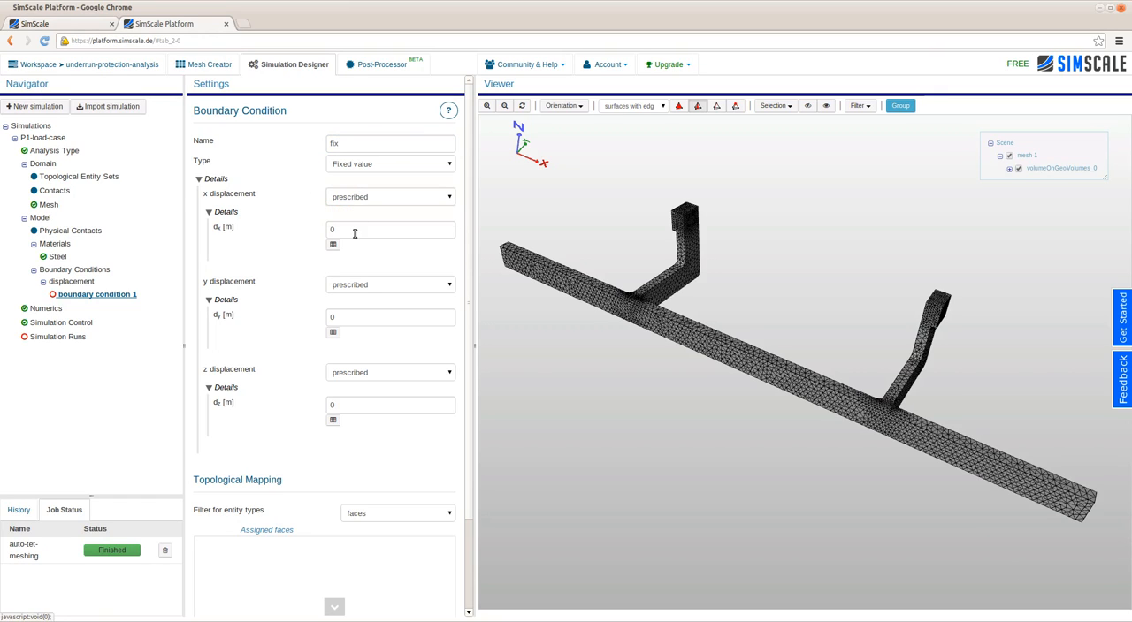
mouse_move(345, 372)
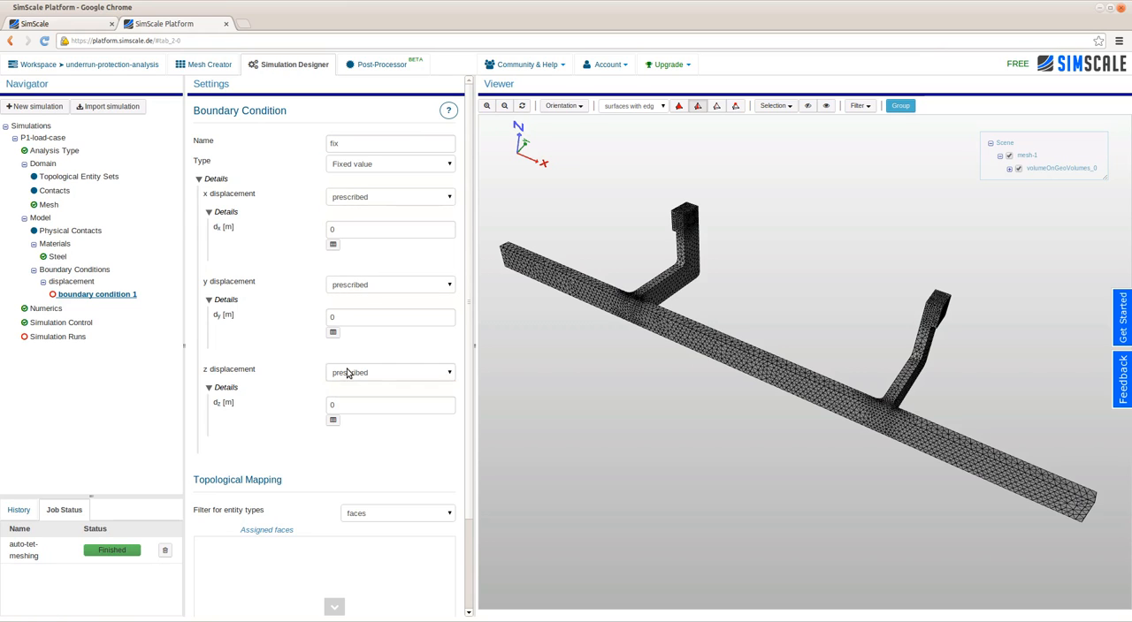
scroll(down, 3)
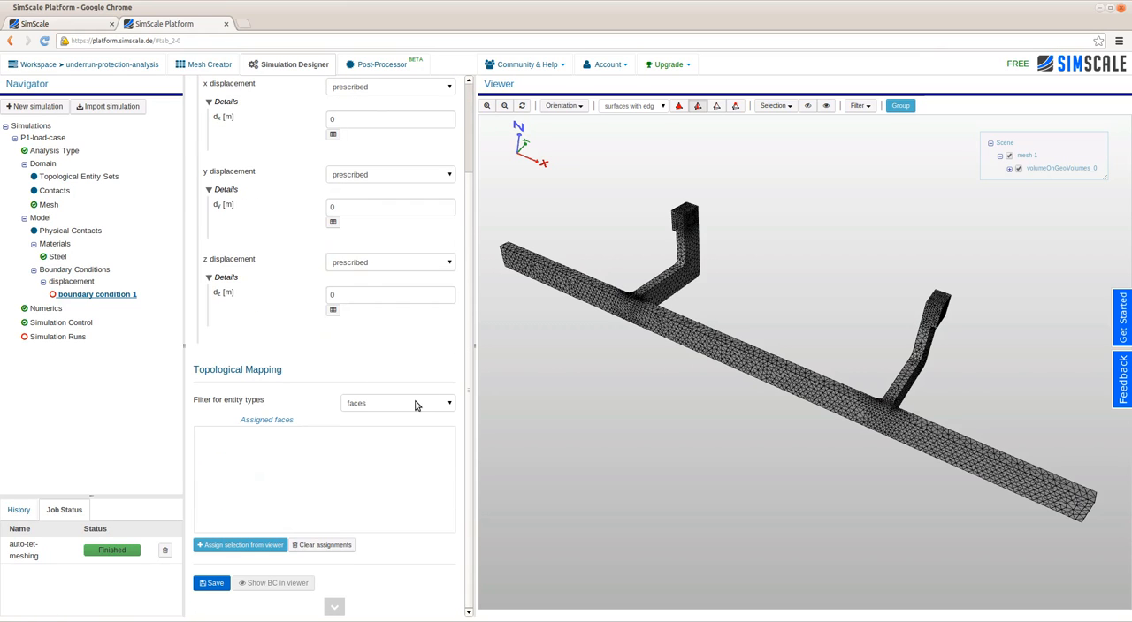
click(397, 403)
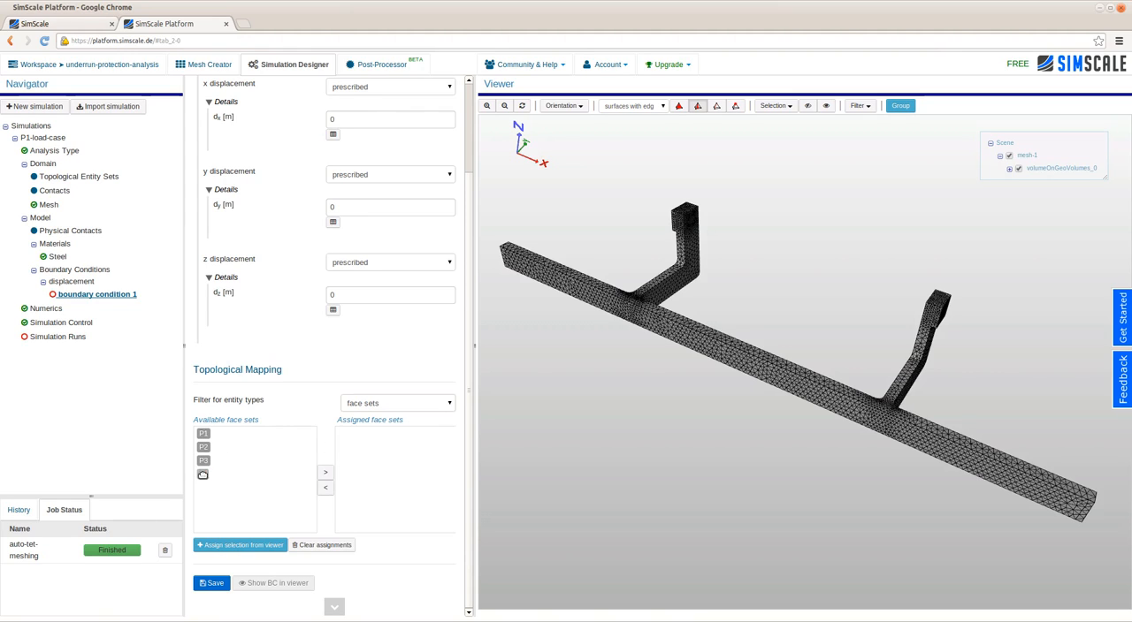
click(326, 472)
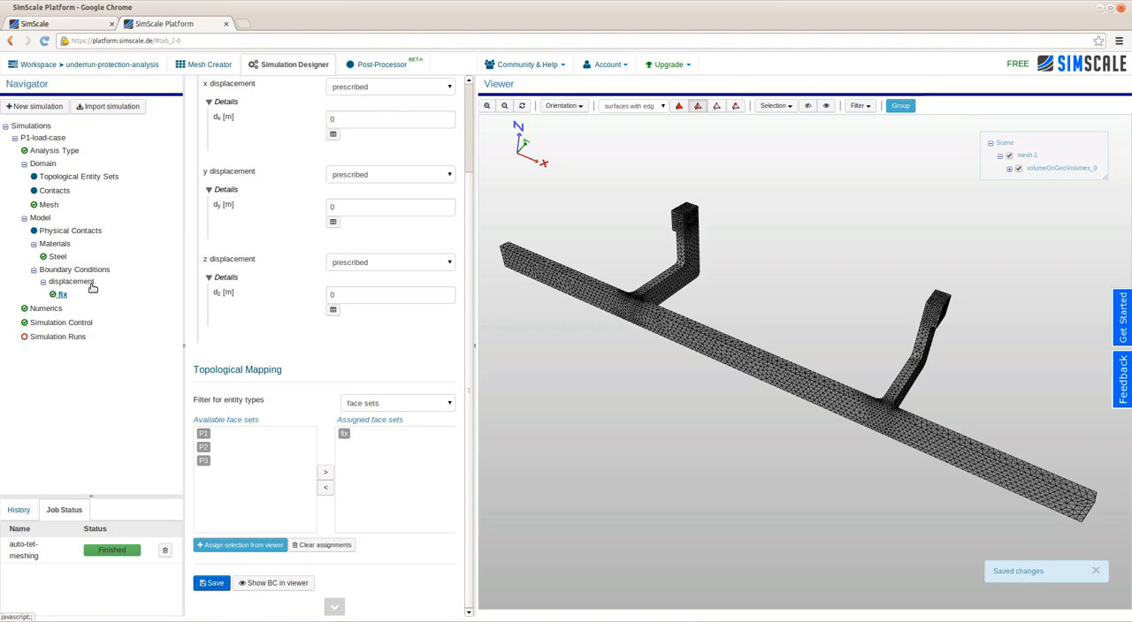
click(74, 269)
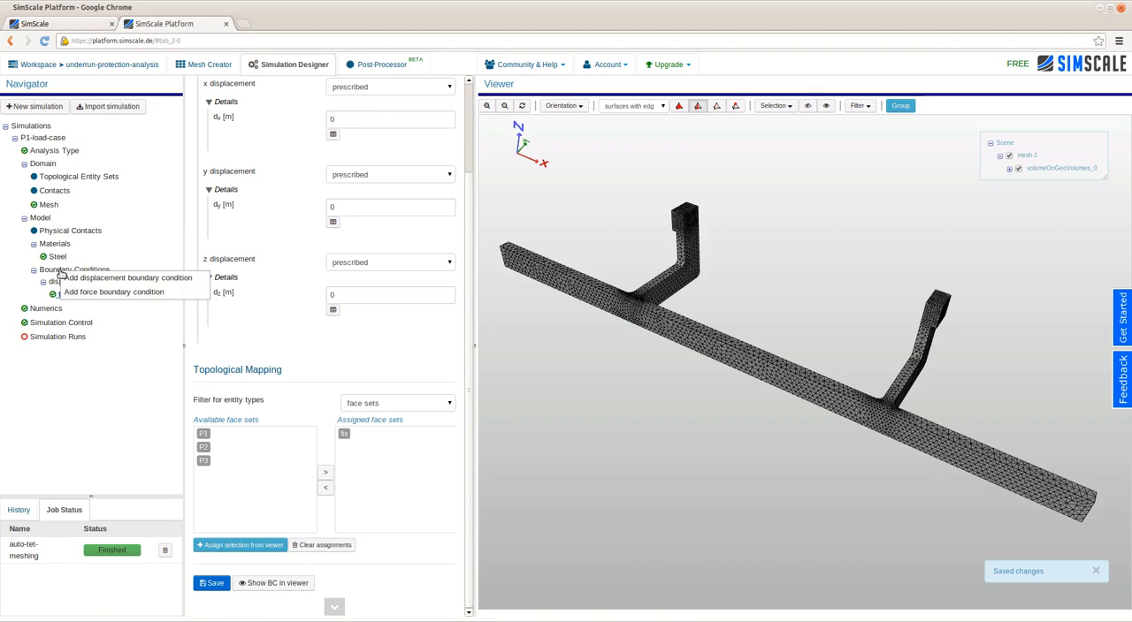
Add boundary condition 'pressure-load' with pressure 1250000 Pa and save it
click(114, 292)
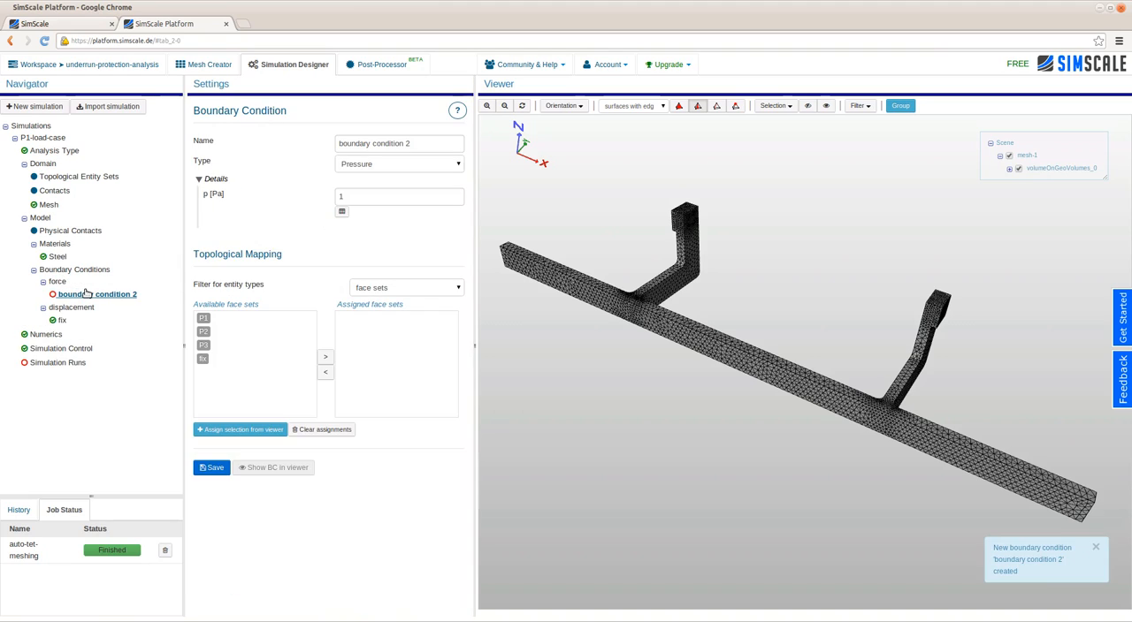
triple_click(398, 143)
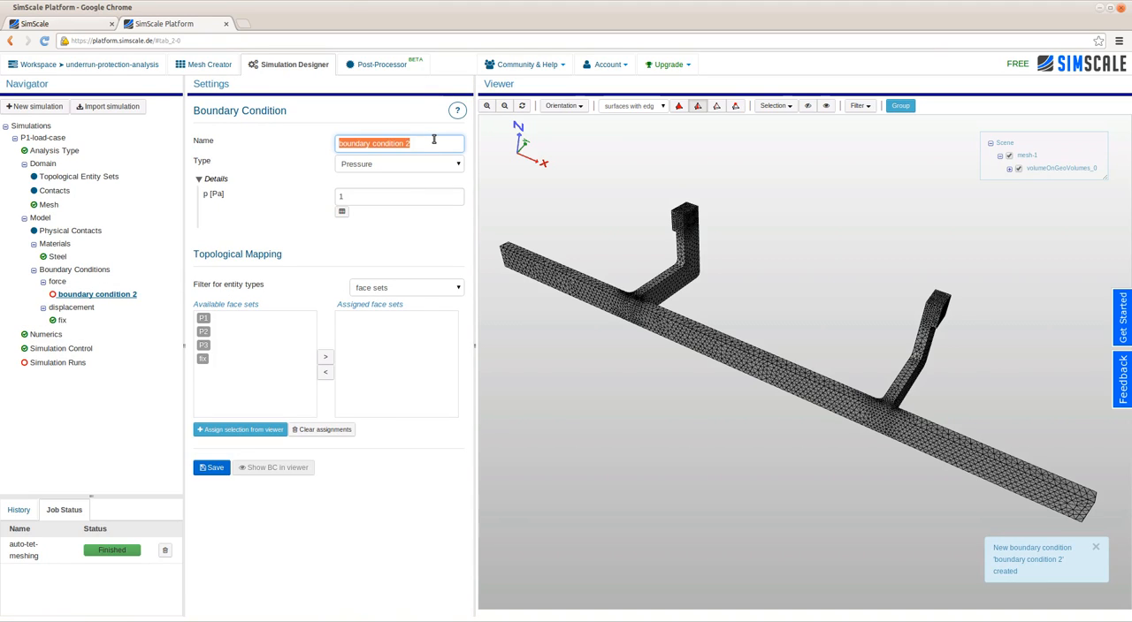
text(pressure-load)
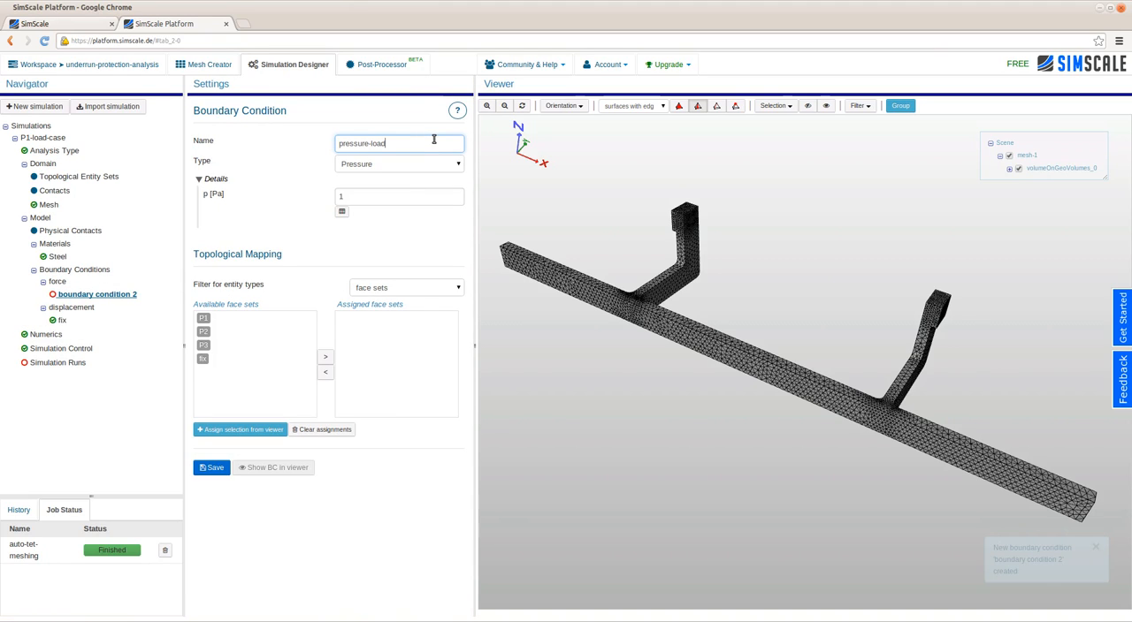
click(399, 196)
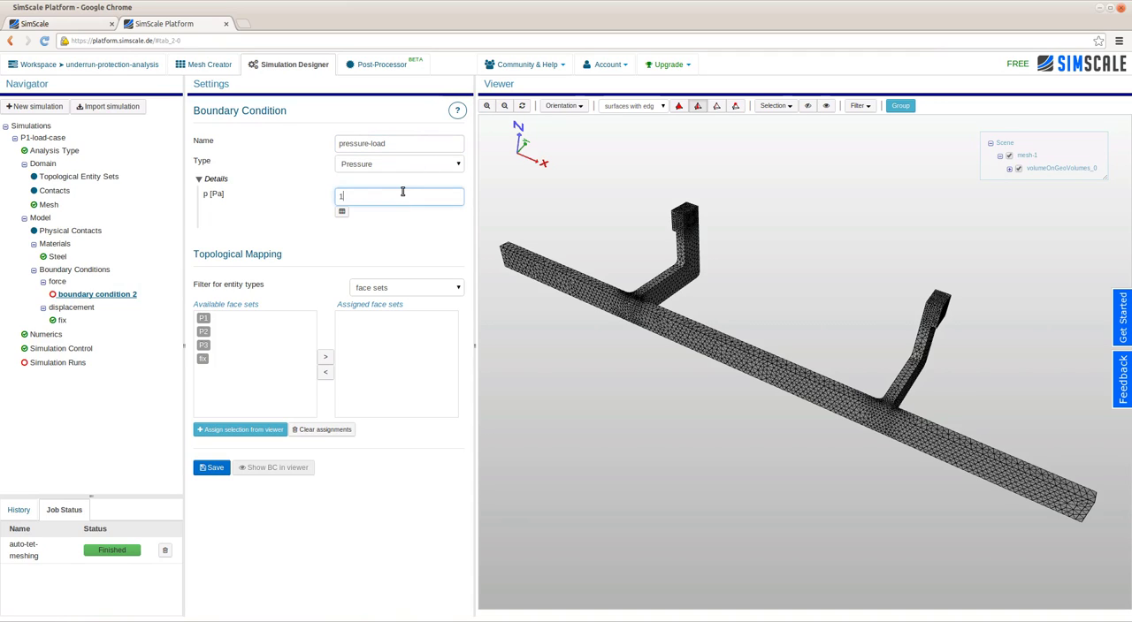
text(.25e)
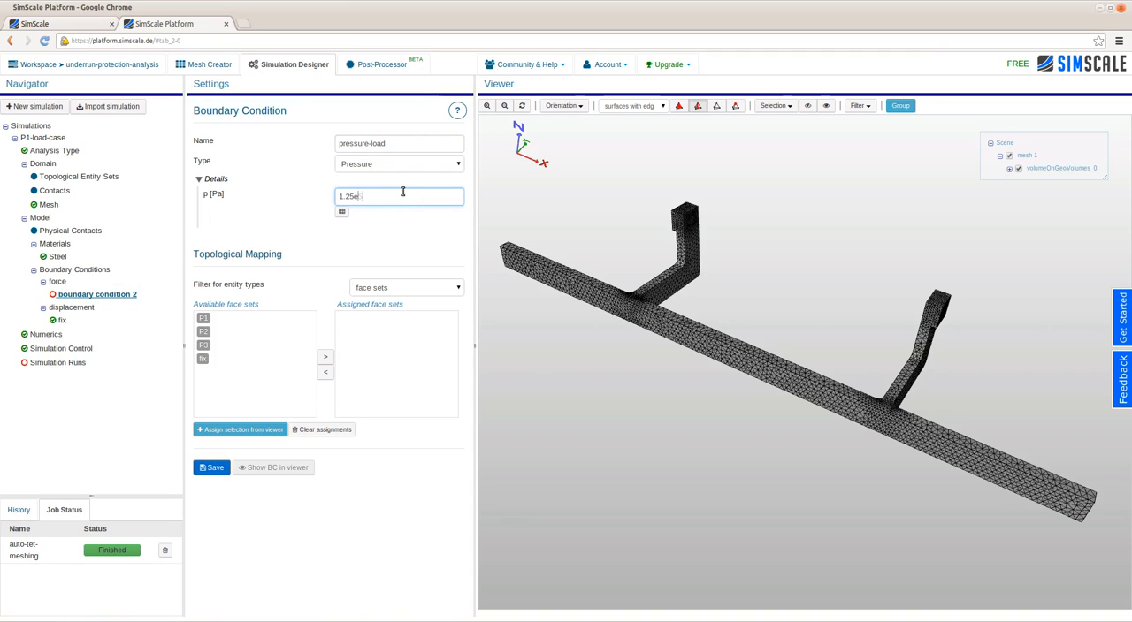
click(211, 468)
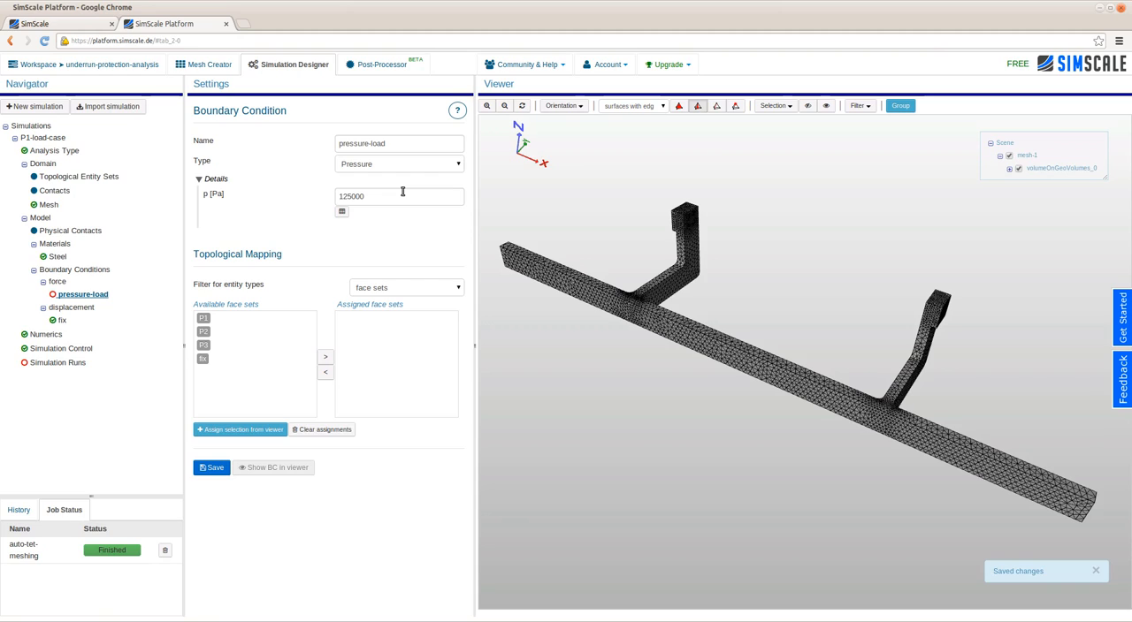
mouse_move(222, 322)
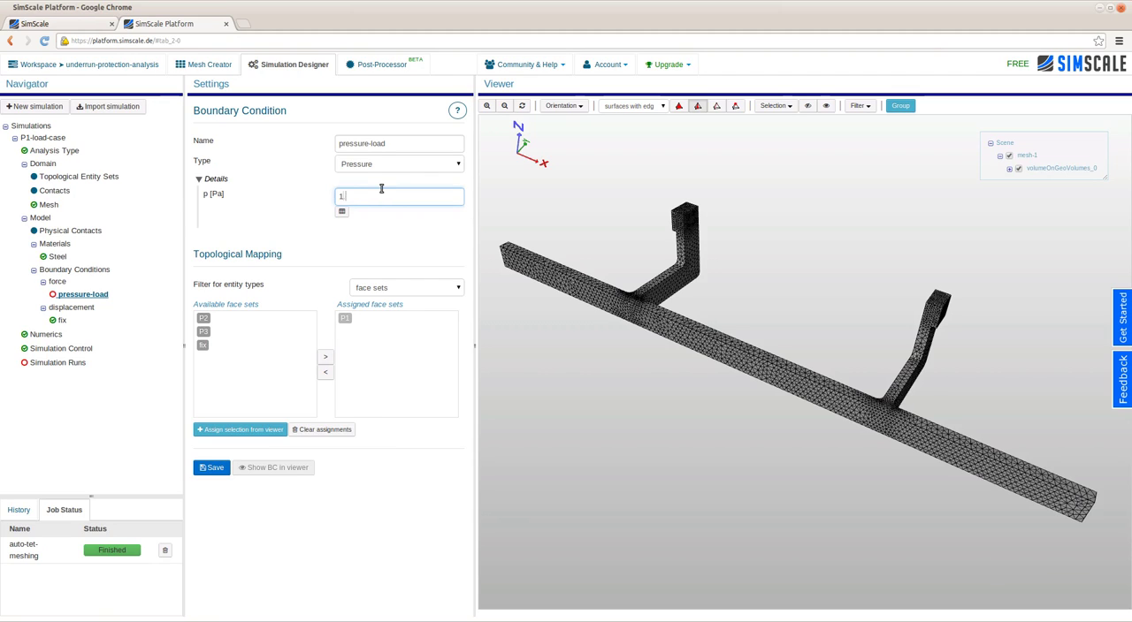
text(.25)
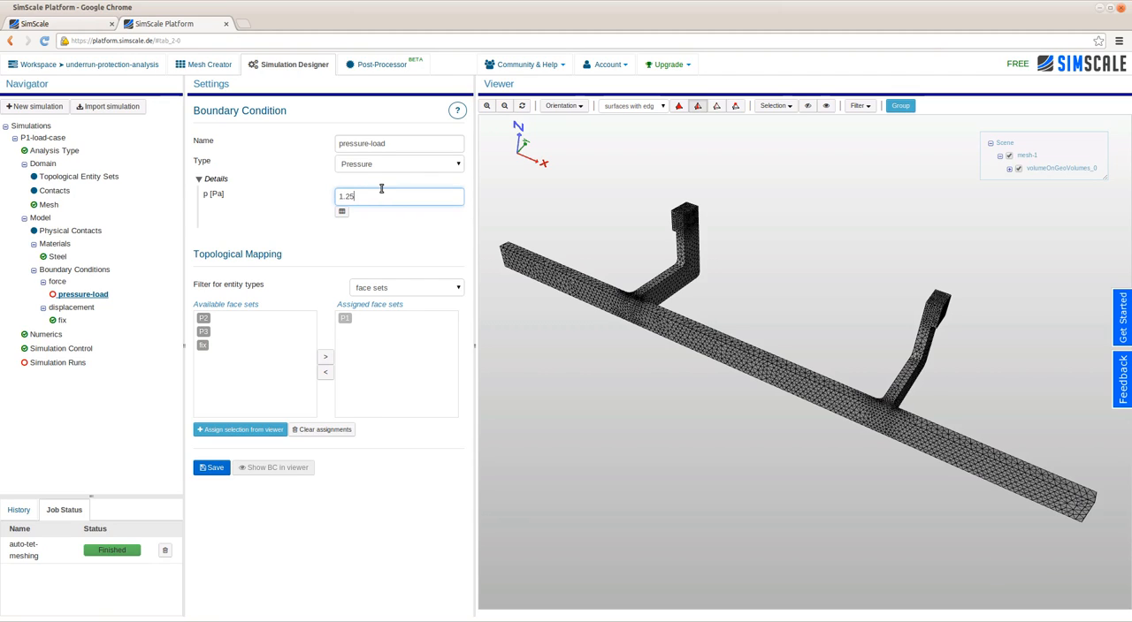
click(211, 467)
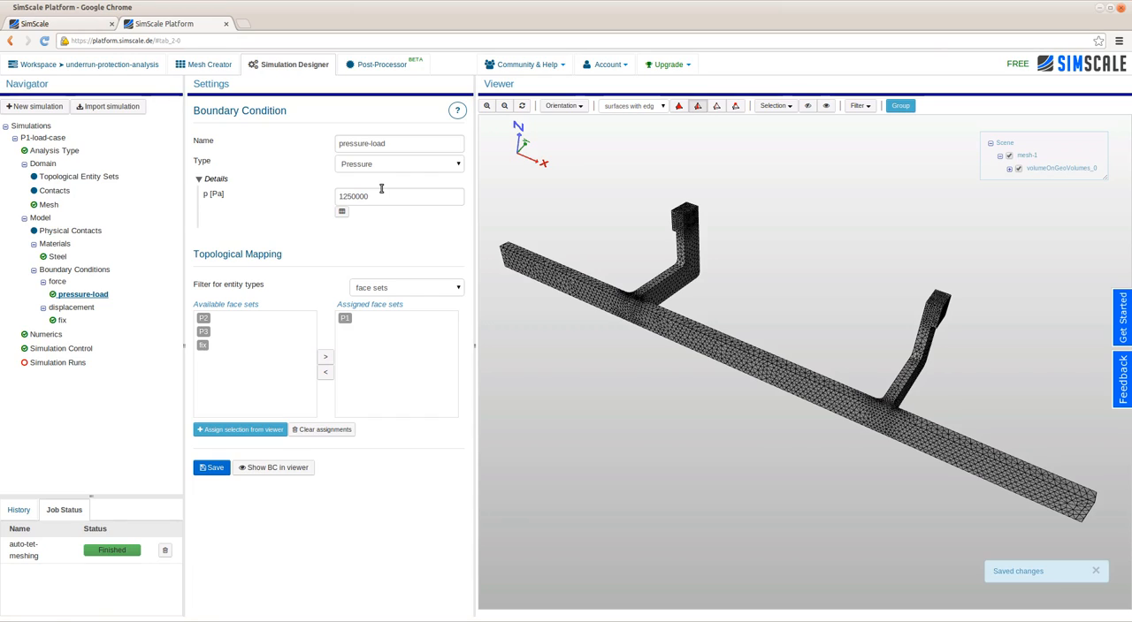
mouse_move(225, 202)
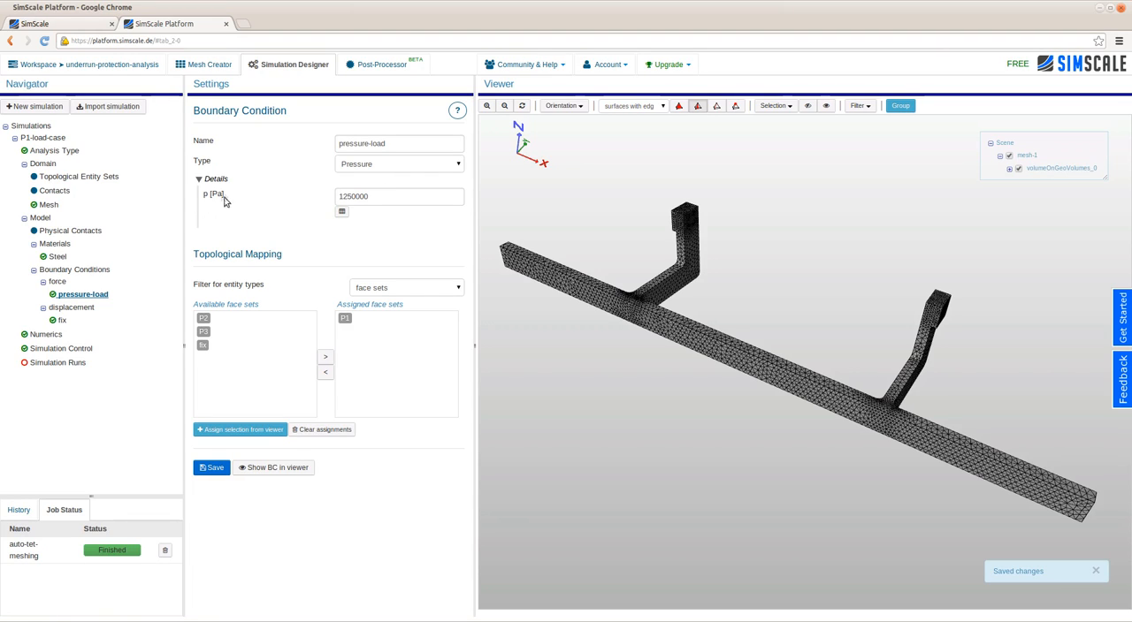
Show the pressure load on the beam and reopen the fix condition
click(272, 468)
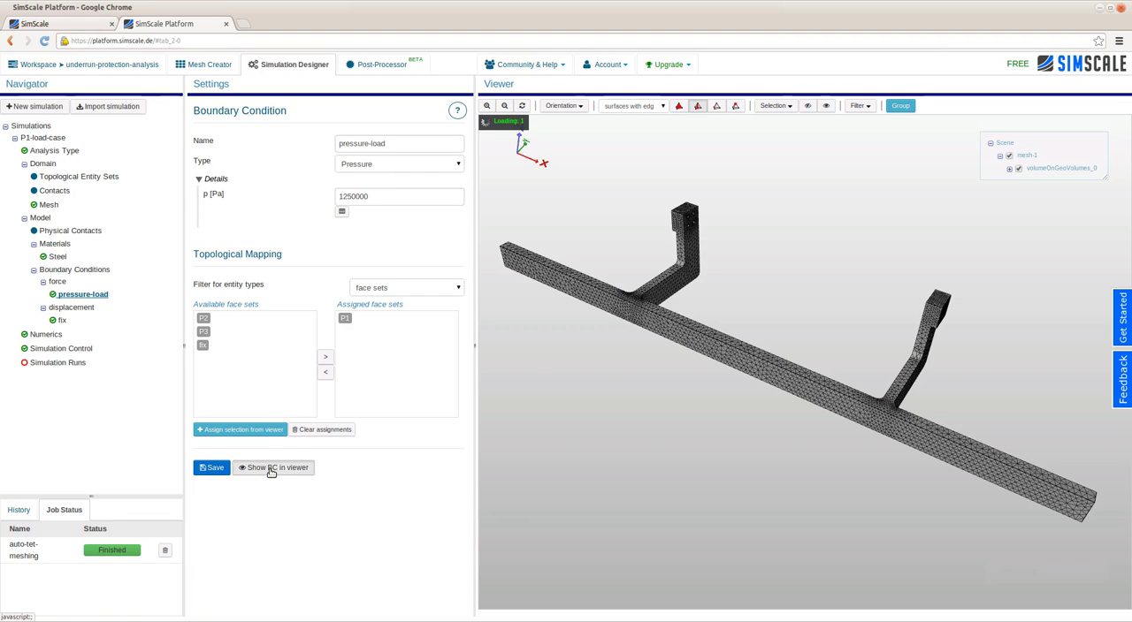
click(273, 468)
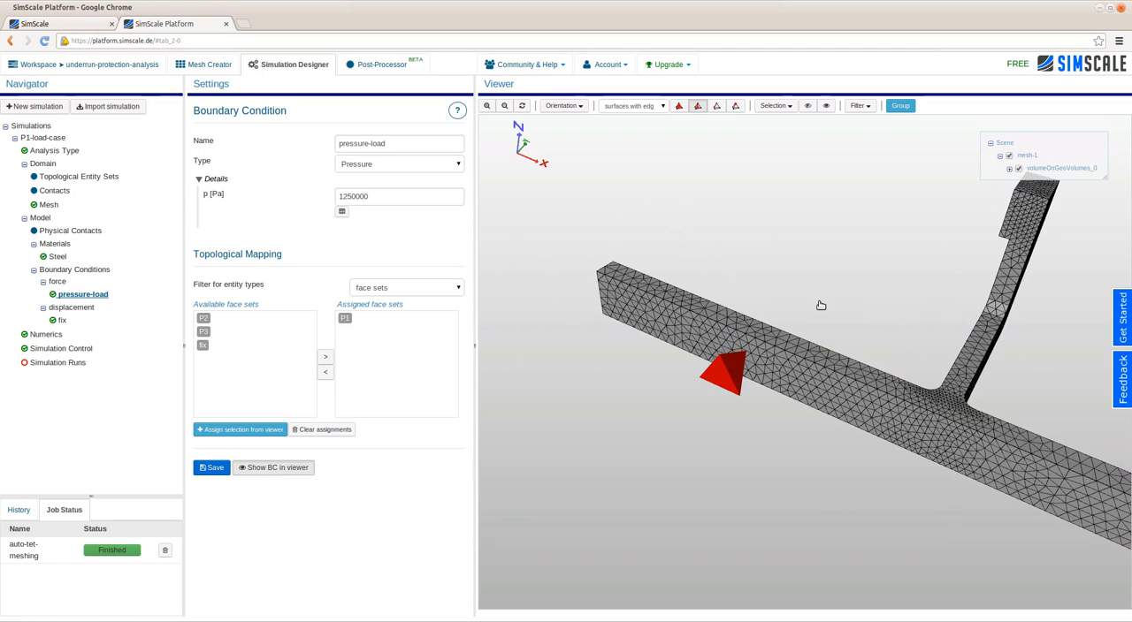
click(62, 320)
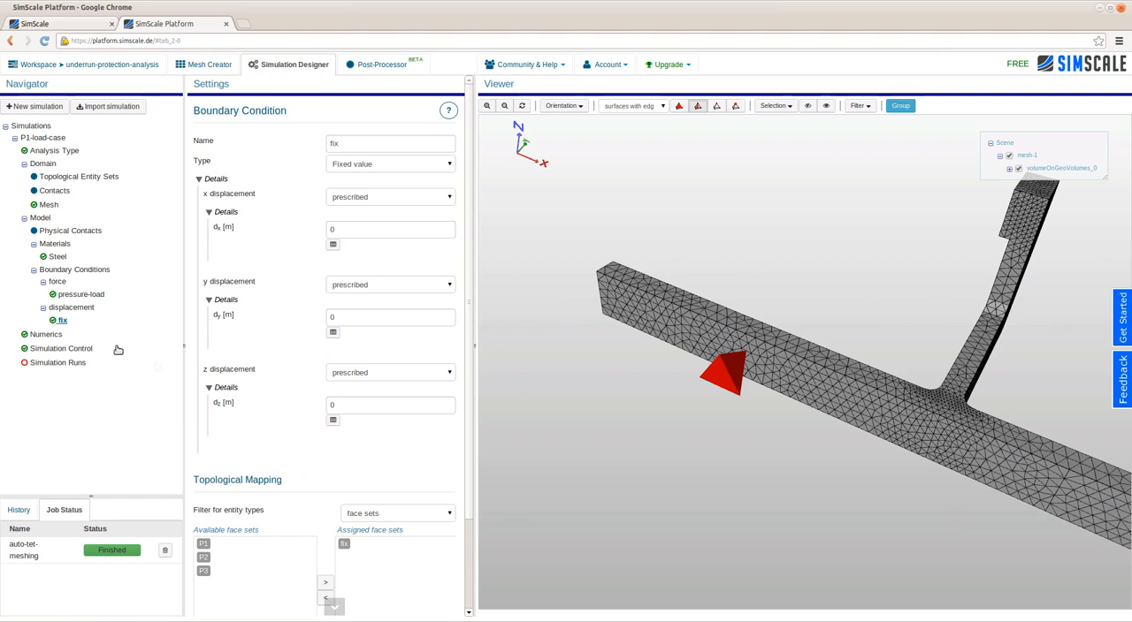
scroll(down, 3)
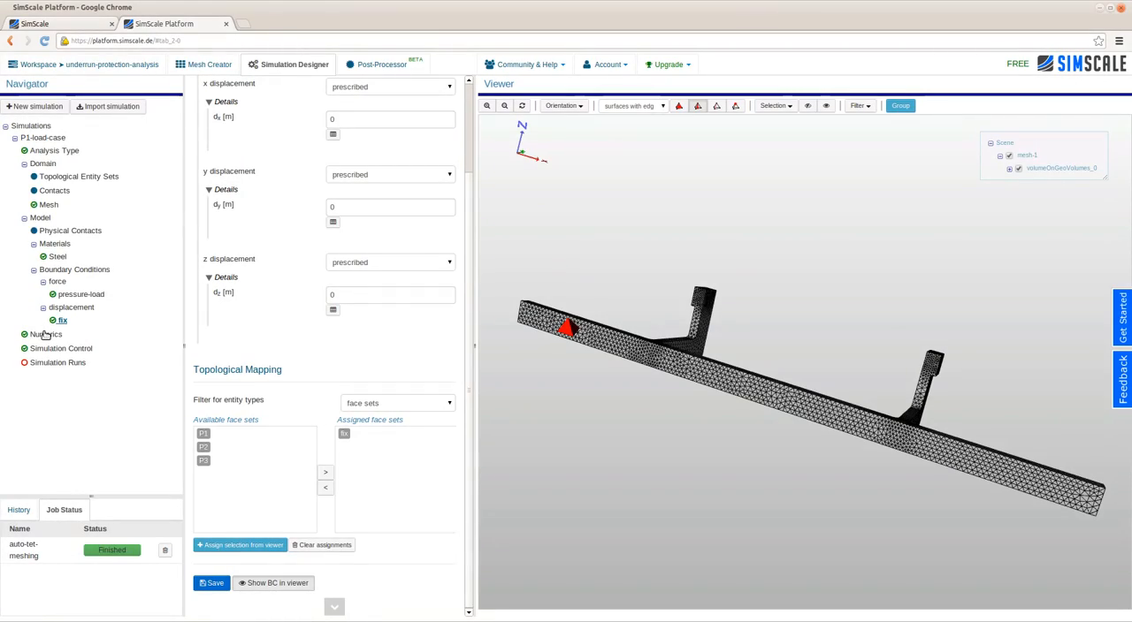
Review Numerics (Spooles solver) and Simulation Control (single step), then view Simulation Runs
click(46, 334)
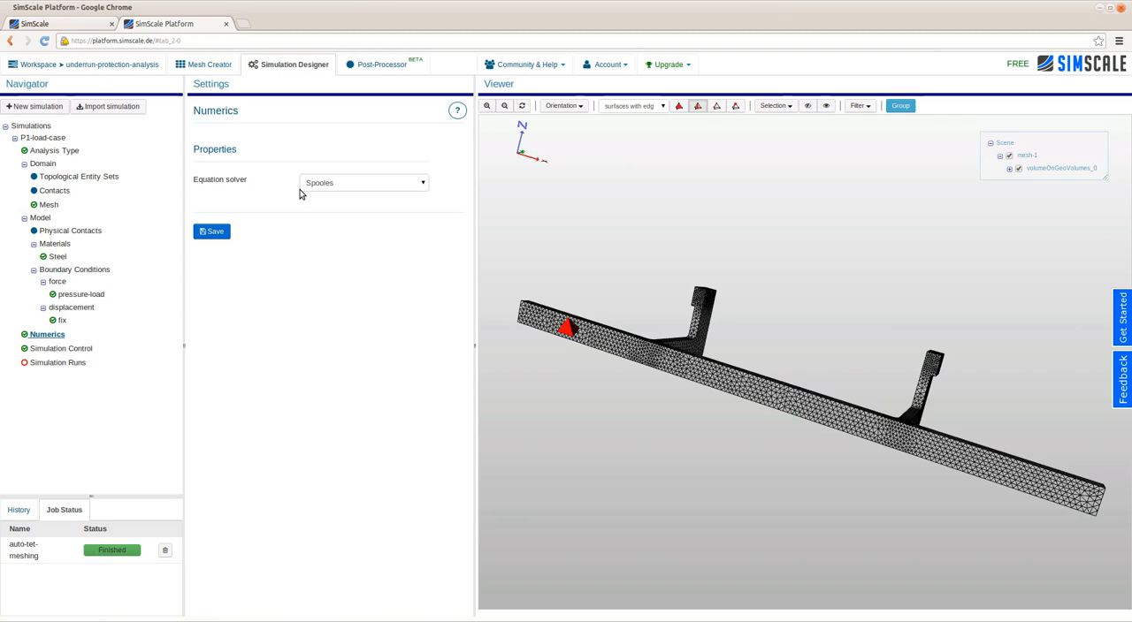
mouse_move(334, 178)
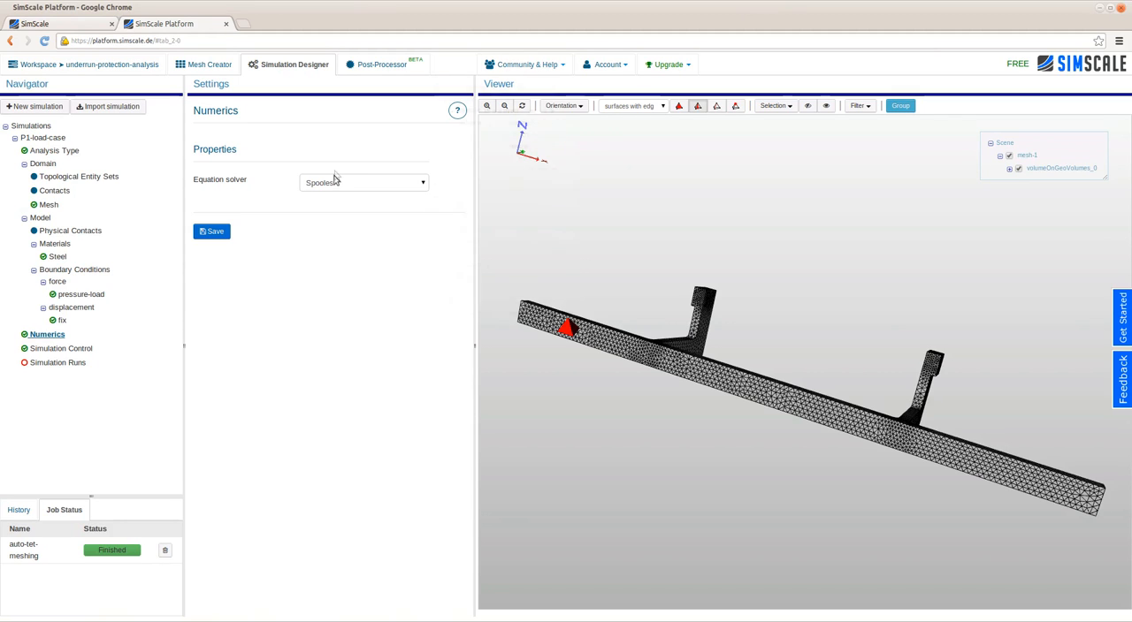
mouse_move(250, 292)
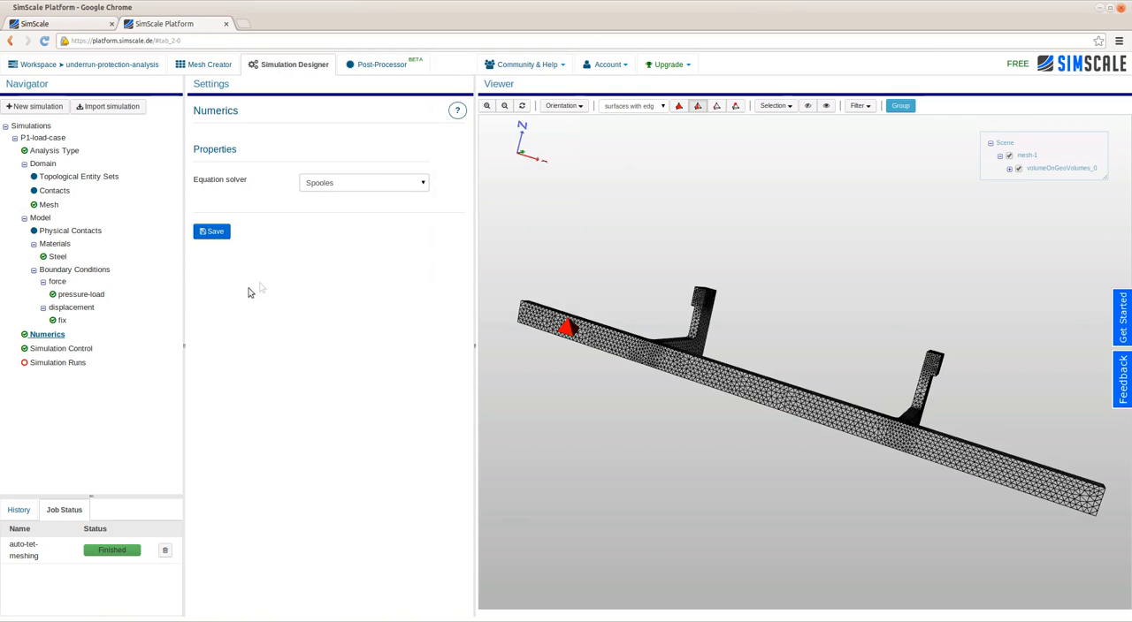
click(63, 348)
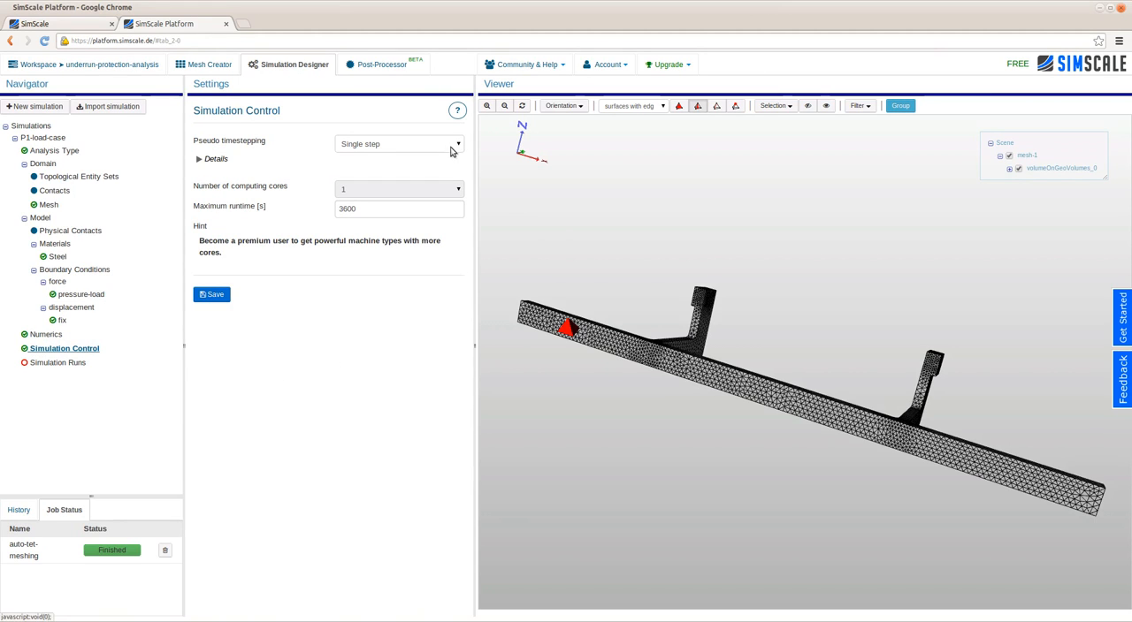
mouse_move(210, 446)
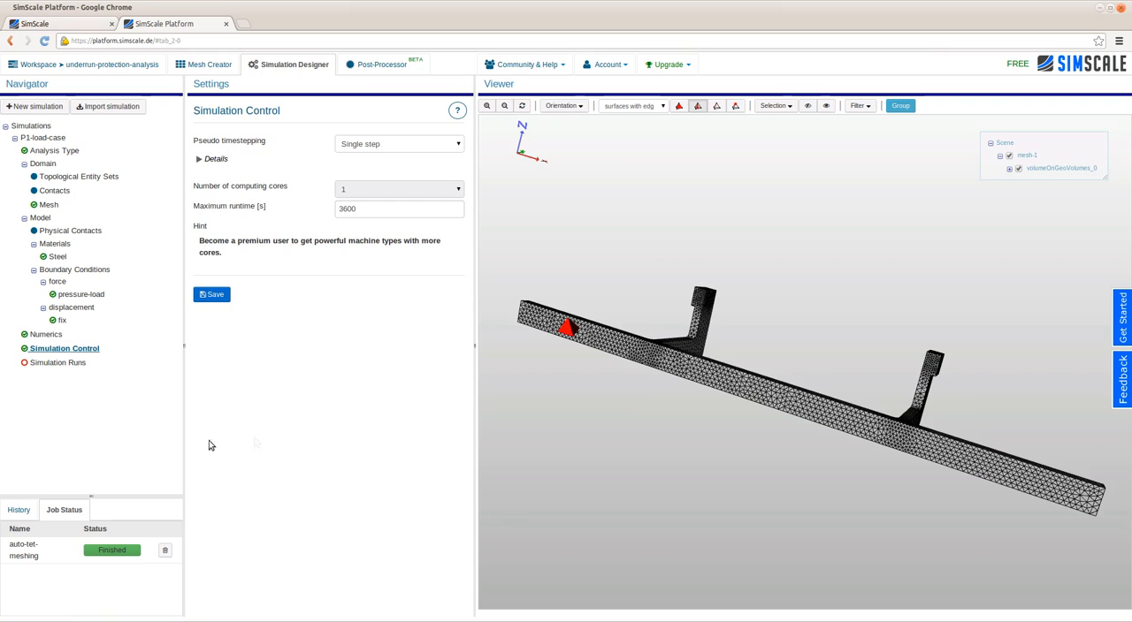
click(59, 362)
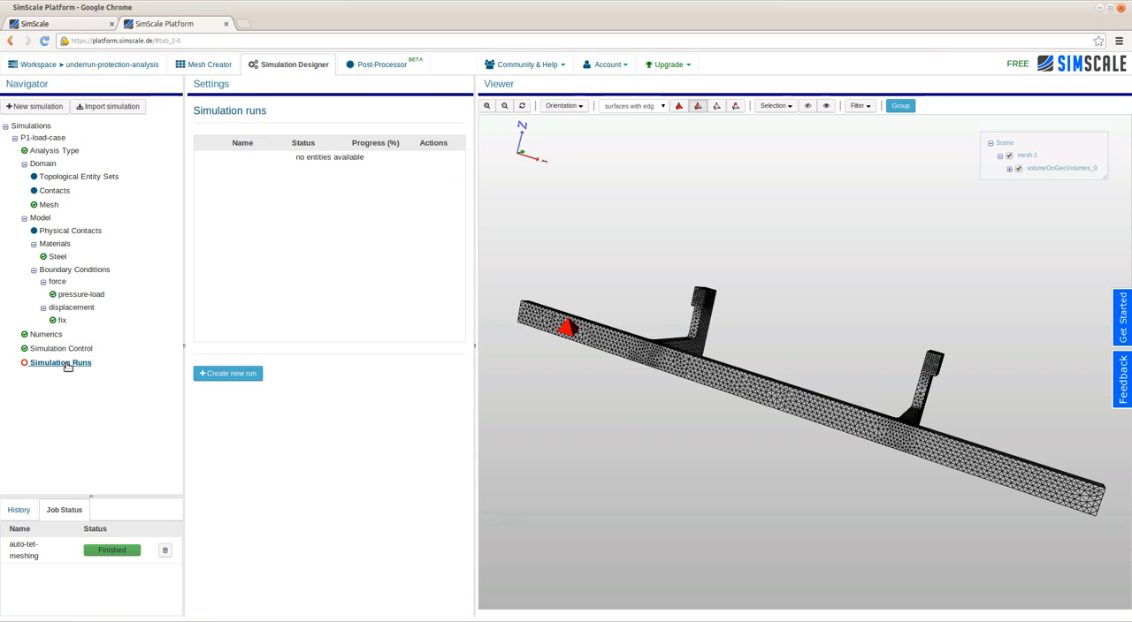
mouse_move(228, 373)
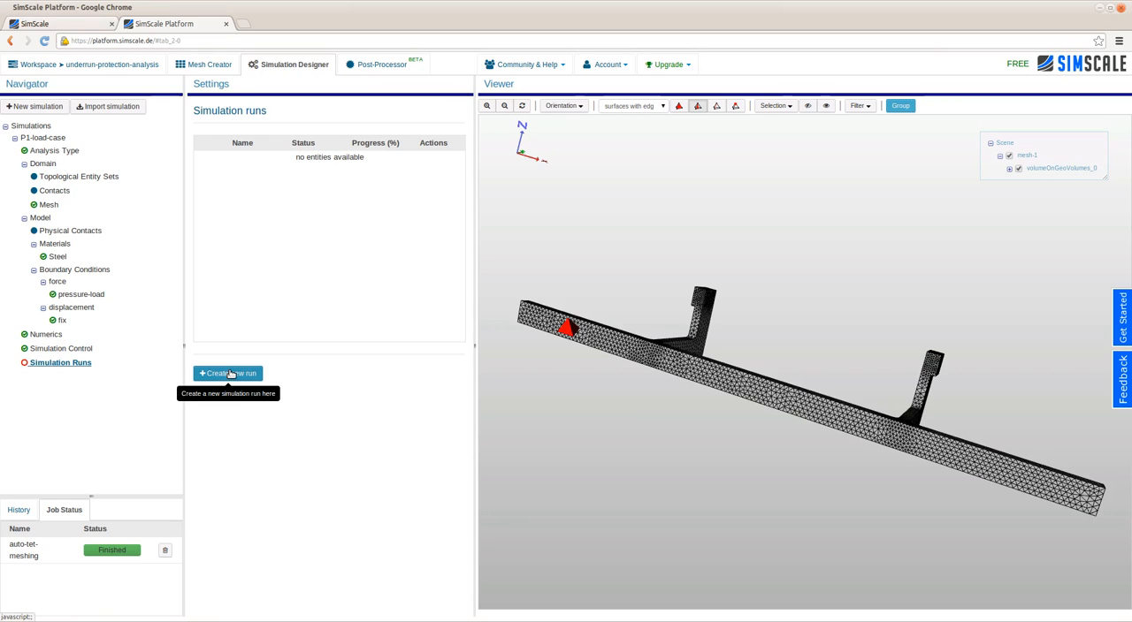
Create a new simulation run named 'P1-2nd-order-mesh'
click(227, 373)
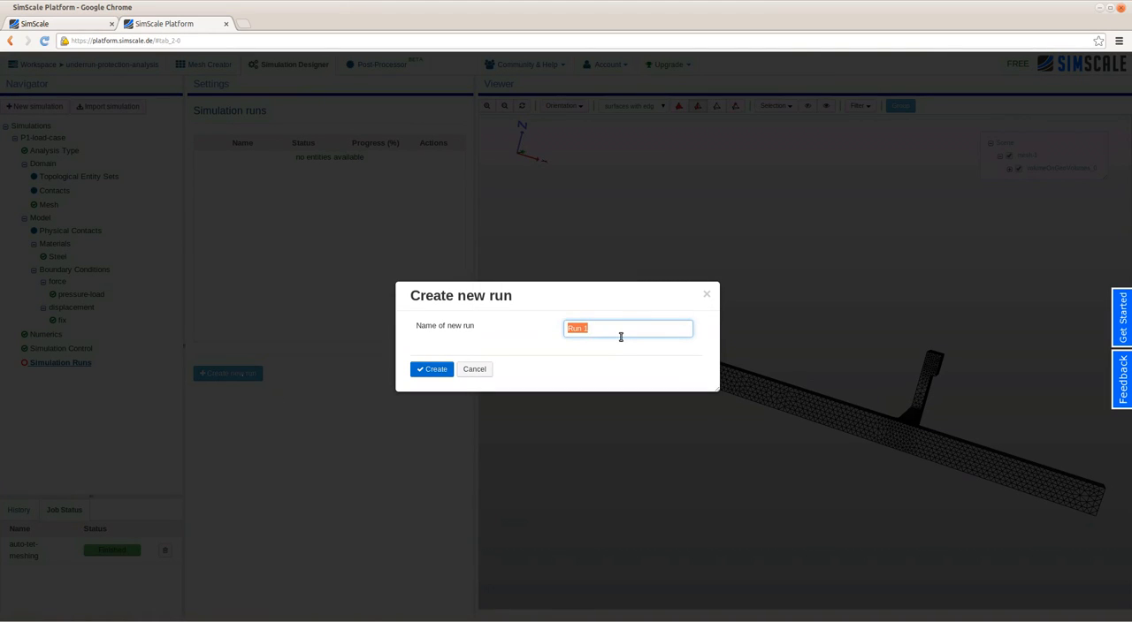
text(P1)
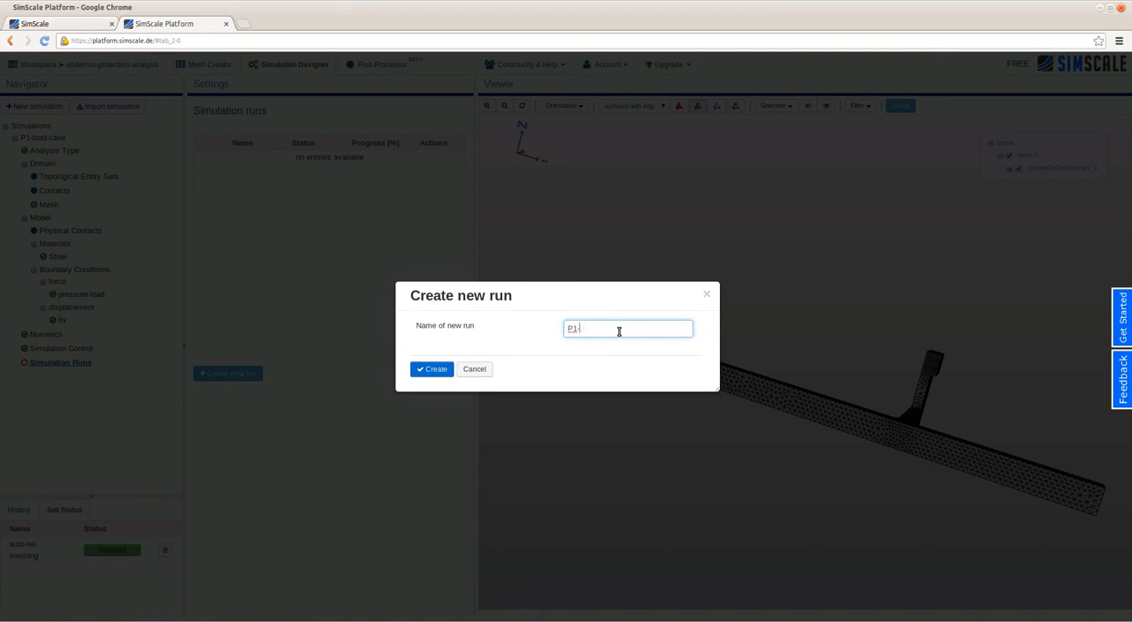
text(-2nd-order-)
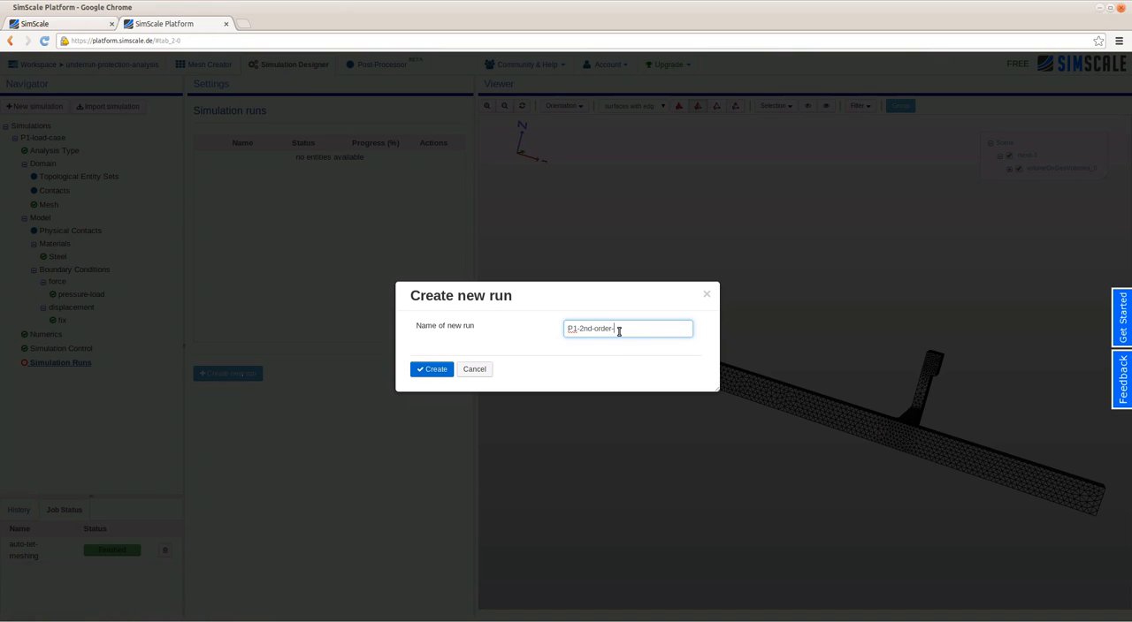
text(mesh)
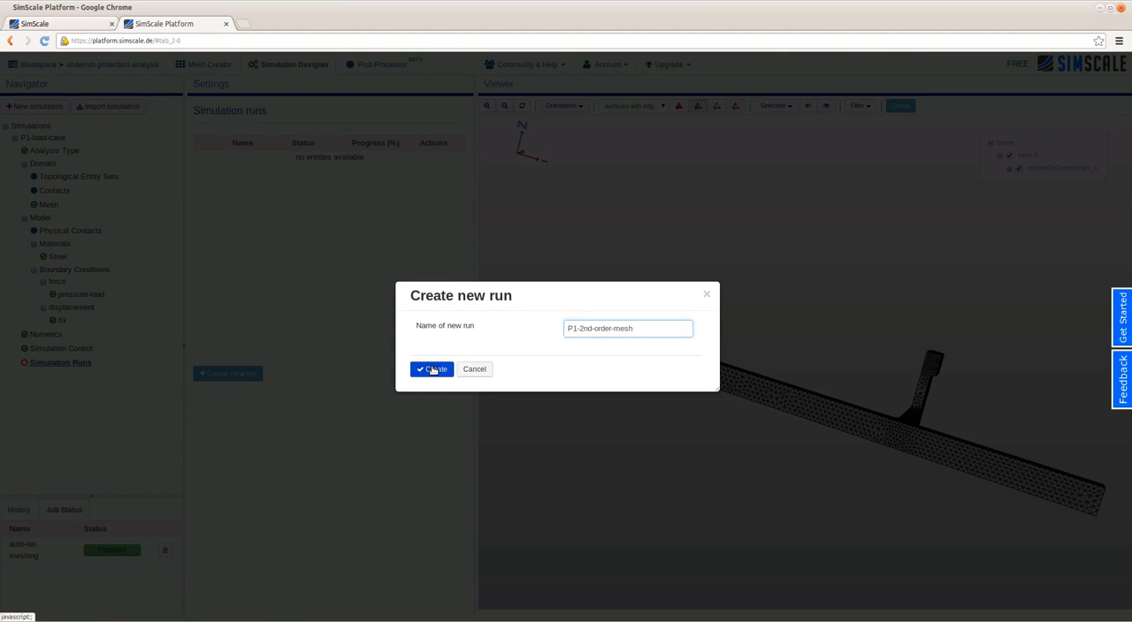
click(433, 369)
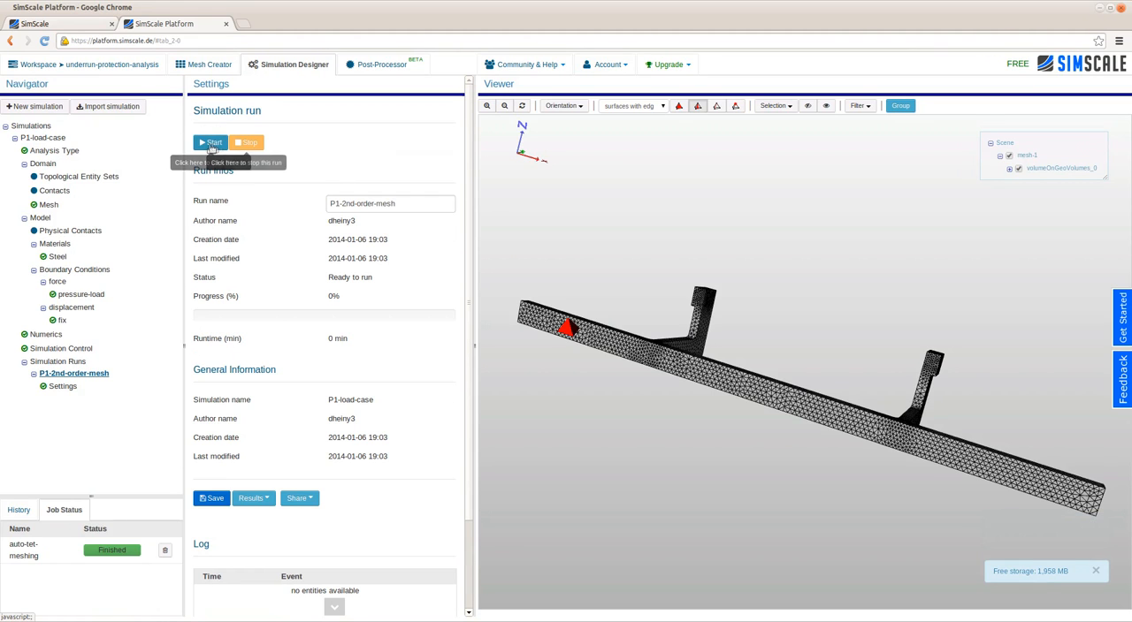
Start the run, confirm it, and go to the Post-Processor
click(211, 142)
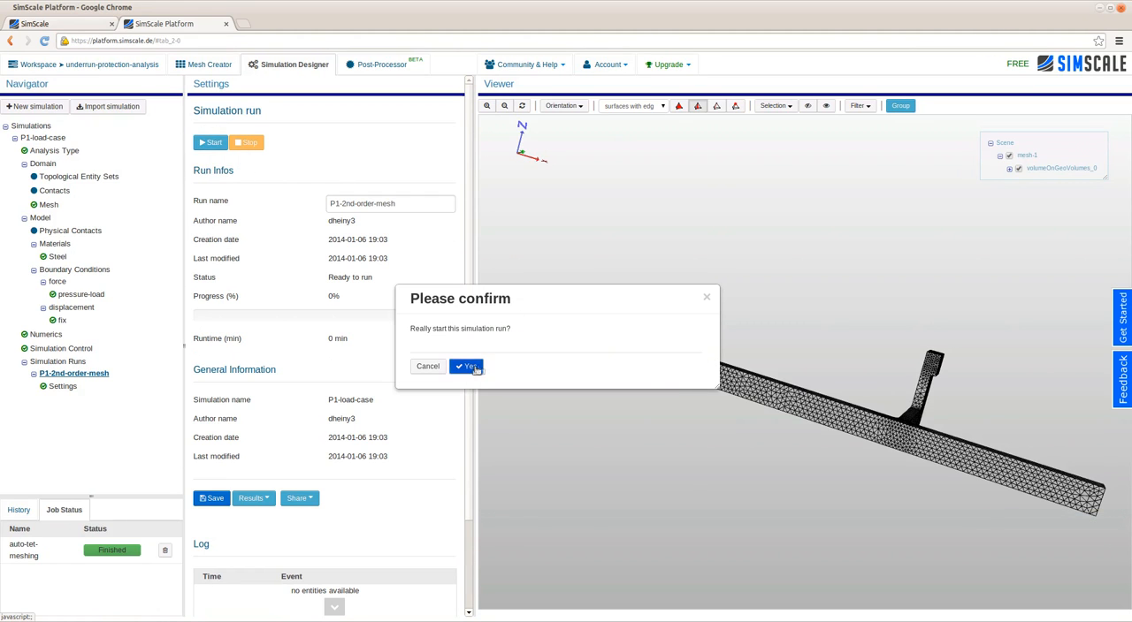
click(466, 366)
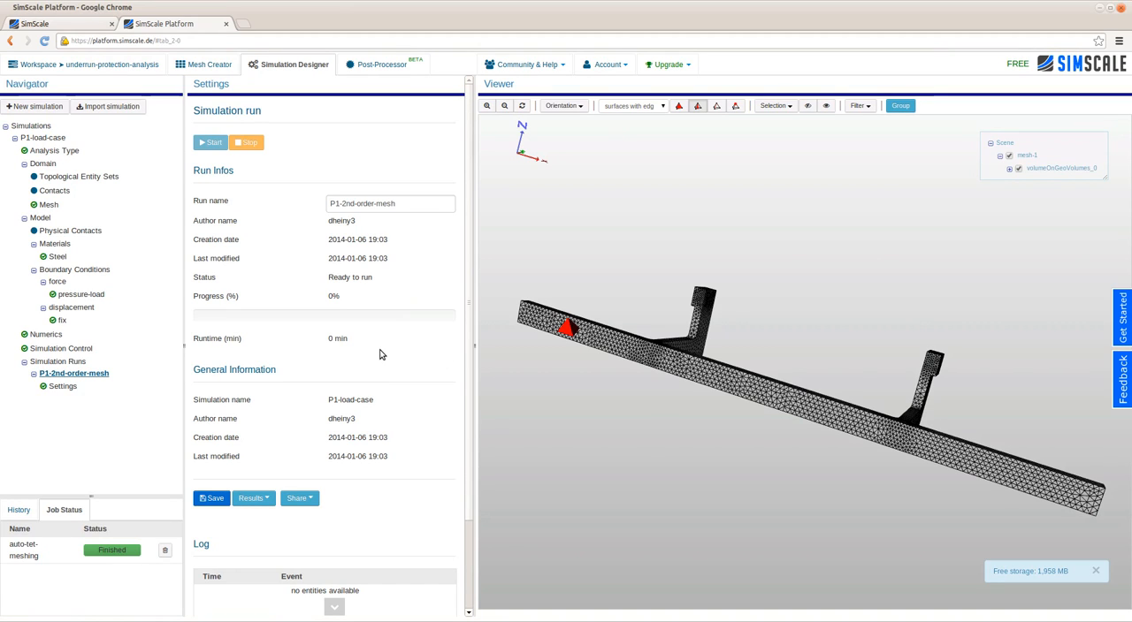
click(210, 143)
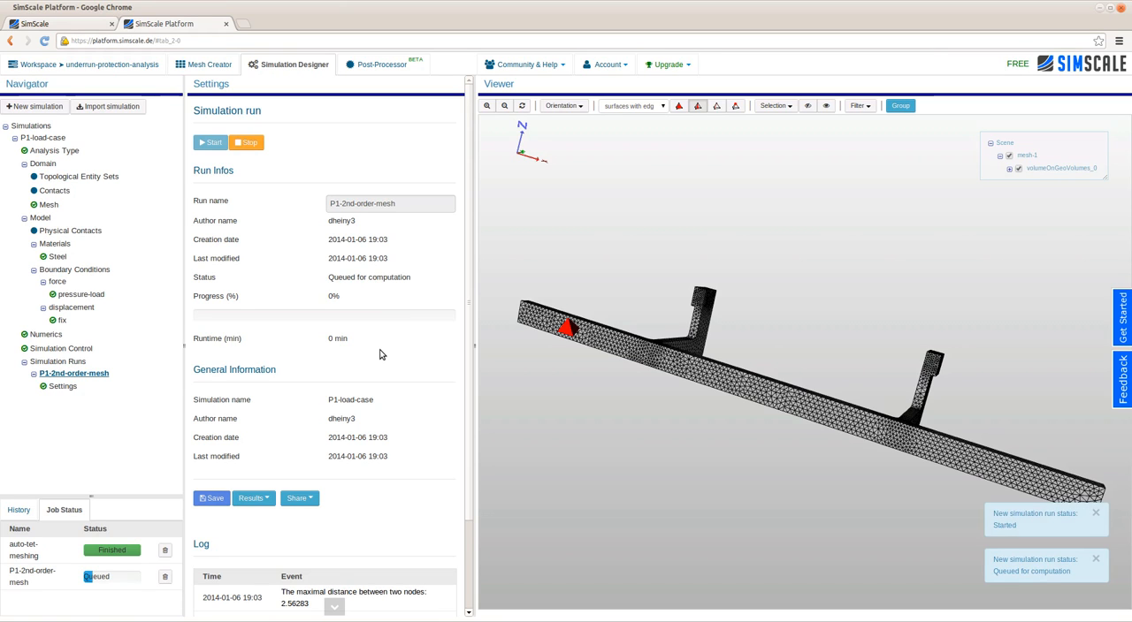
click(381, 64)
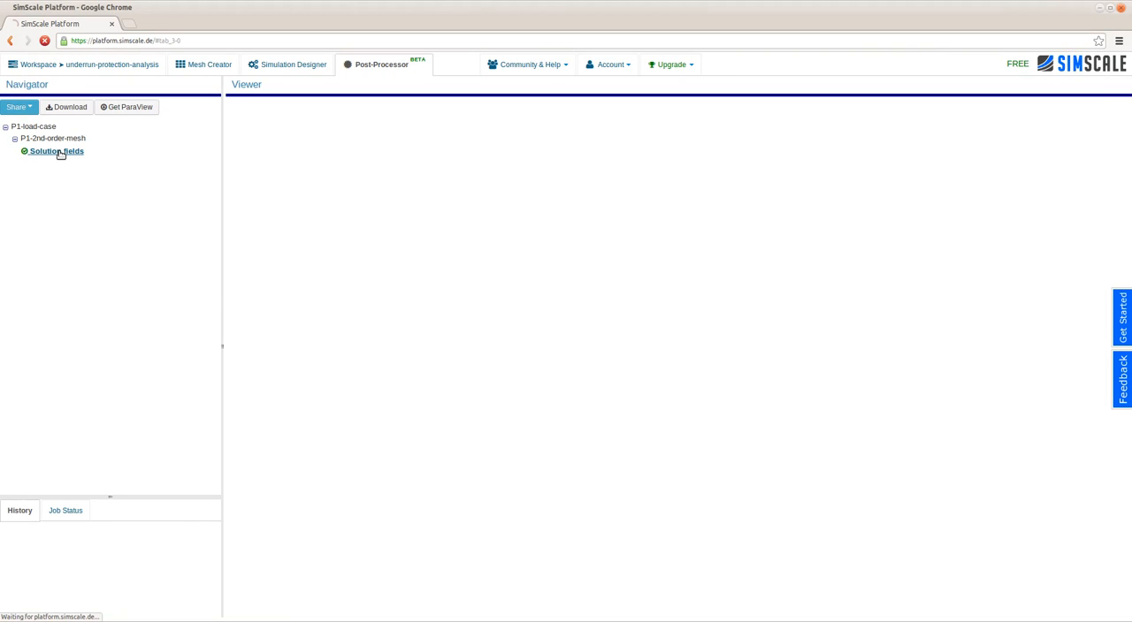
Load the P1-2nd-order-mesh solution fields and orbit the model to look along the beam
click(56, 152)
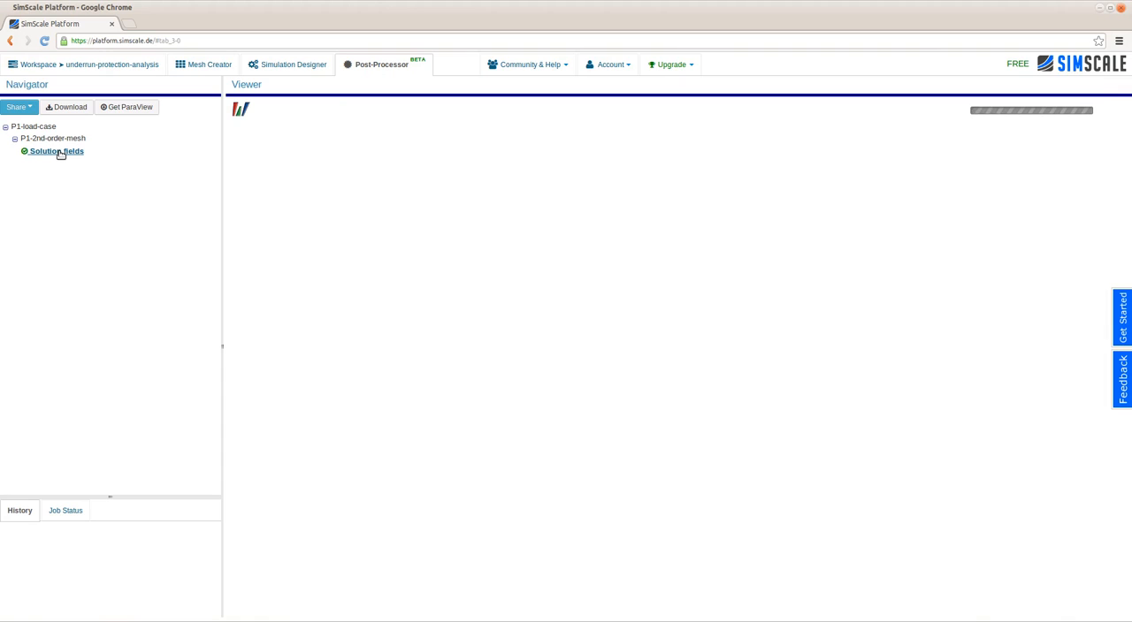
click(56, 152)
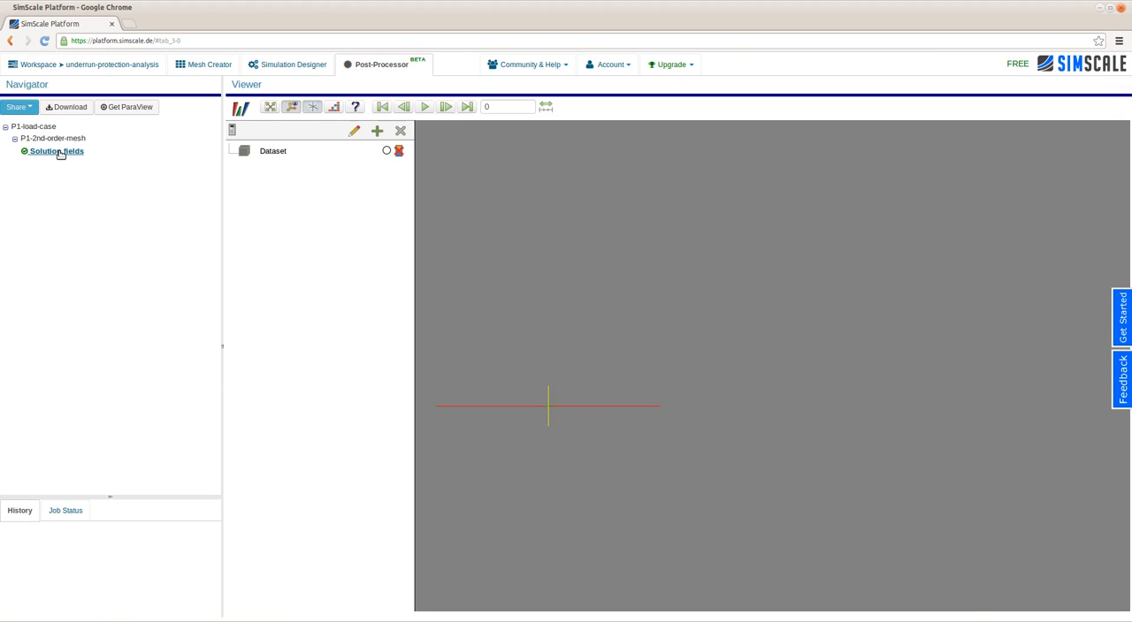
click(57, 151)
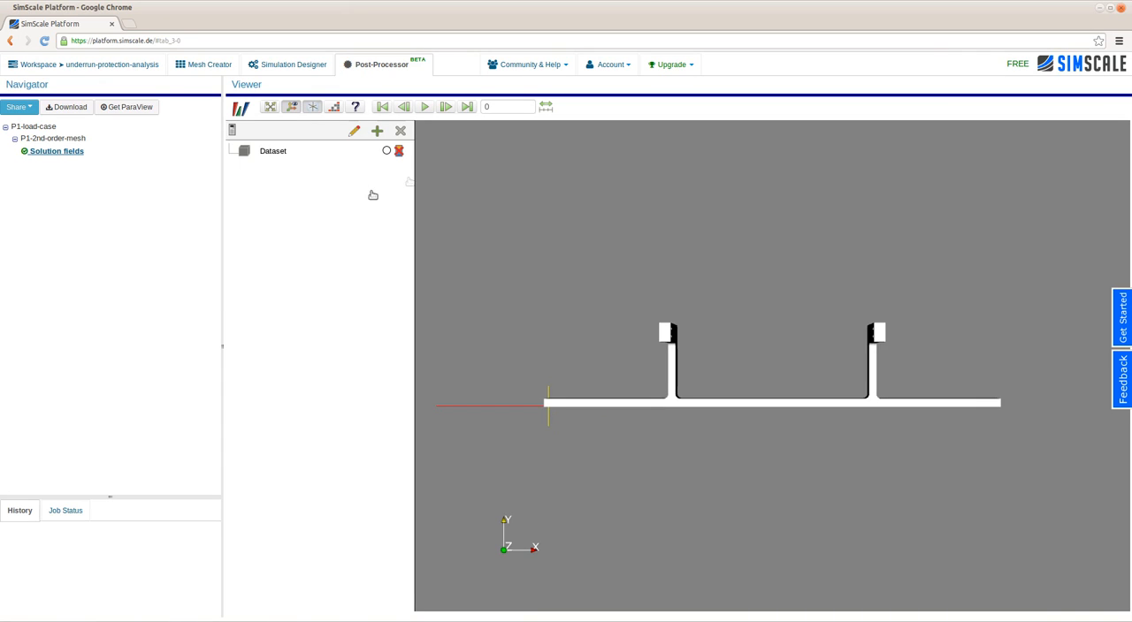
mouse_move(428, 169)
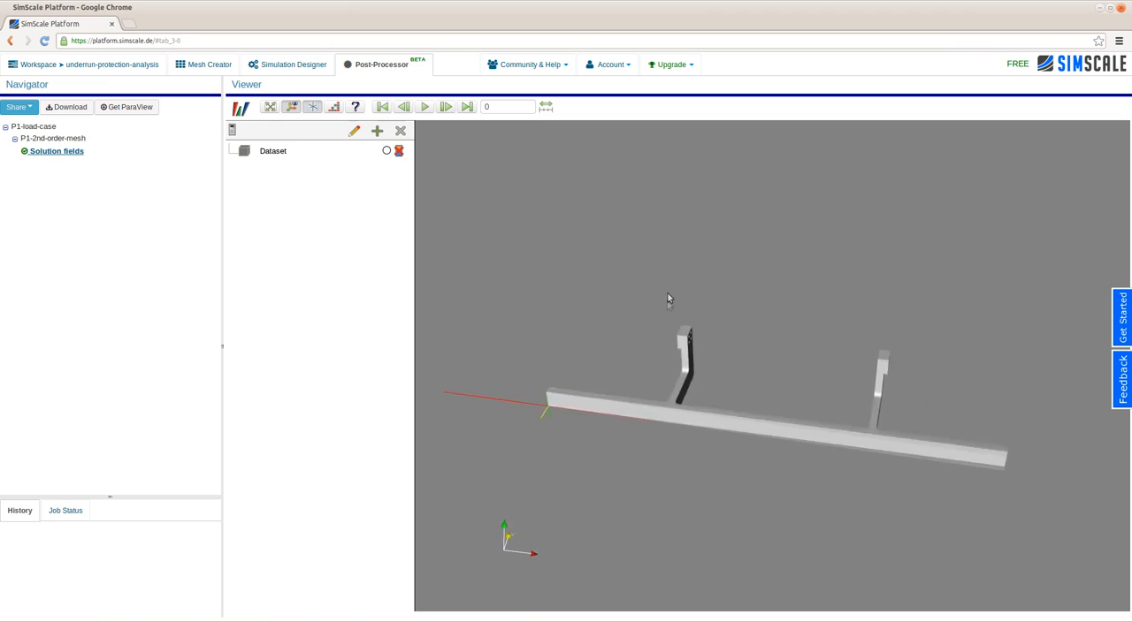
drag(669, 299, 710, 290)
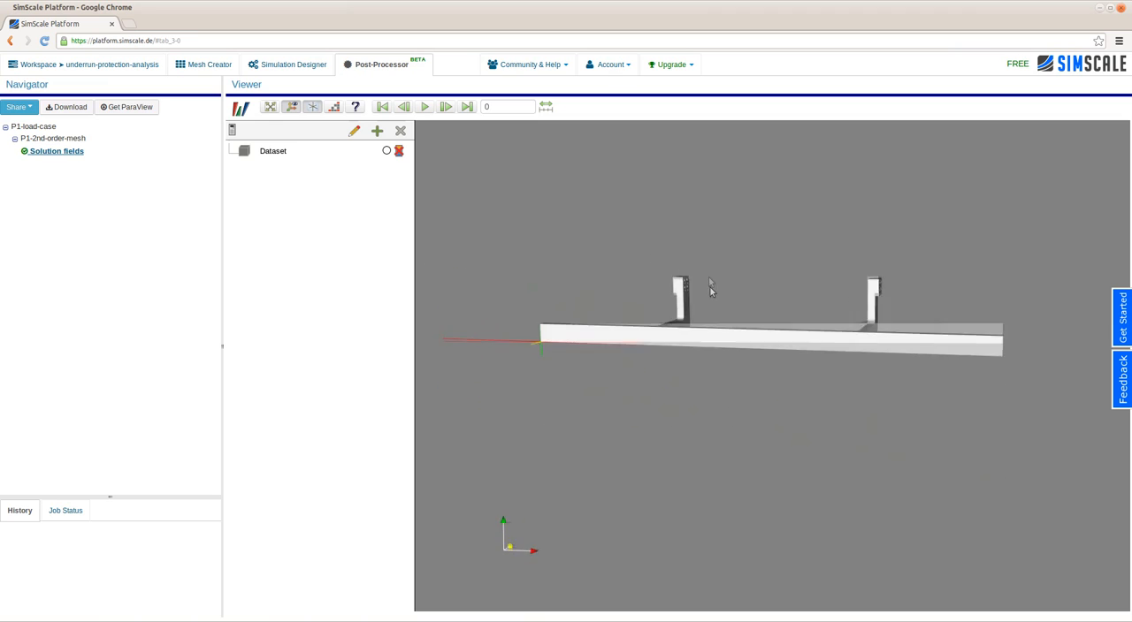
drag(710, 291, 807, 510)
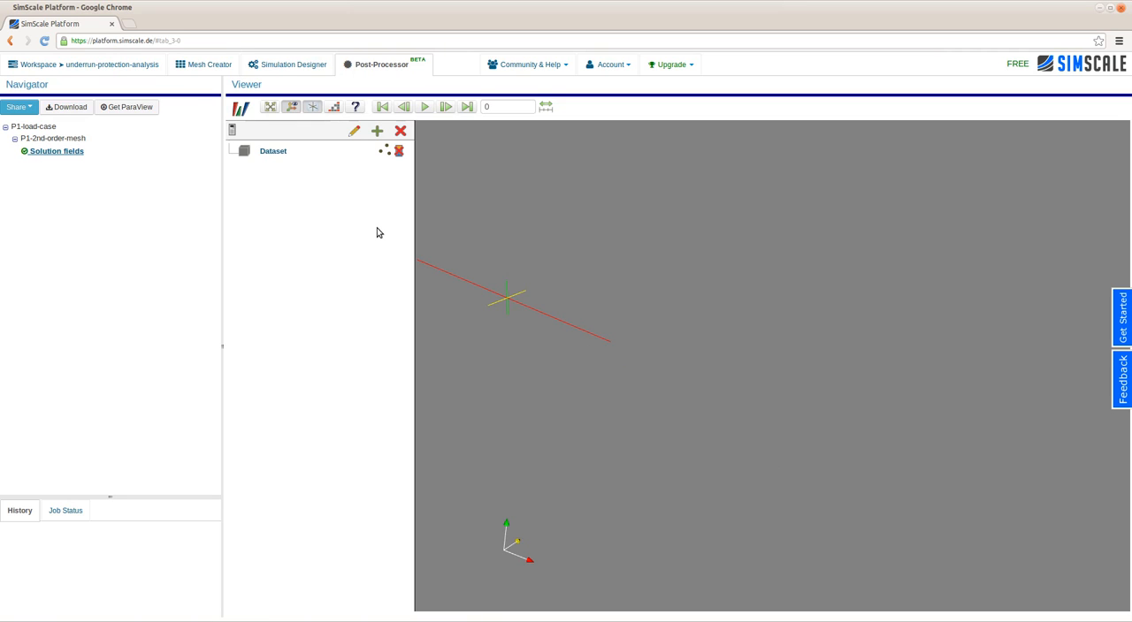
Orbit and zoom the von Mises-coloured beam to inspect the 3.43e8 peak at the bracket
click(399, 150)
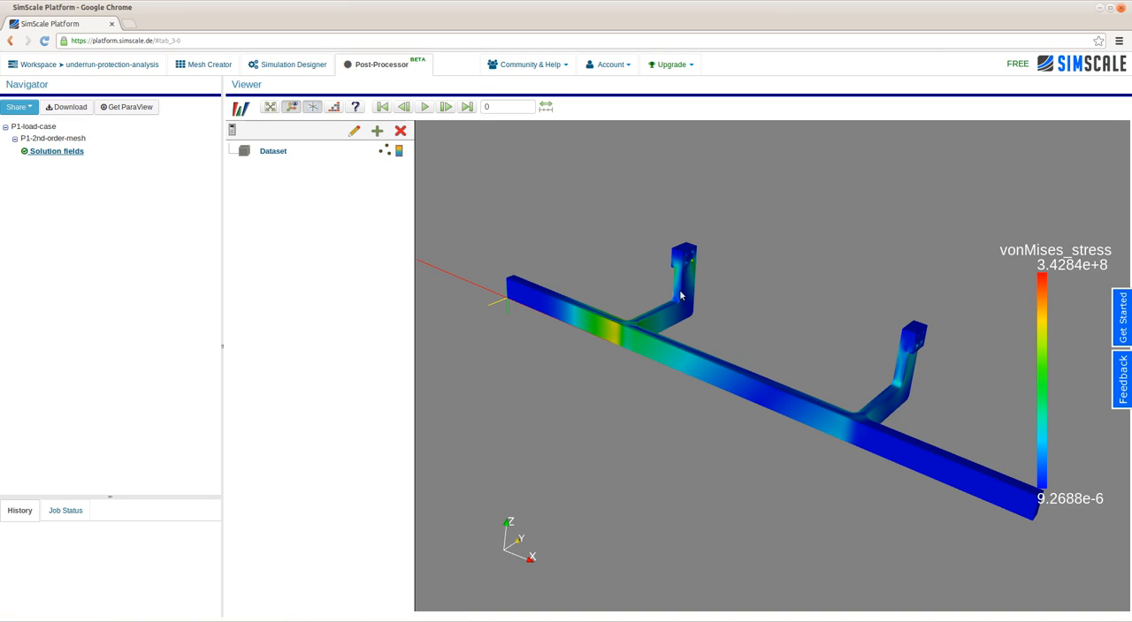
drag(680, 296, 668, 395)
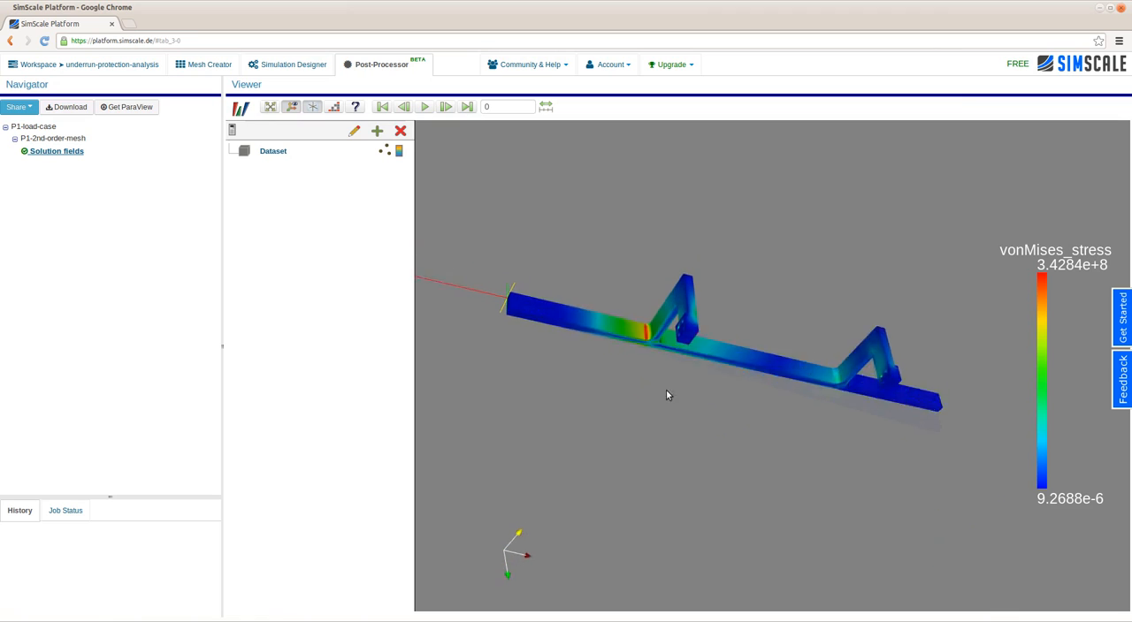
drag(668, 396, 739, 358)
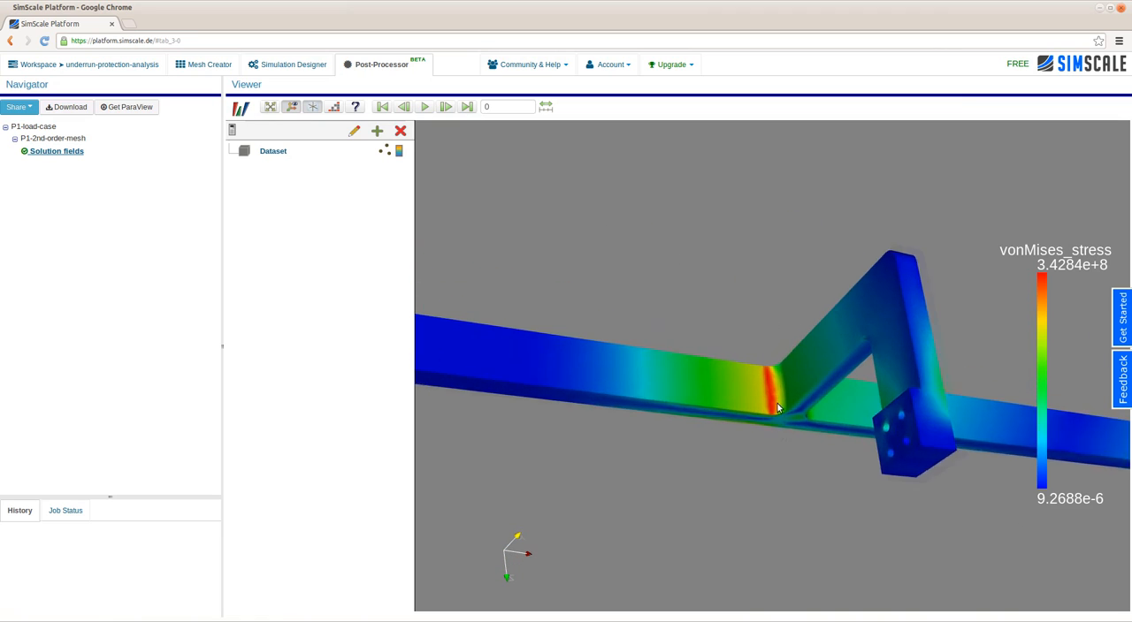
drag(778, 407, 853, 519)
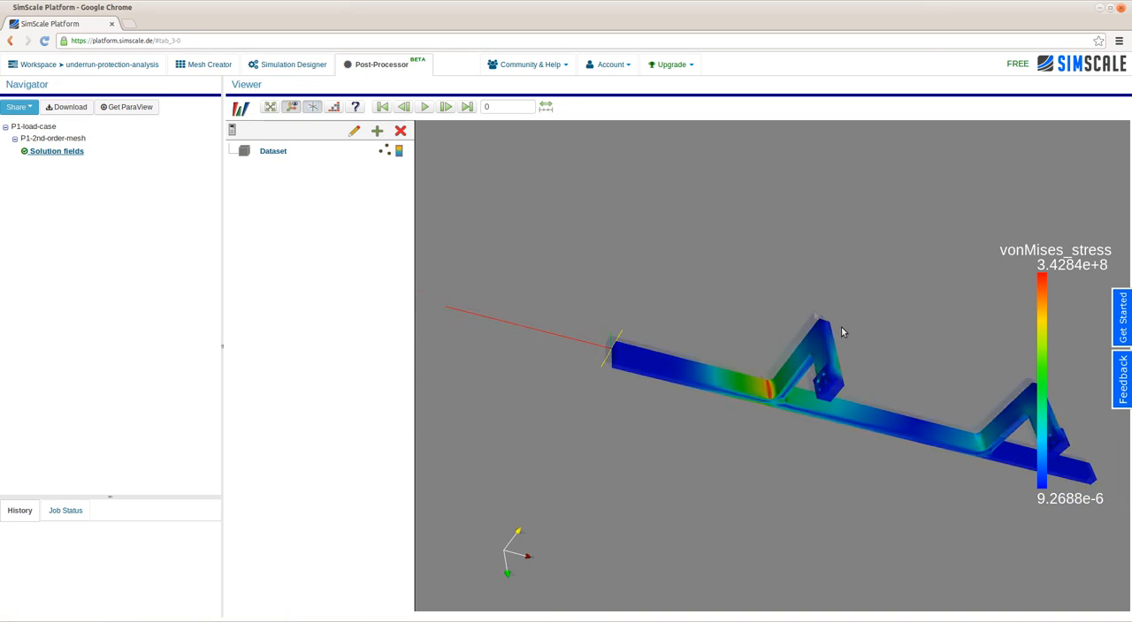
drag(840, 332, 694, 314)
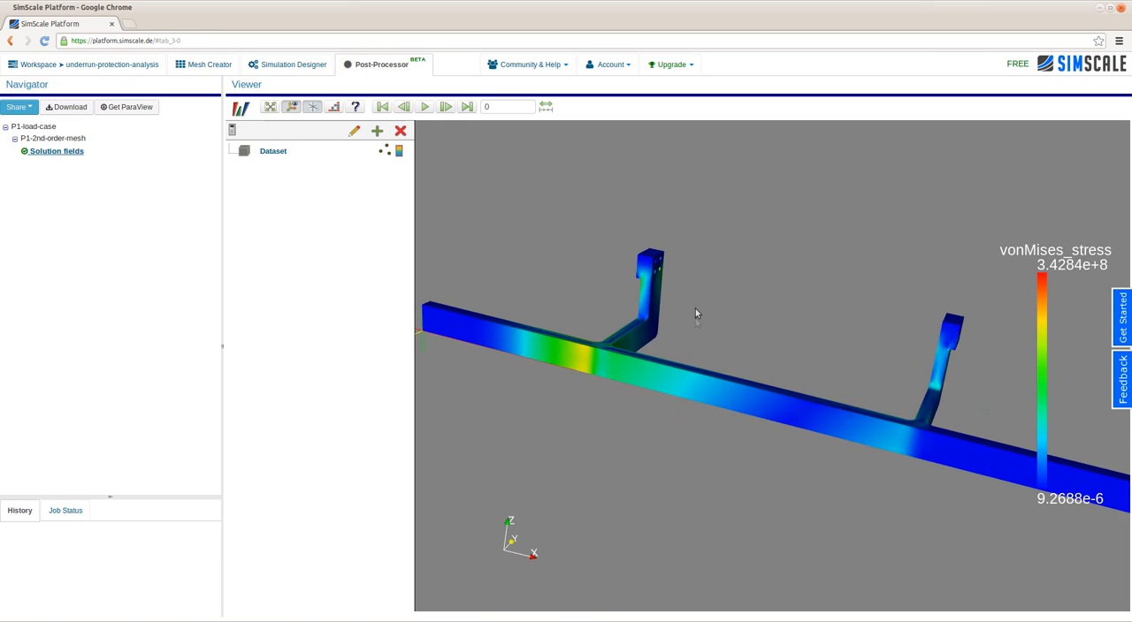
drag(696, 314, 699, 232)
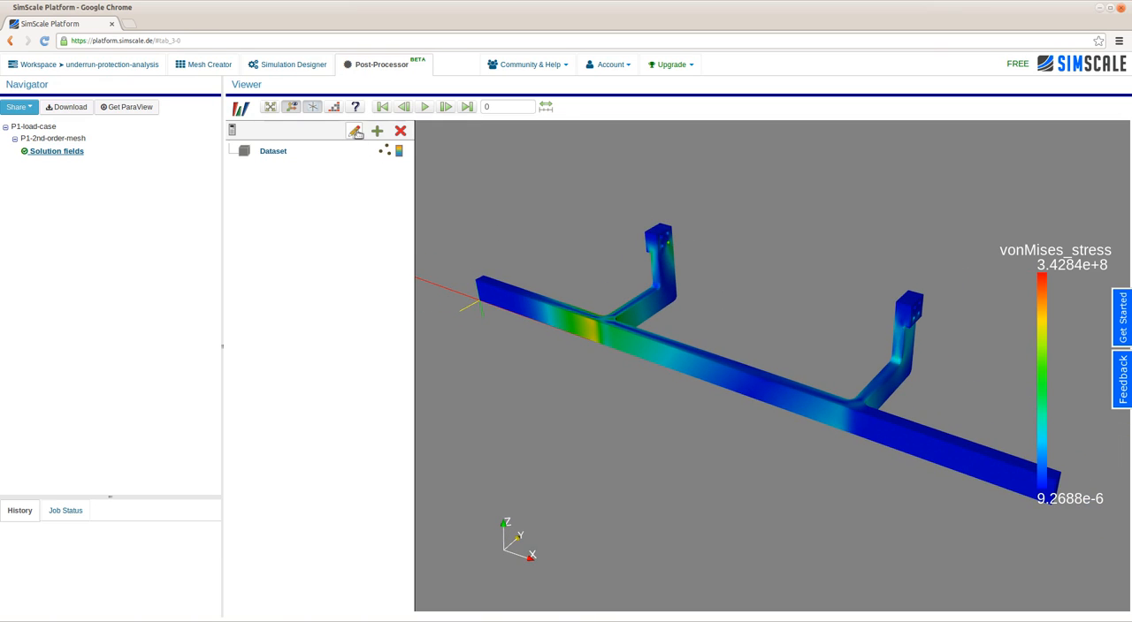
Add a WarpByVector1 filter under the Dataset and open its property settings
click(376, 130)
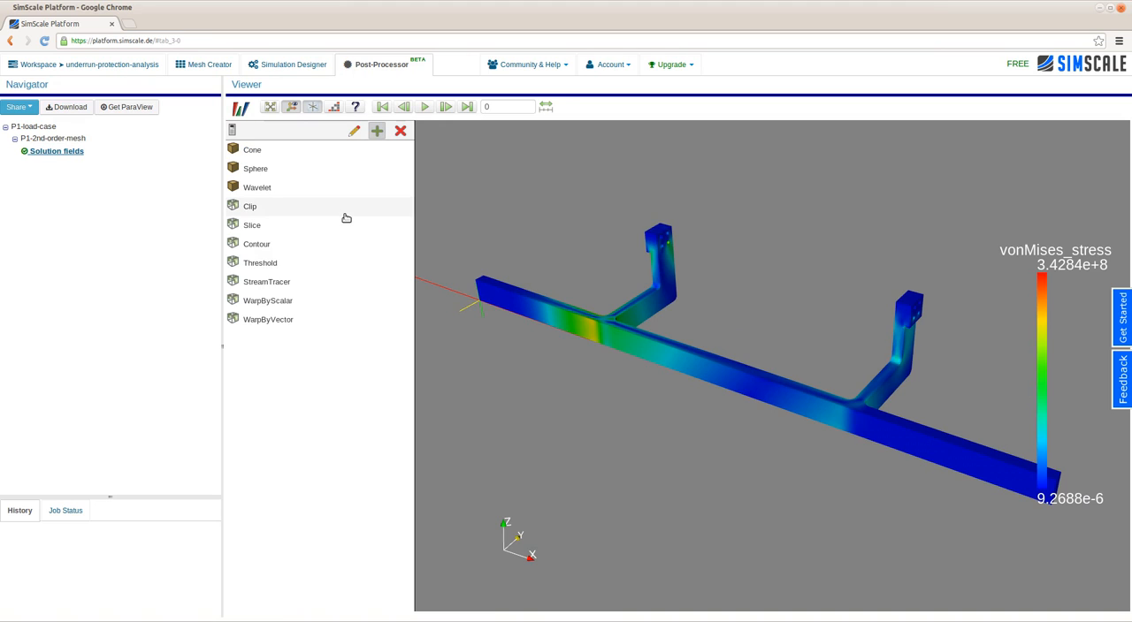
click(376, 130)
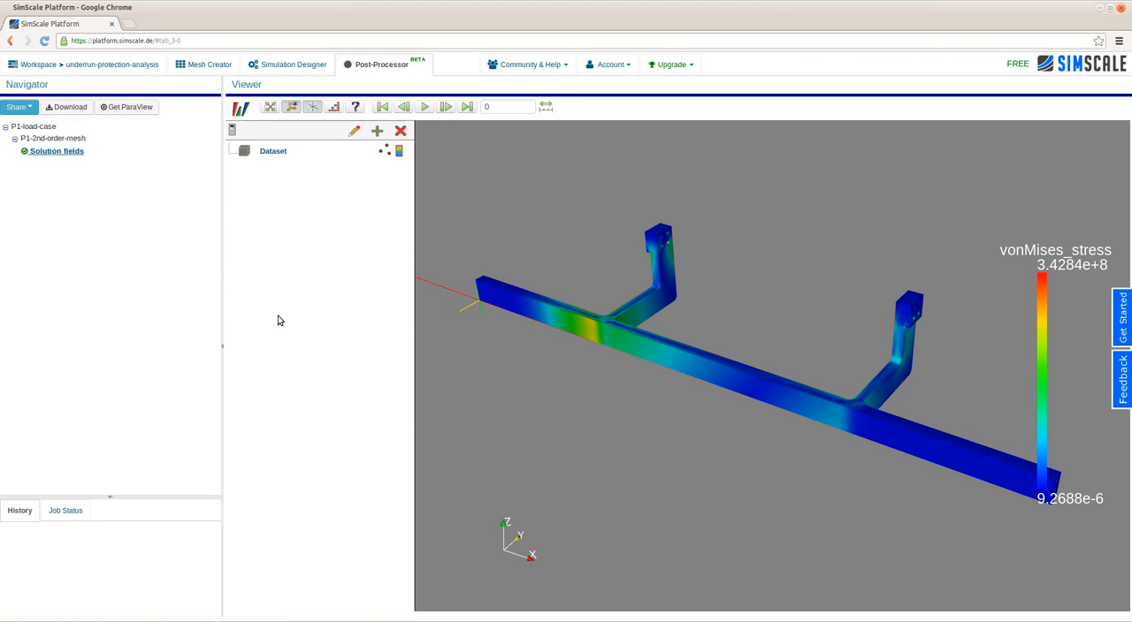
click(376, 131)
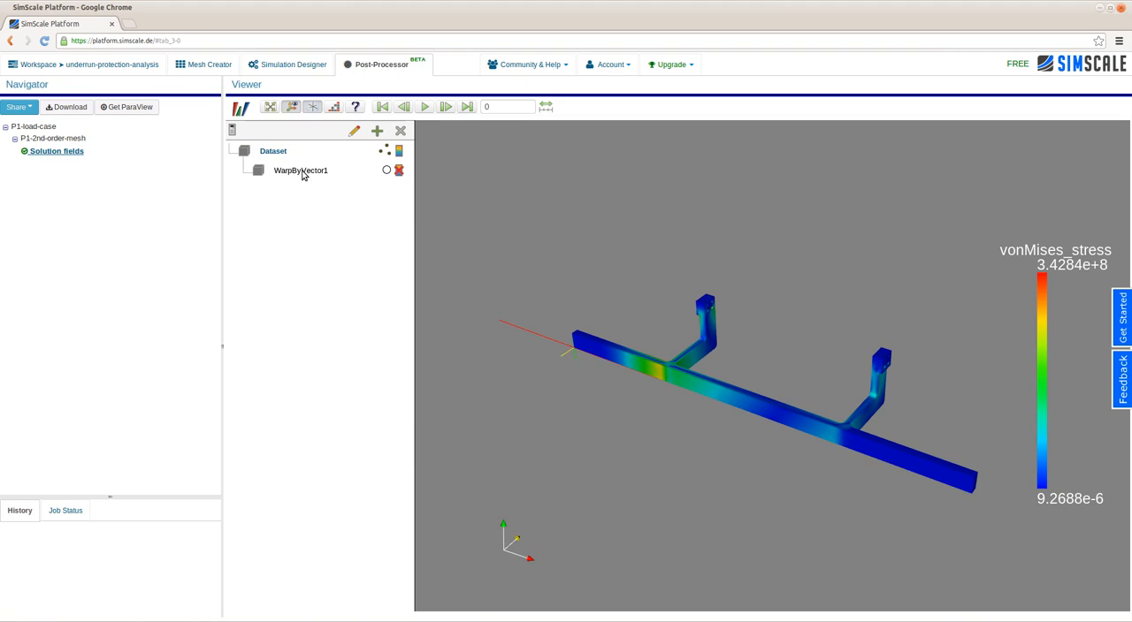
click(386, 170)
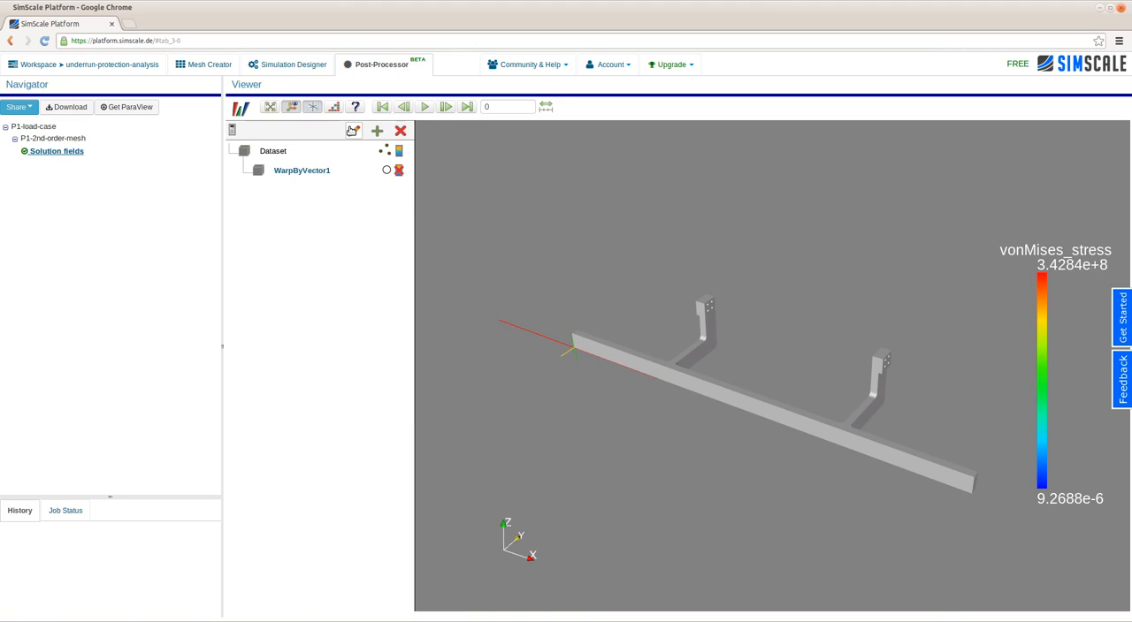
click(352, 130)
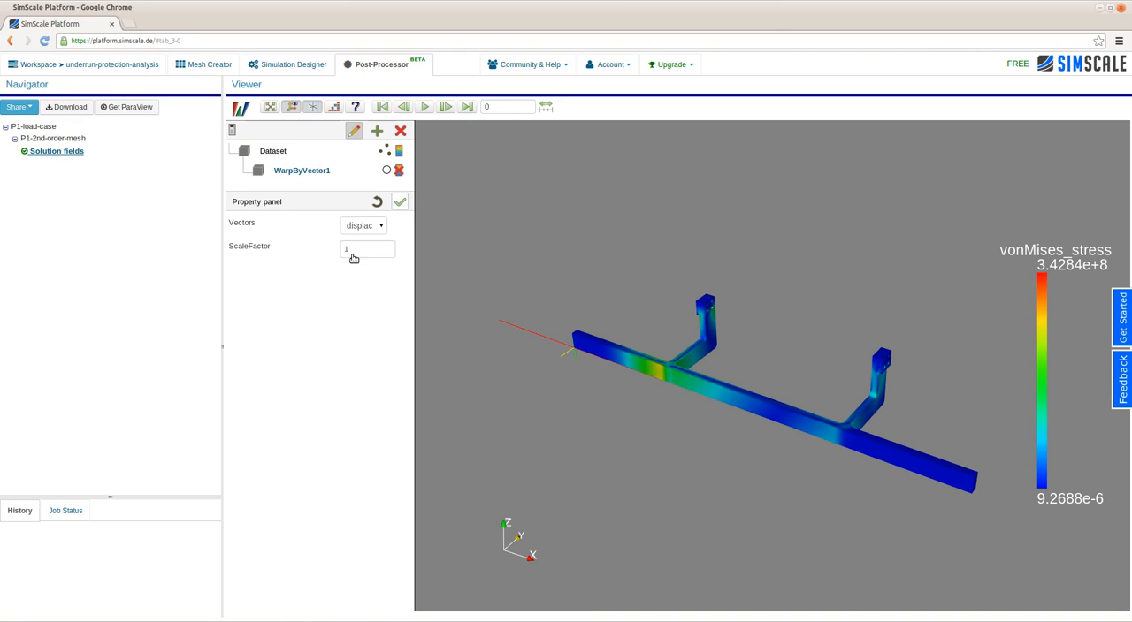
mouse_move(354, 257)
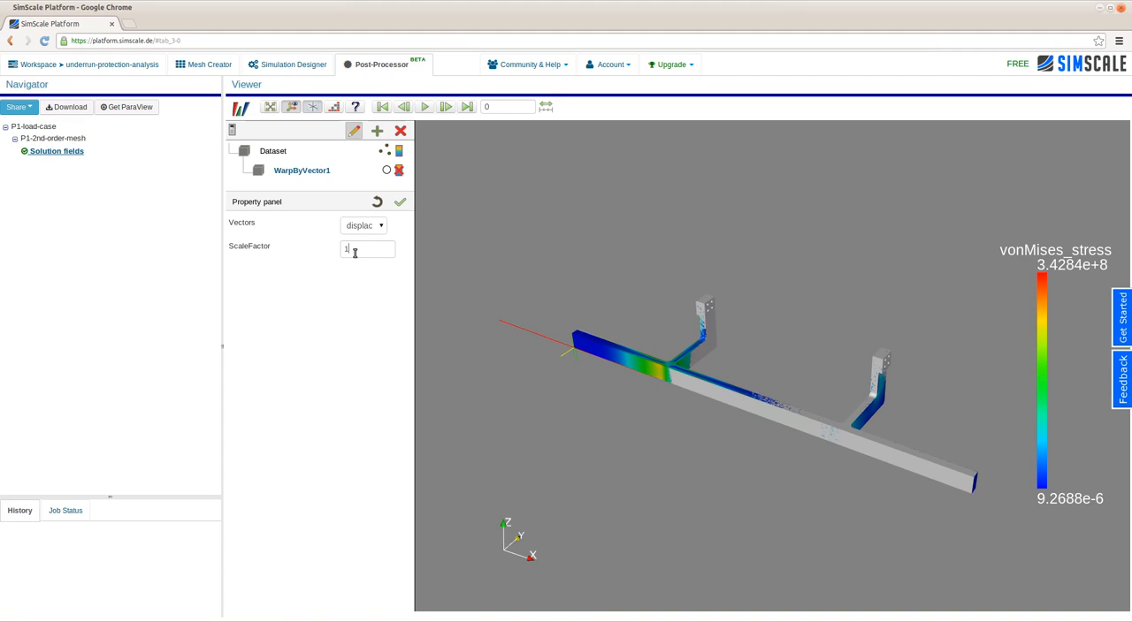
Set the warp scale factor to 10 and colour the warped beam by a stress field
text(0)
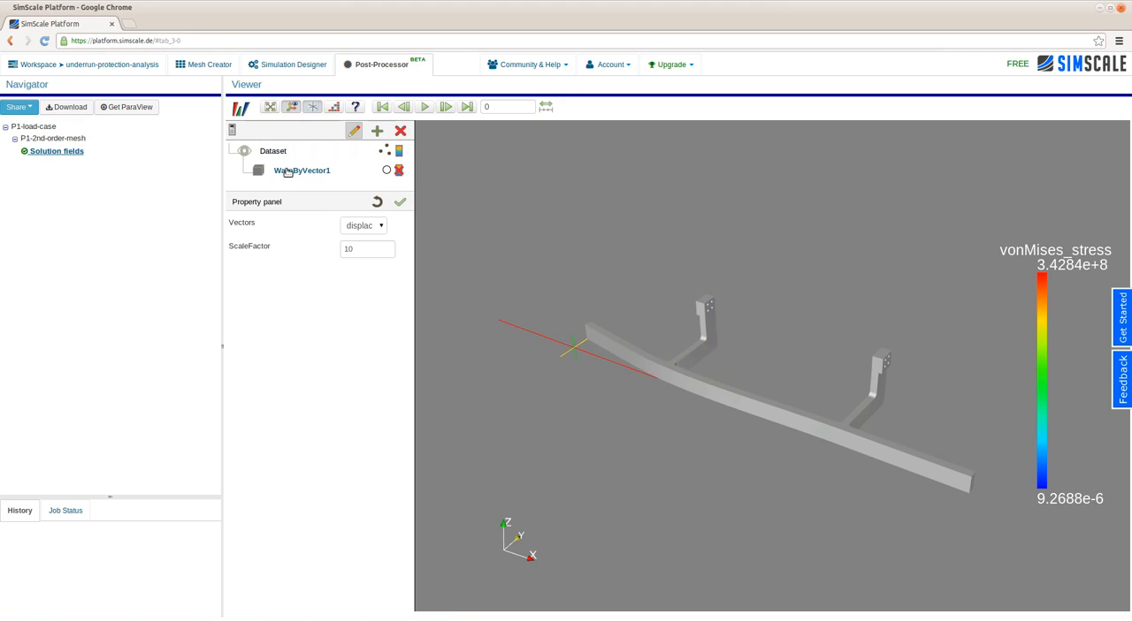
click(399, 170)
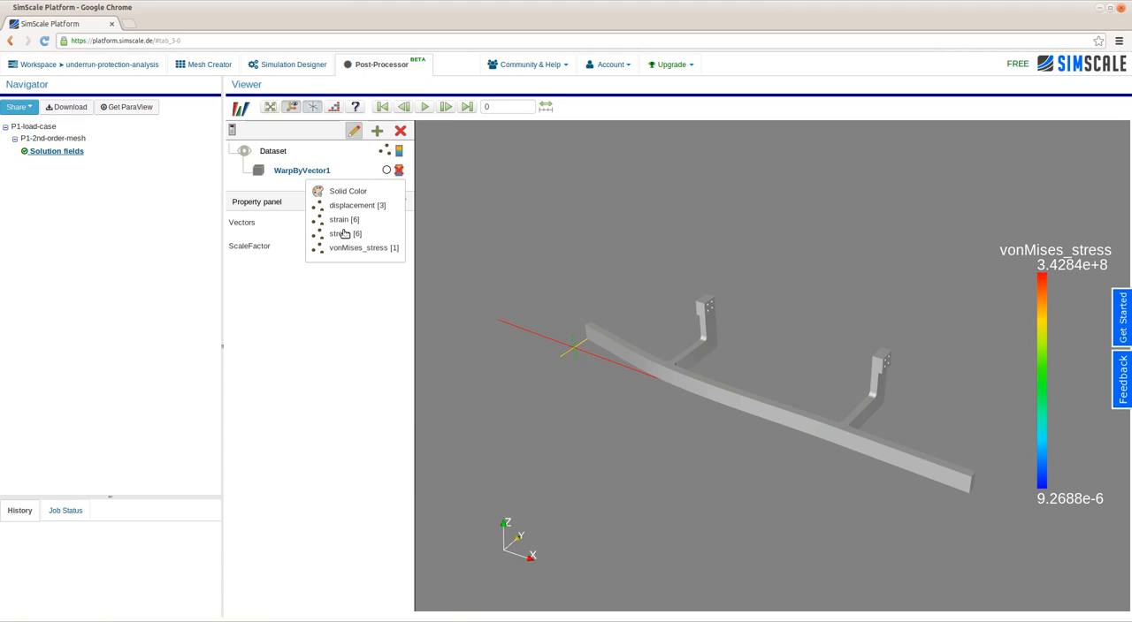
click(357, 205)
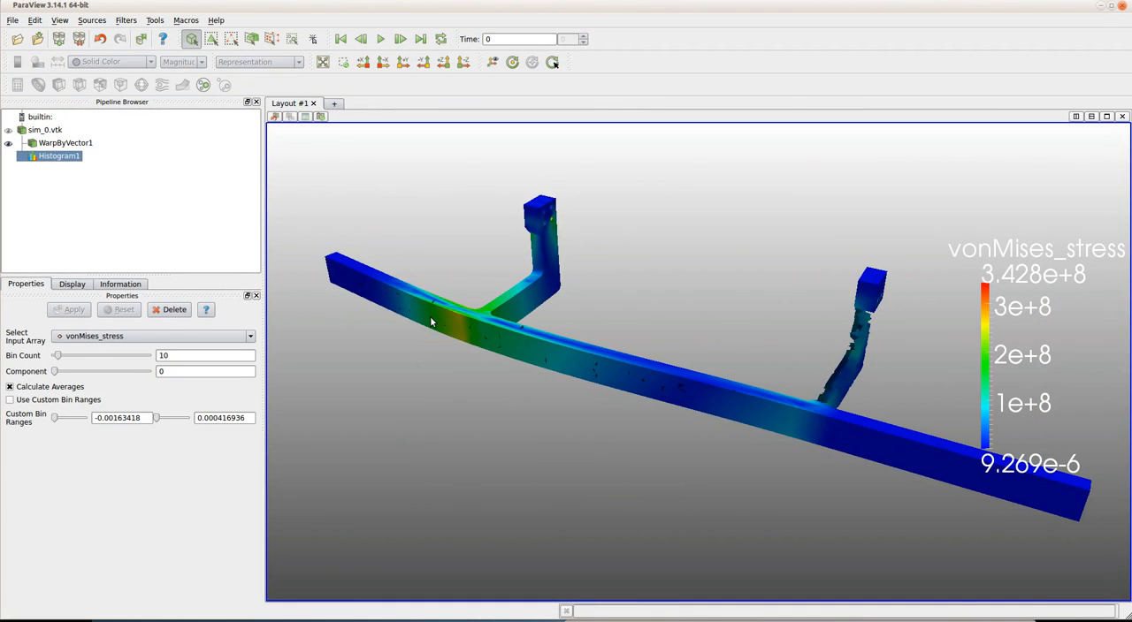
Zoom and rotate the deformed beam diagonally, then split the layout horizontally
drag(433, 323, 756, 334)
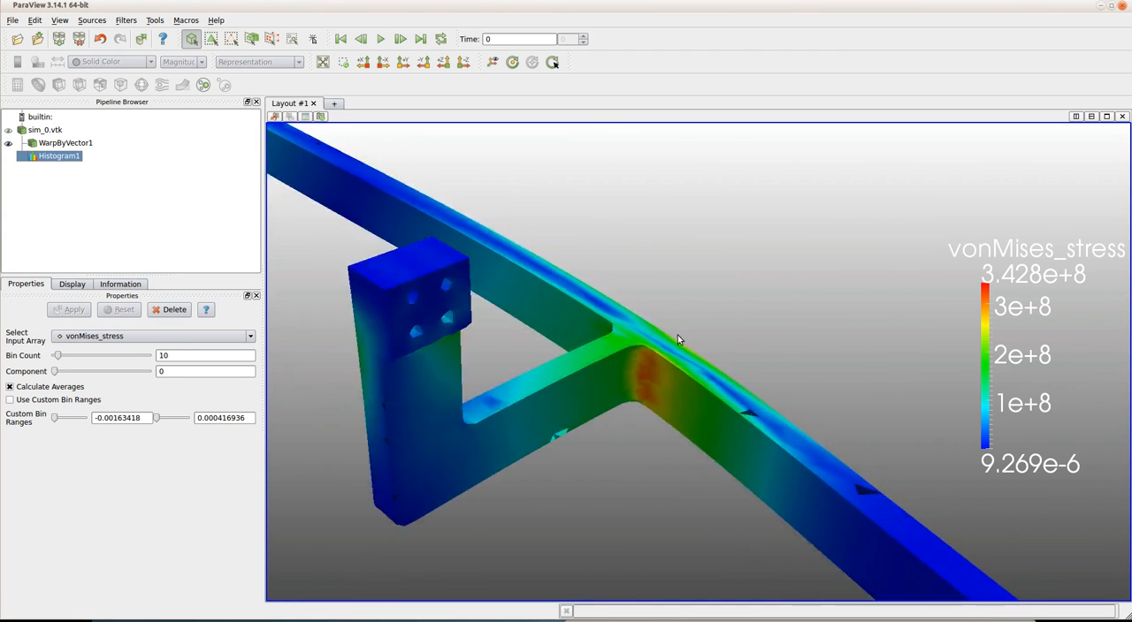
drag(679, 340, 645, 279)
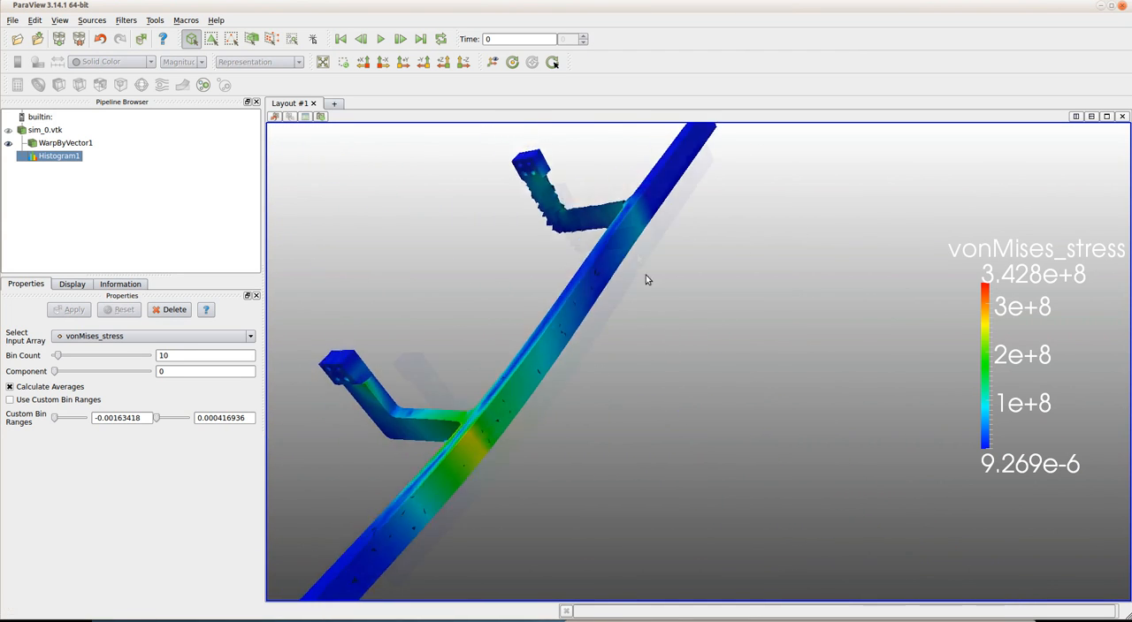
click(1091, 116)
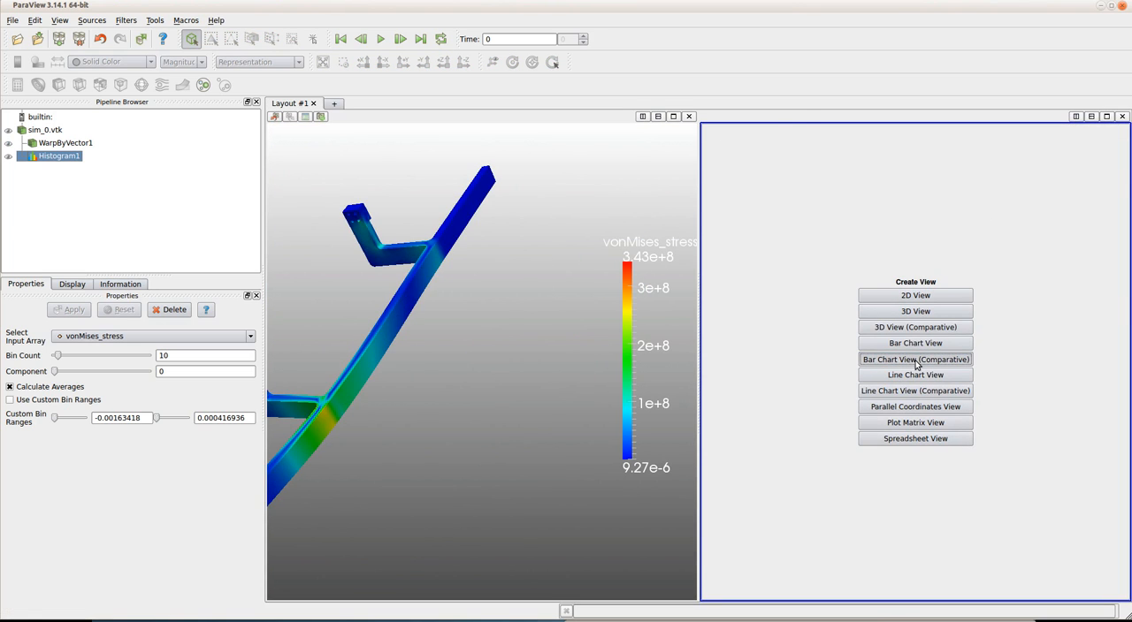
Create a Bar Chart View in the new pane and show Histogram1 in it
click(916, 358)
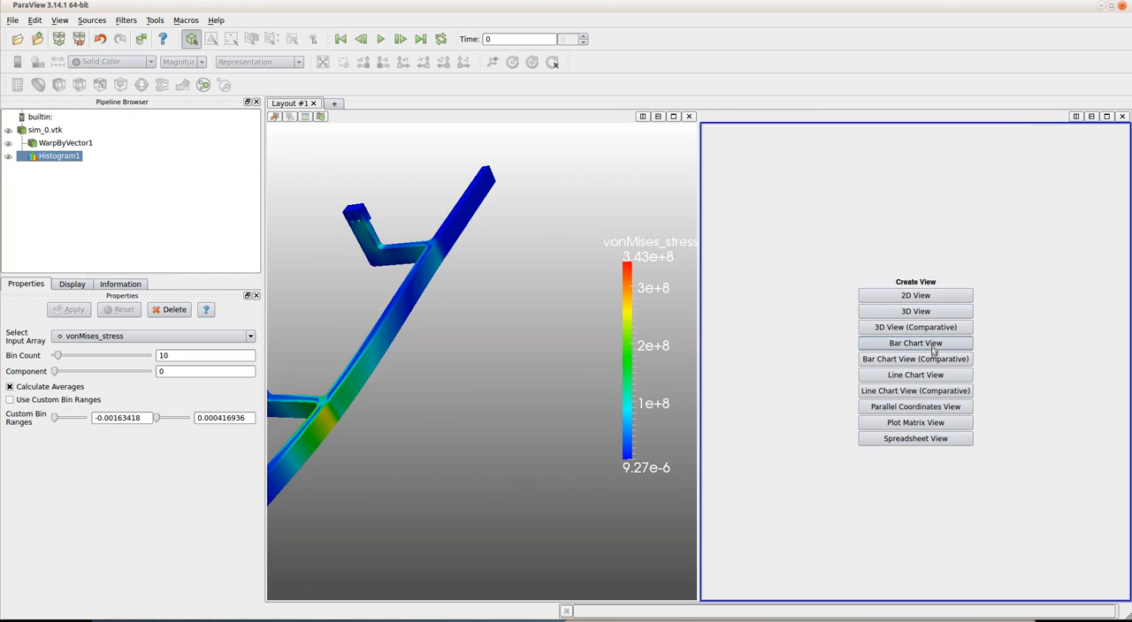
click(915, 343)
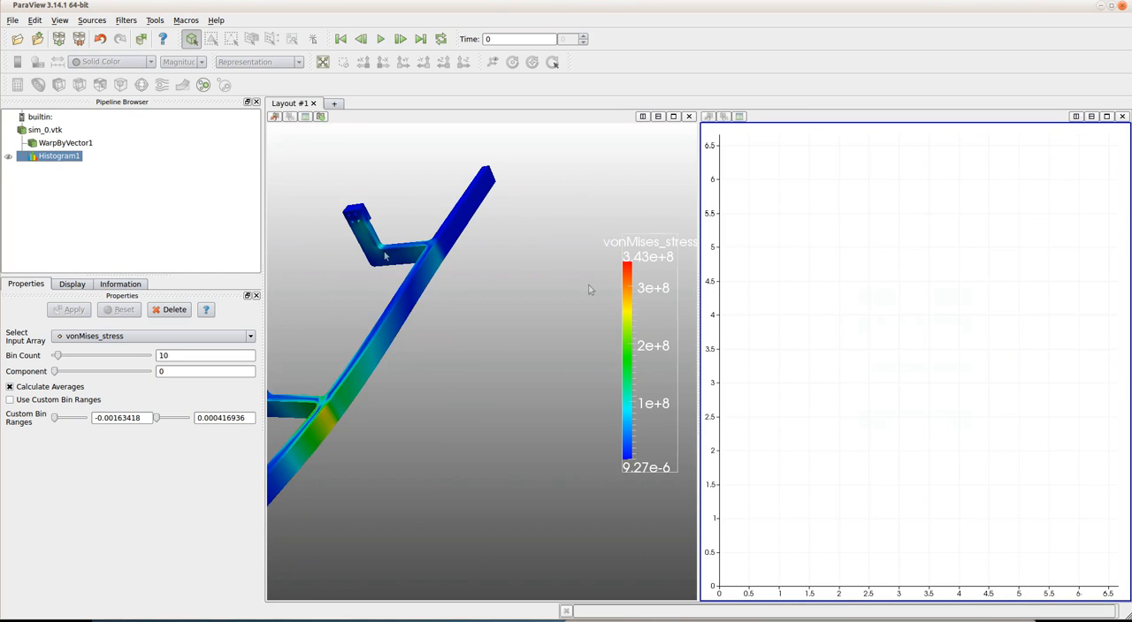
click(68, 310)
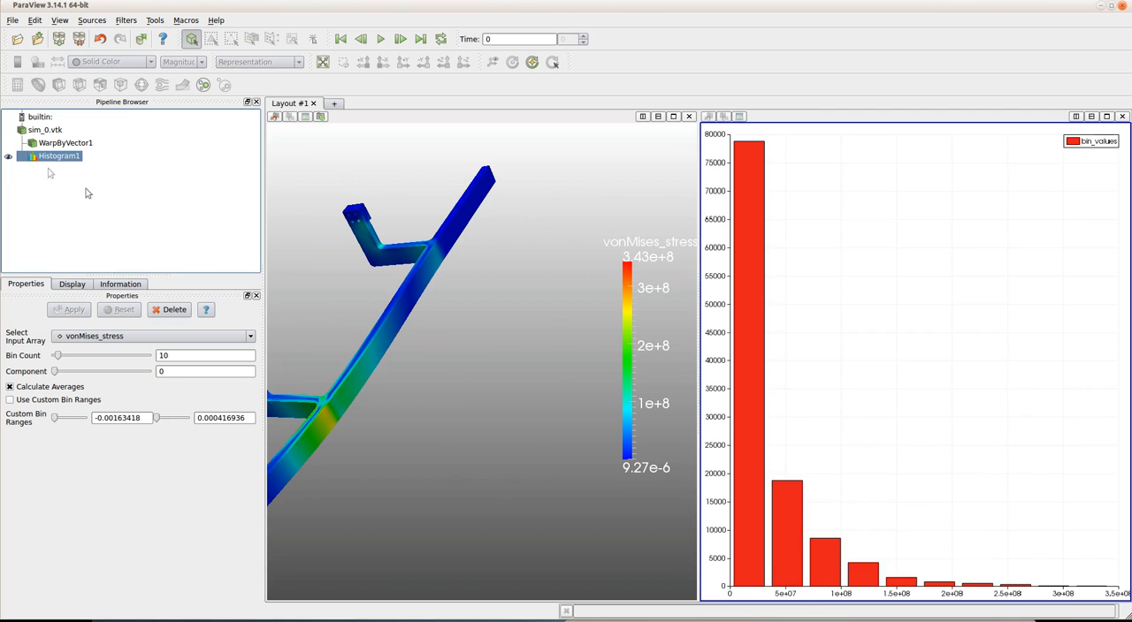
mouse_move(1040, 416)
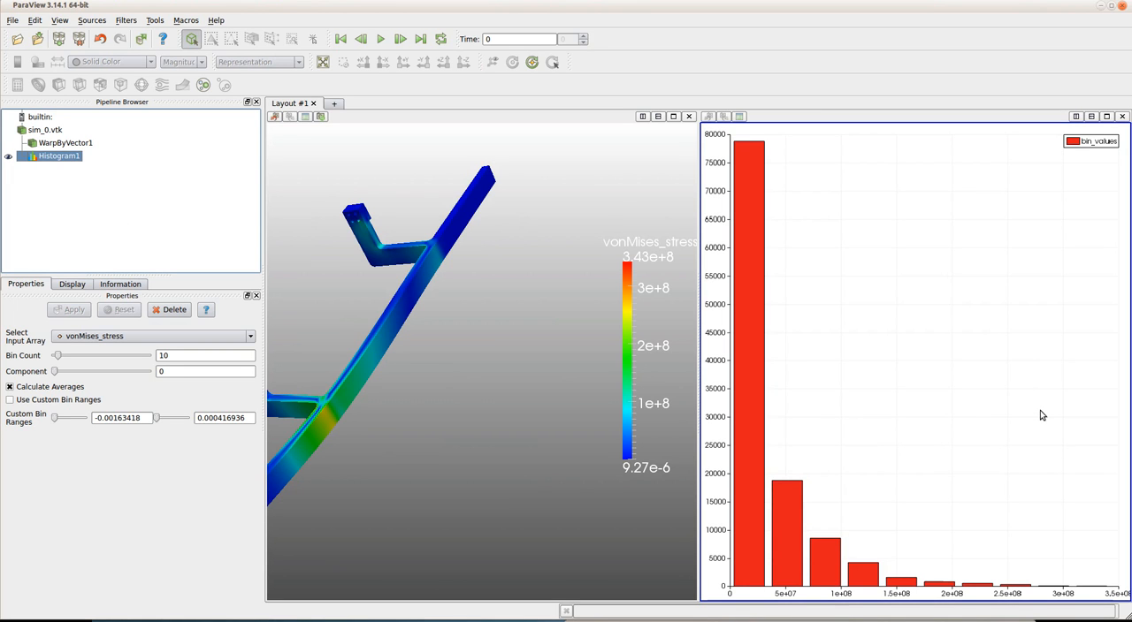